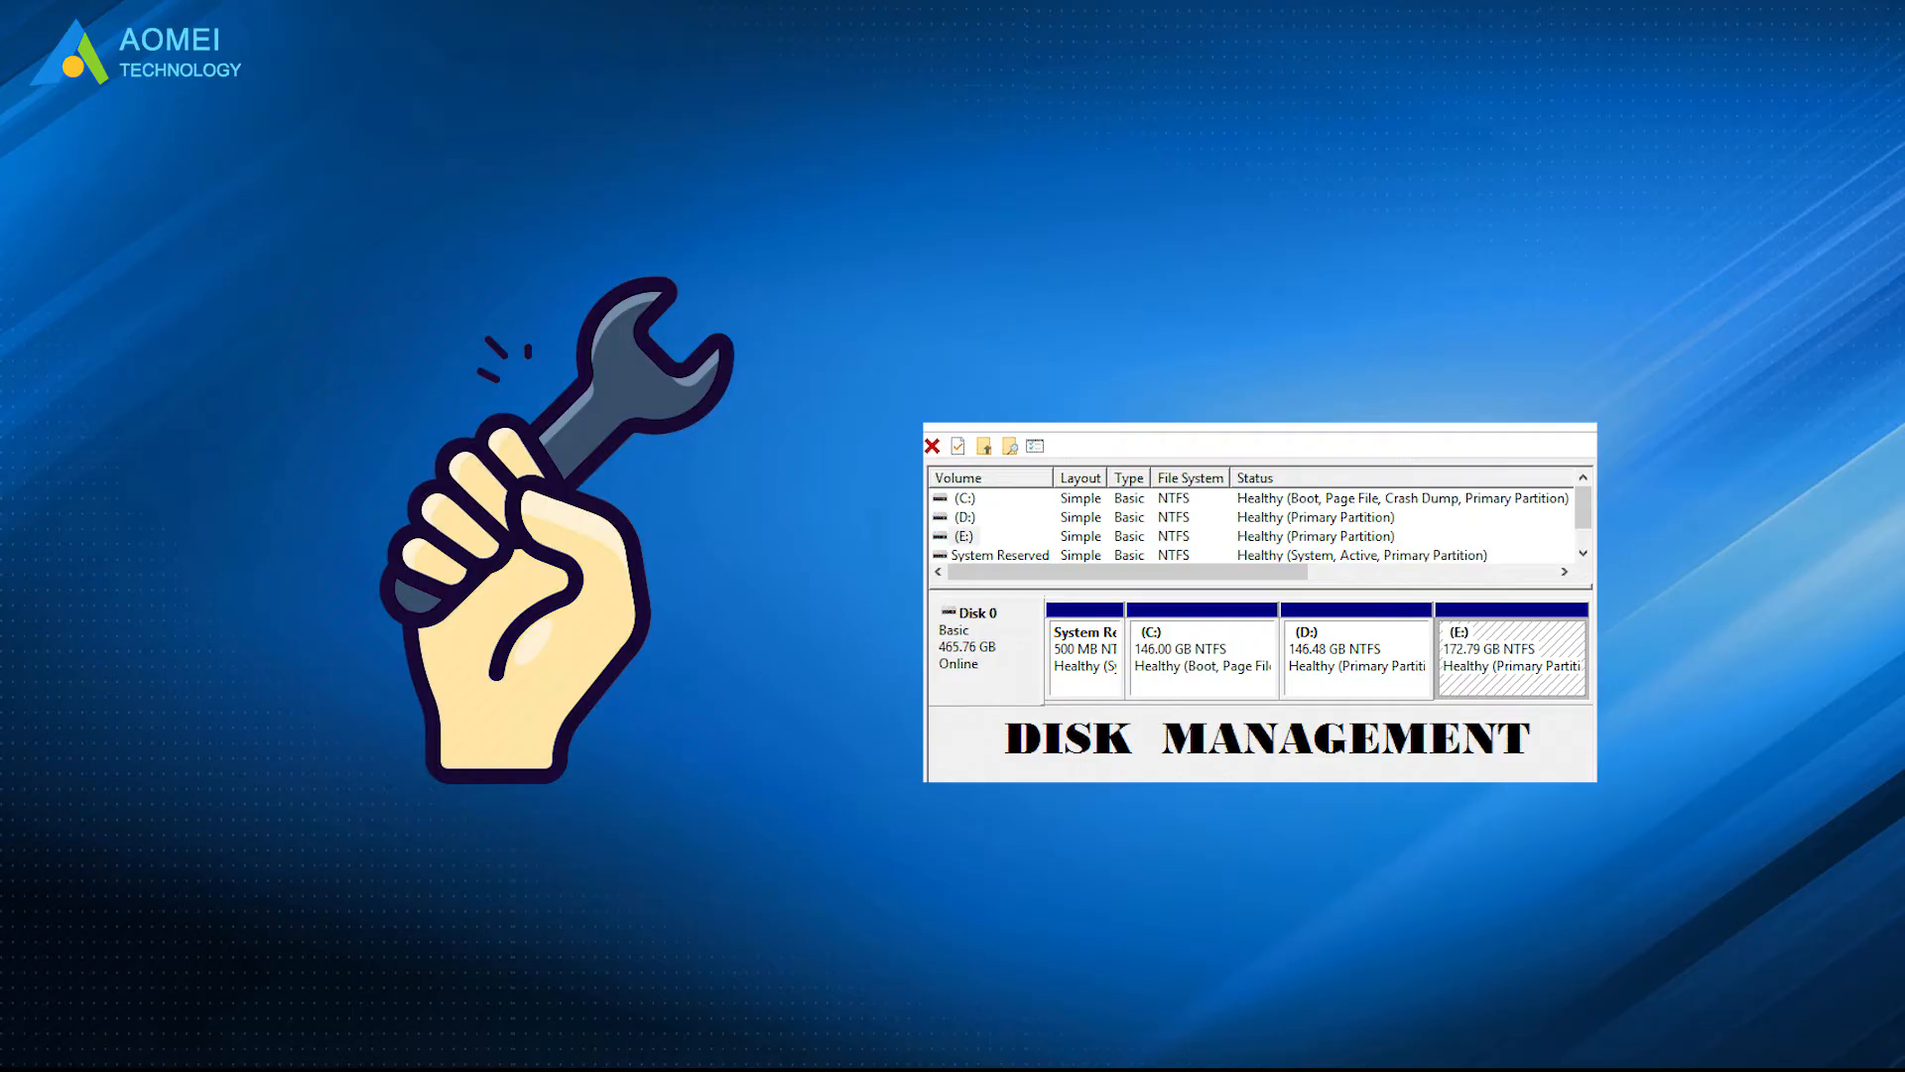
# Launch Disk Management by running diskmgmt.msc from the Run dialog
pyautogui.press('Win+r')
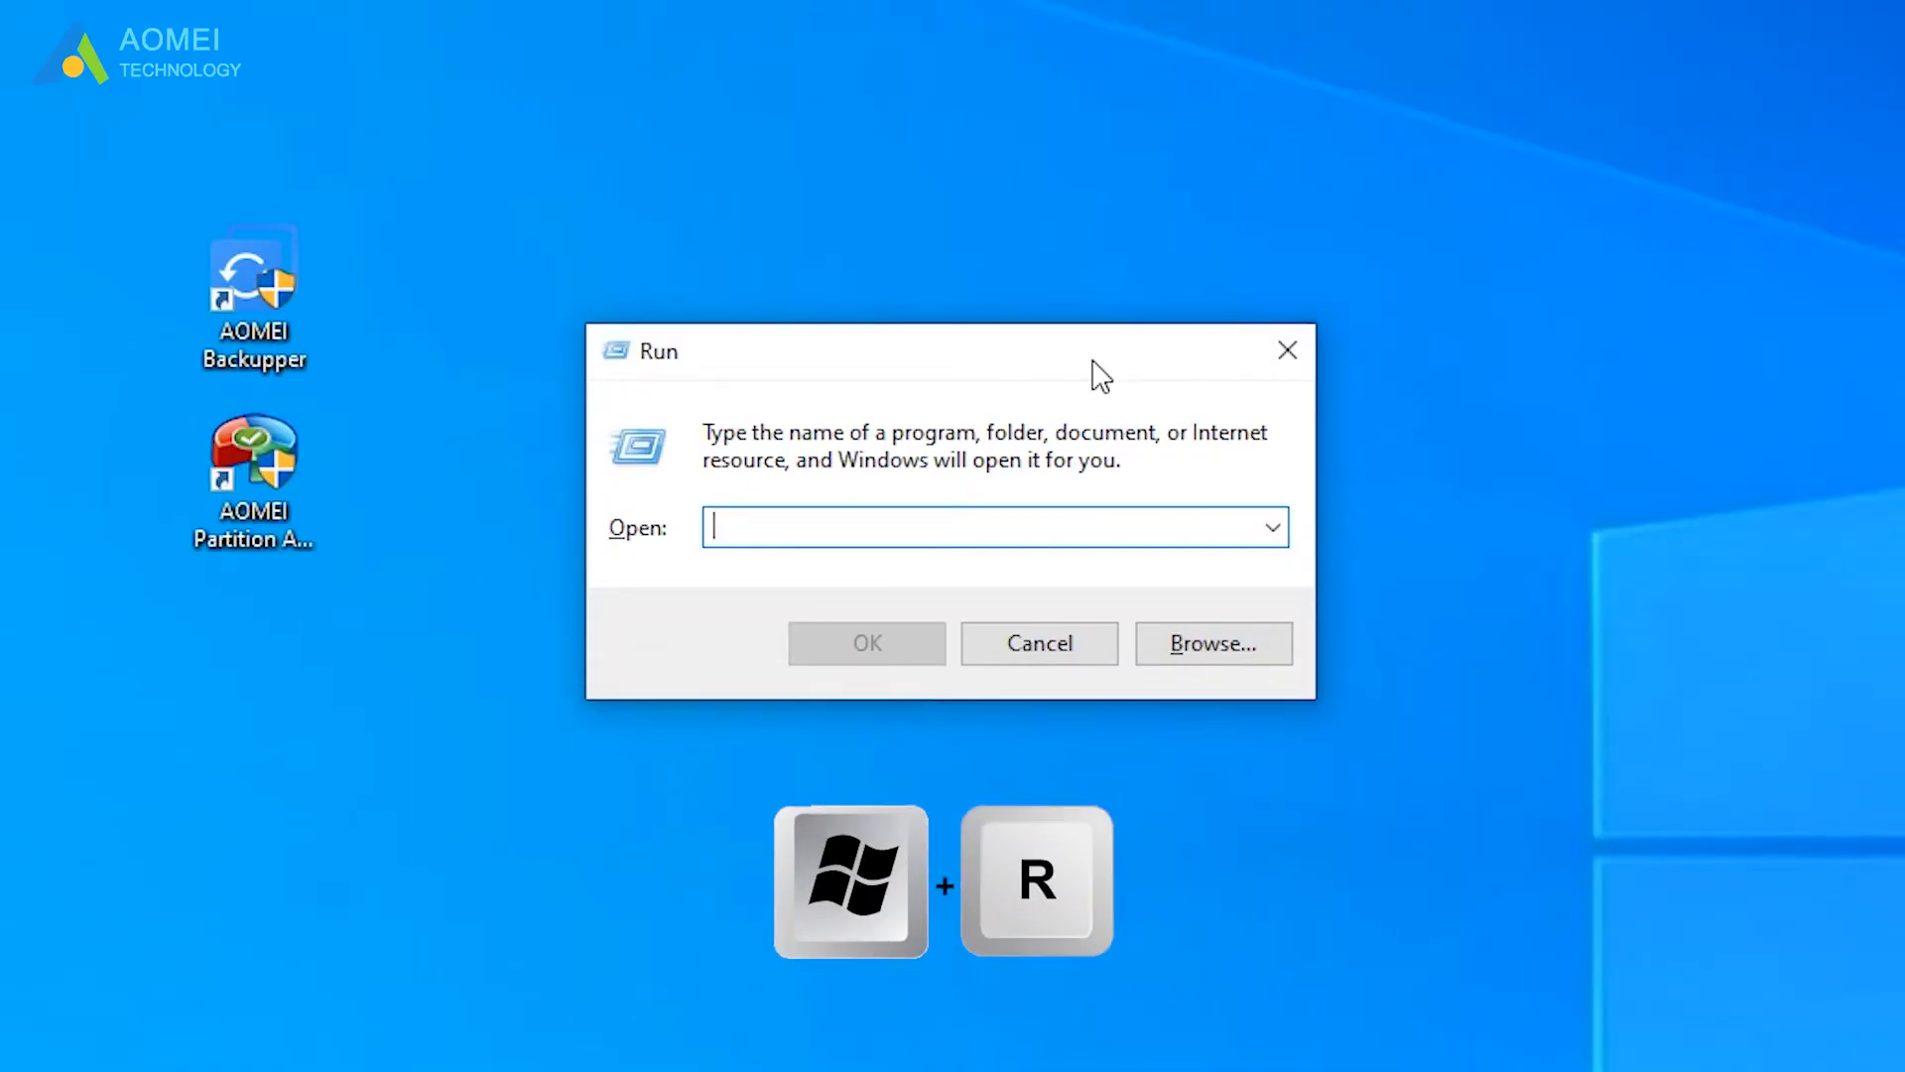
pyautogui.write('diskmgmt.msc')
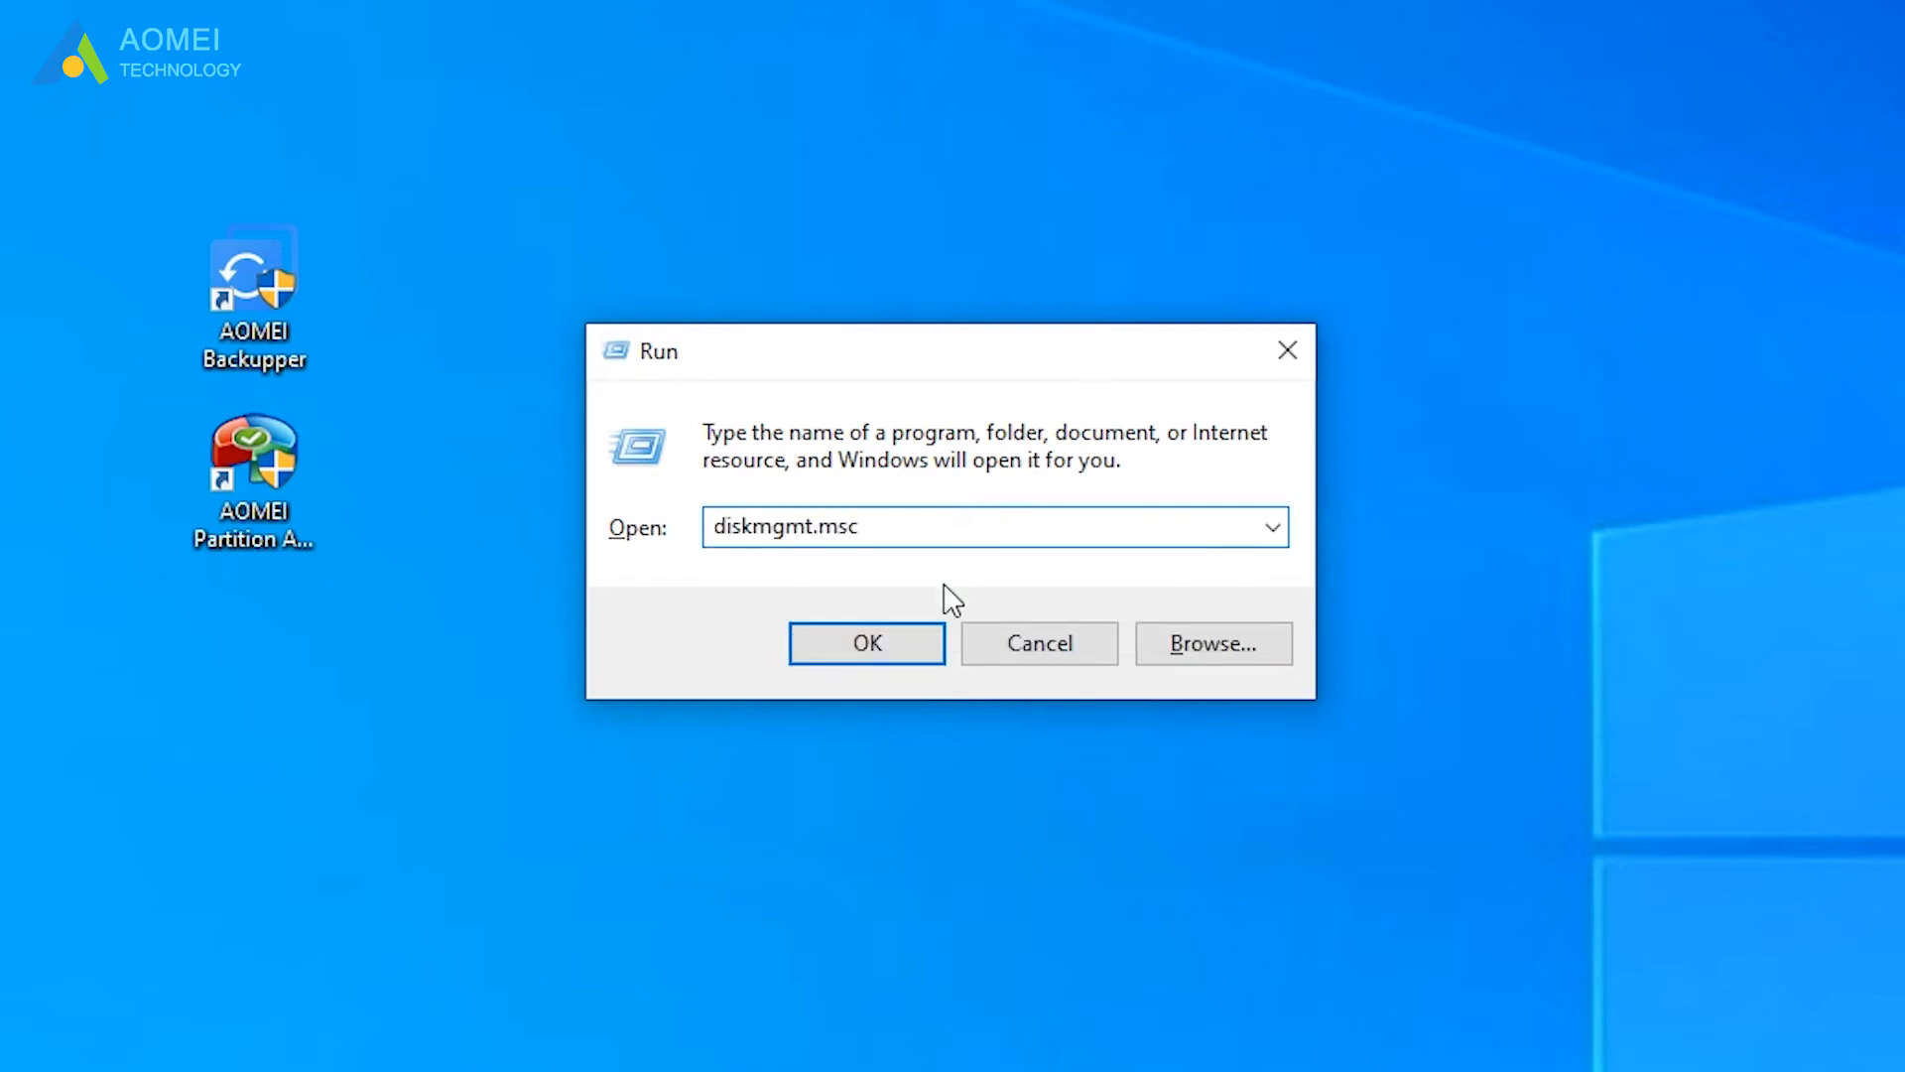
pyautogui.click(865, 643)
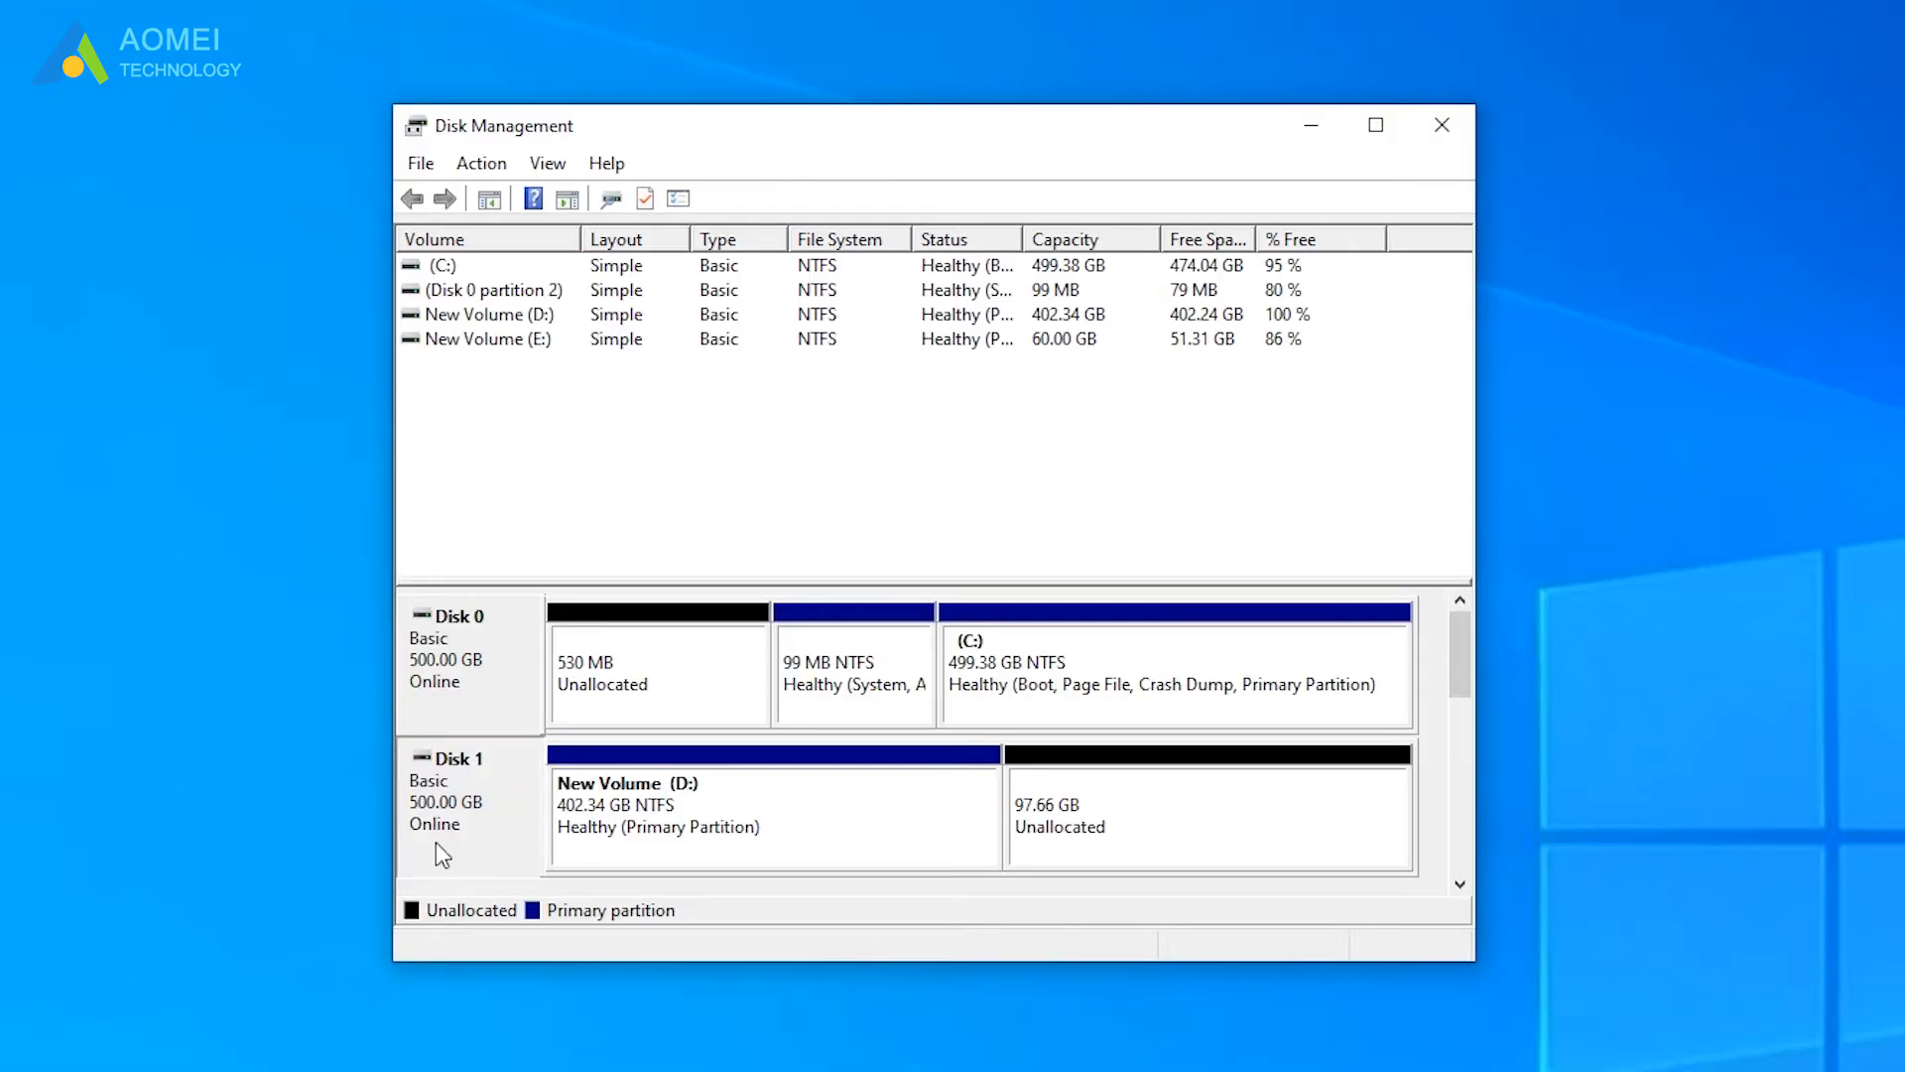
# Extend New Volume (D:) on Disk 1 by the maximum 99999 MB to span the full 500 GB
pyautogui.click(1202, 814)
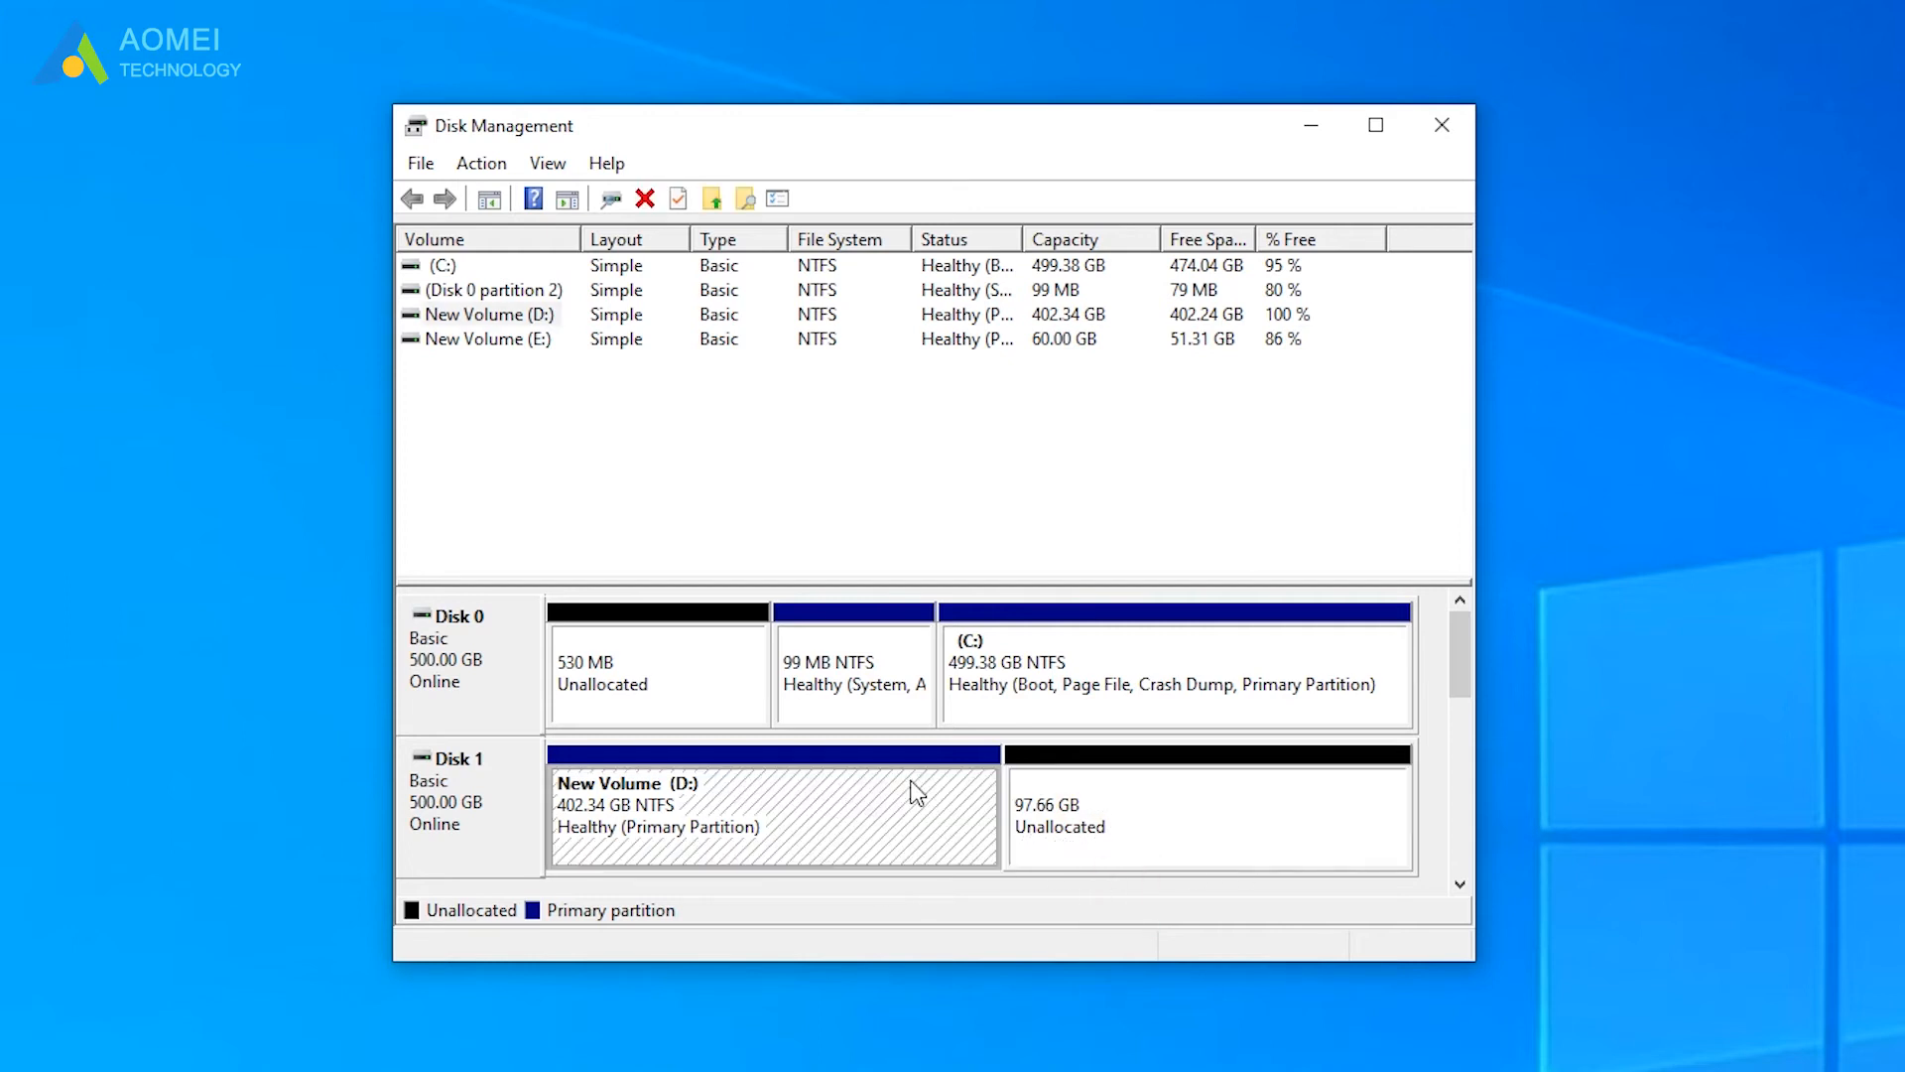
pyautogui.rightClick(774, 815)
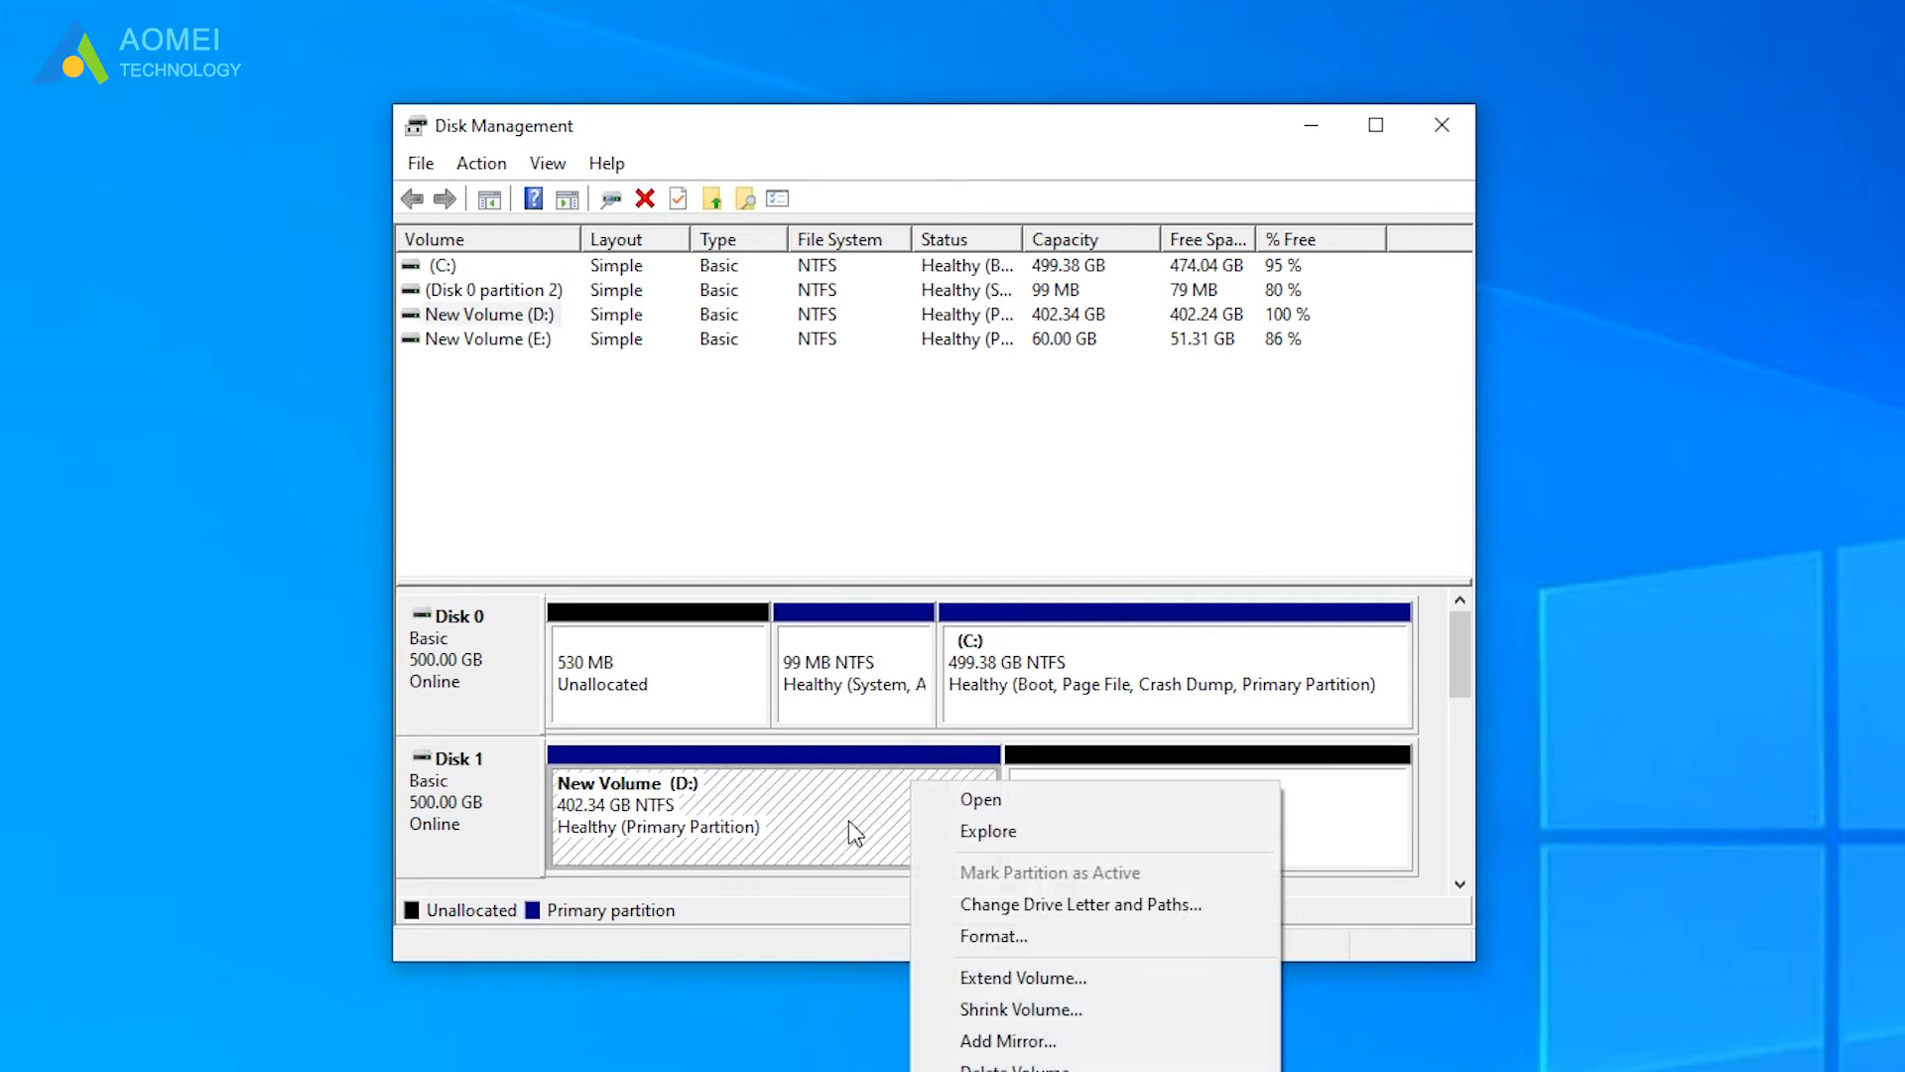
pyautogui.moveTo(1022, 977)
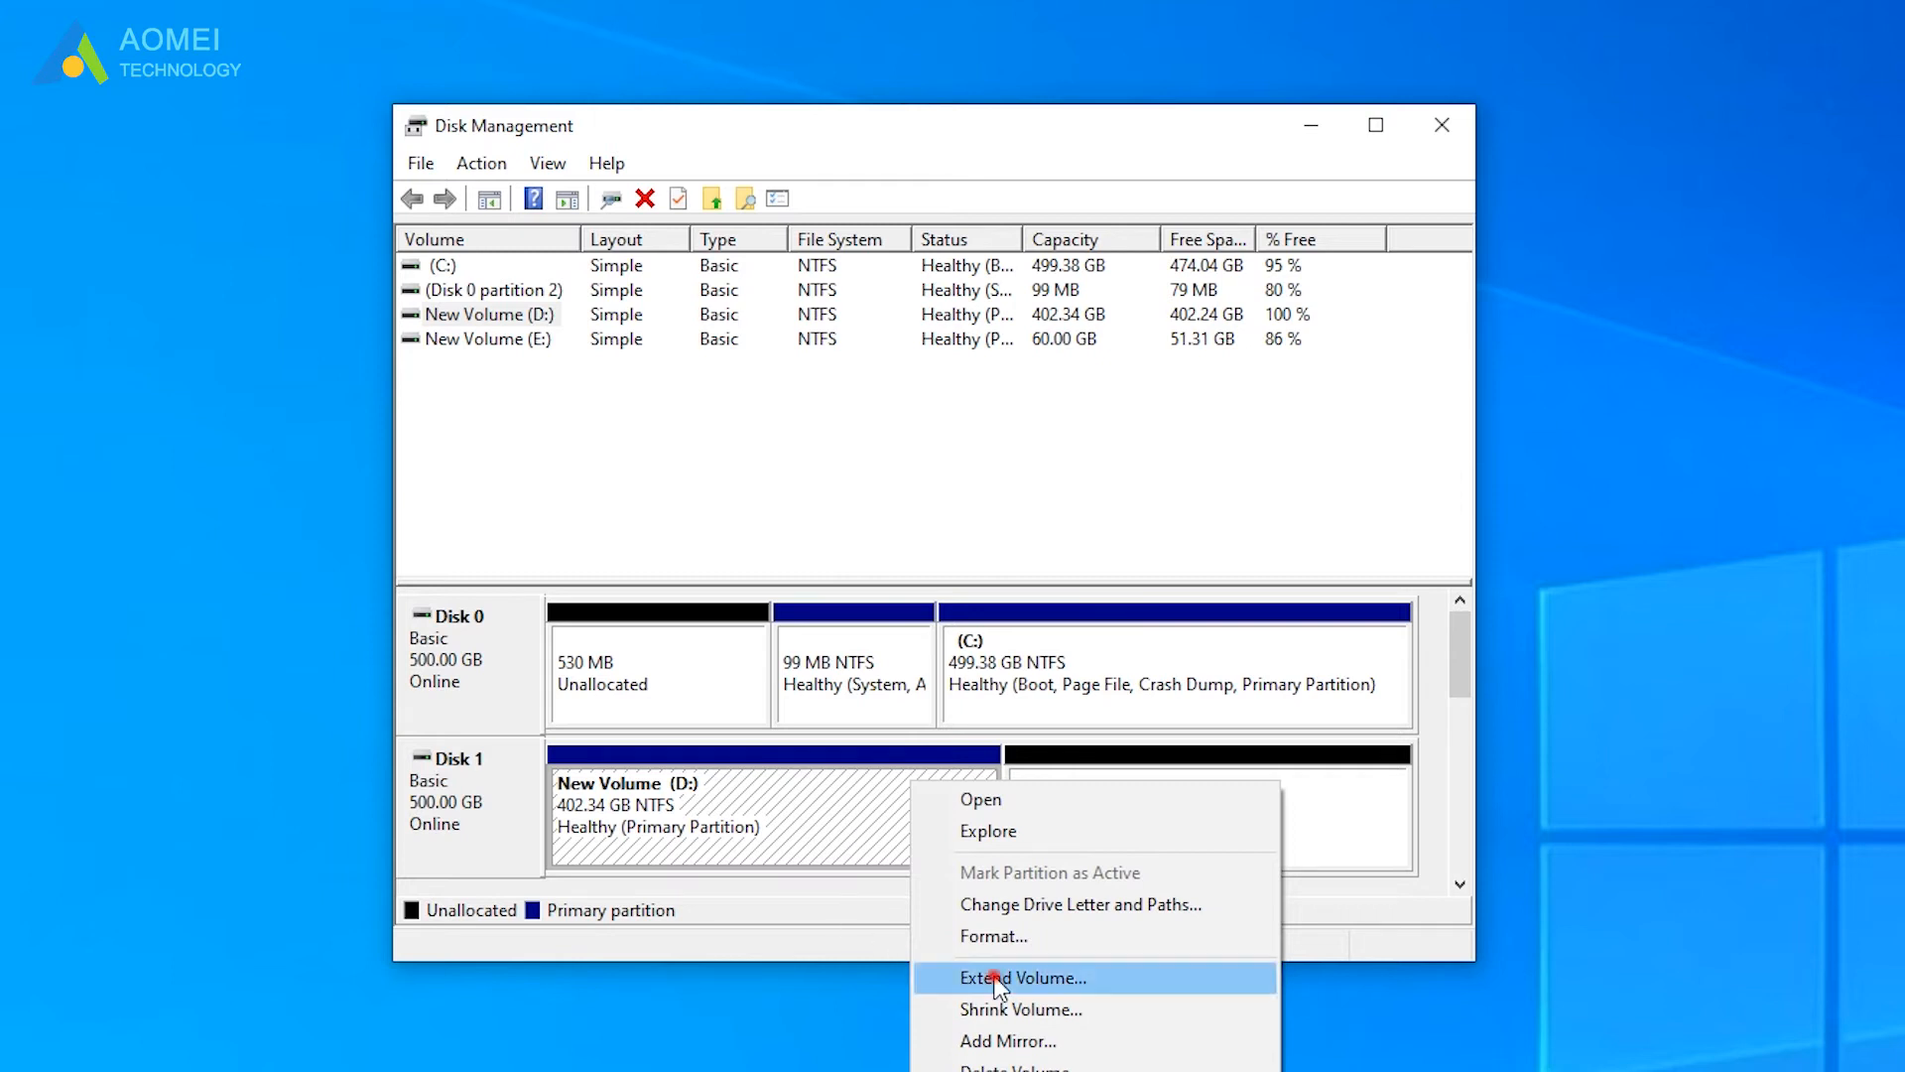
pyautogui.click(1022, 976)
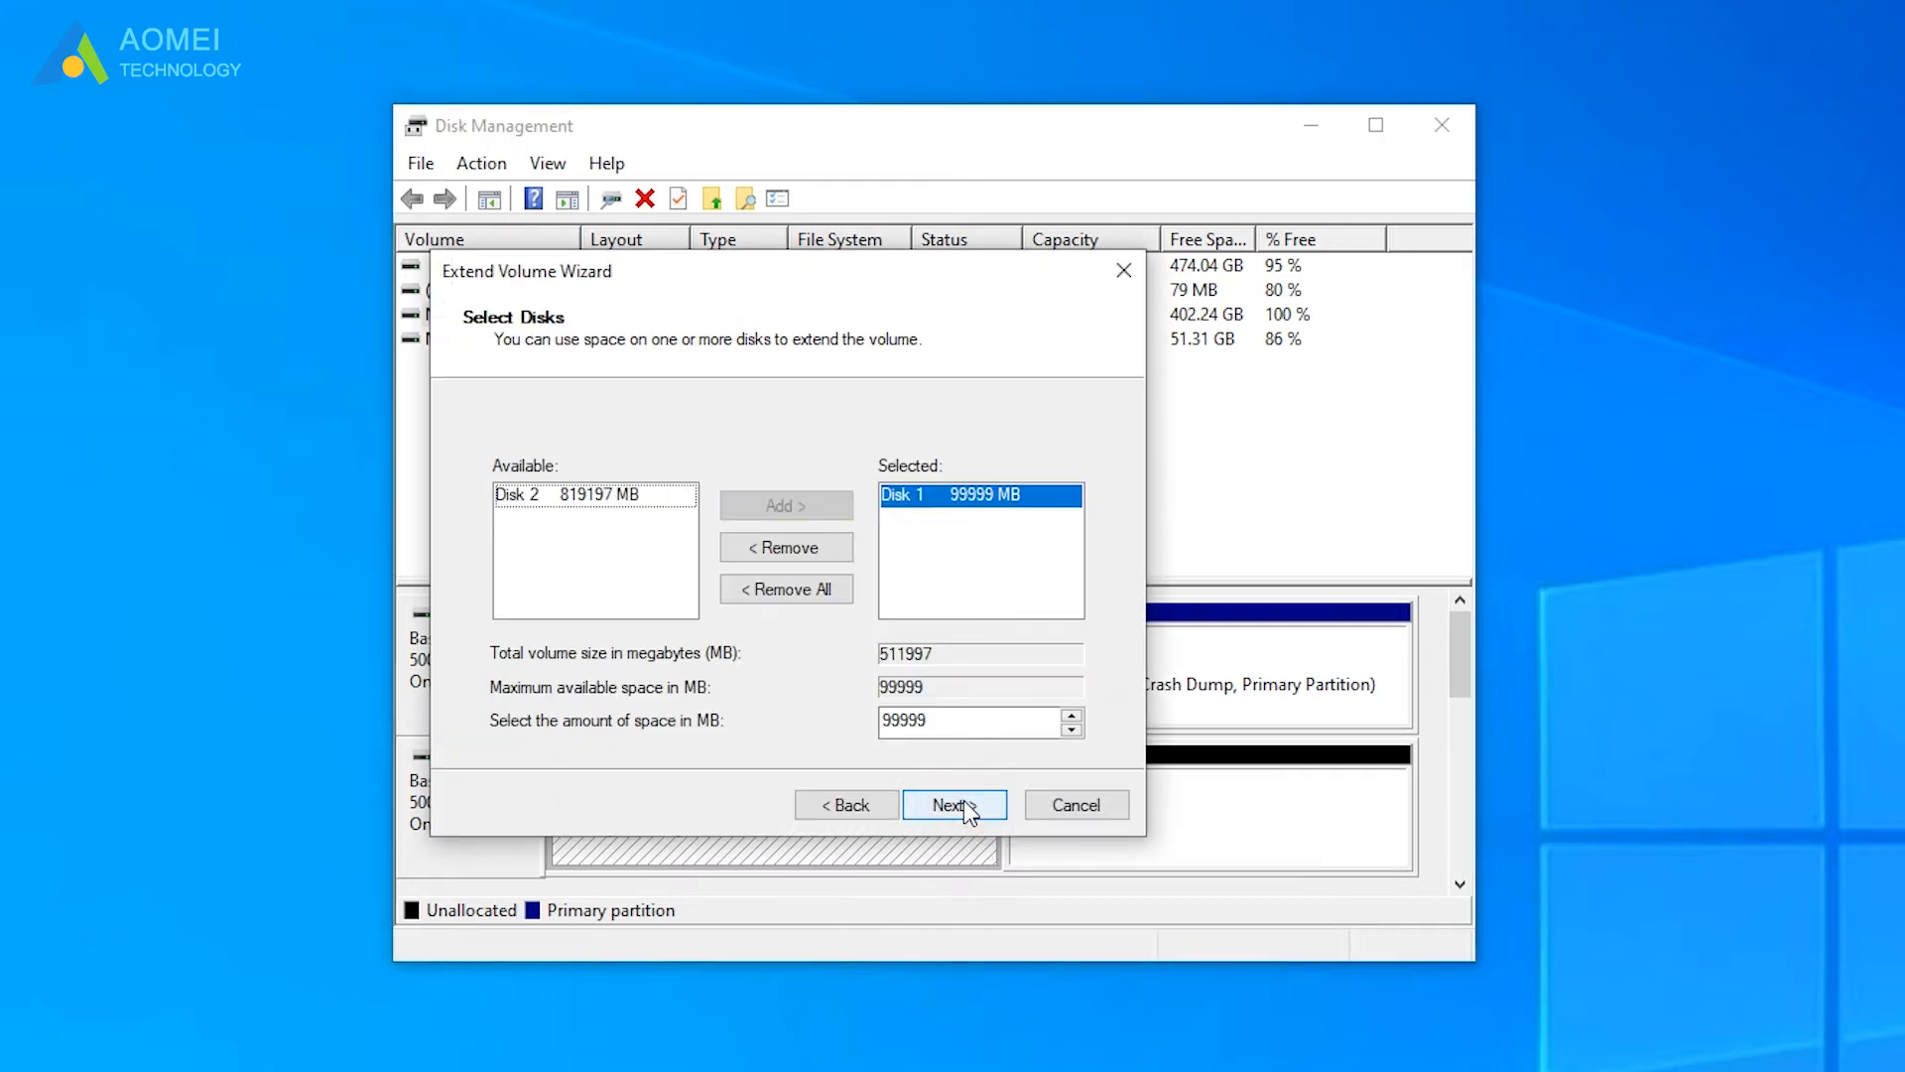
pyautogui.click(954, 804)
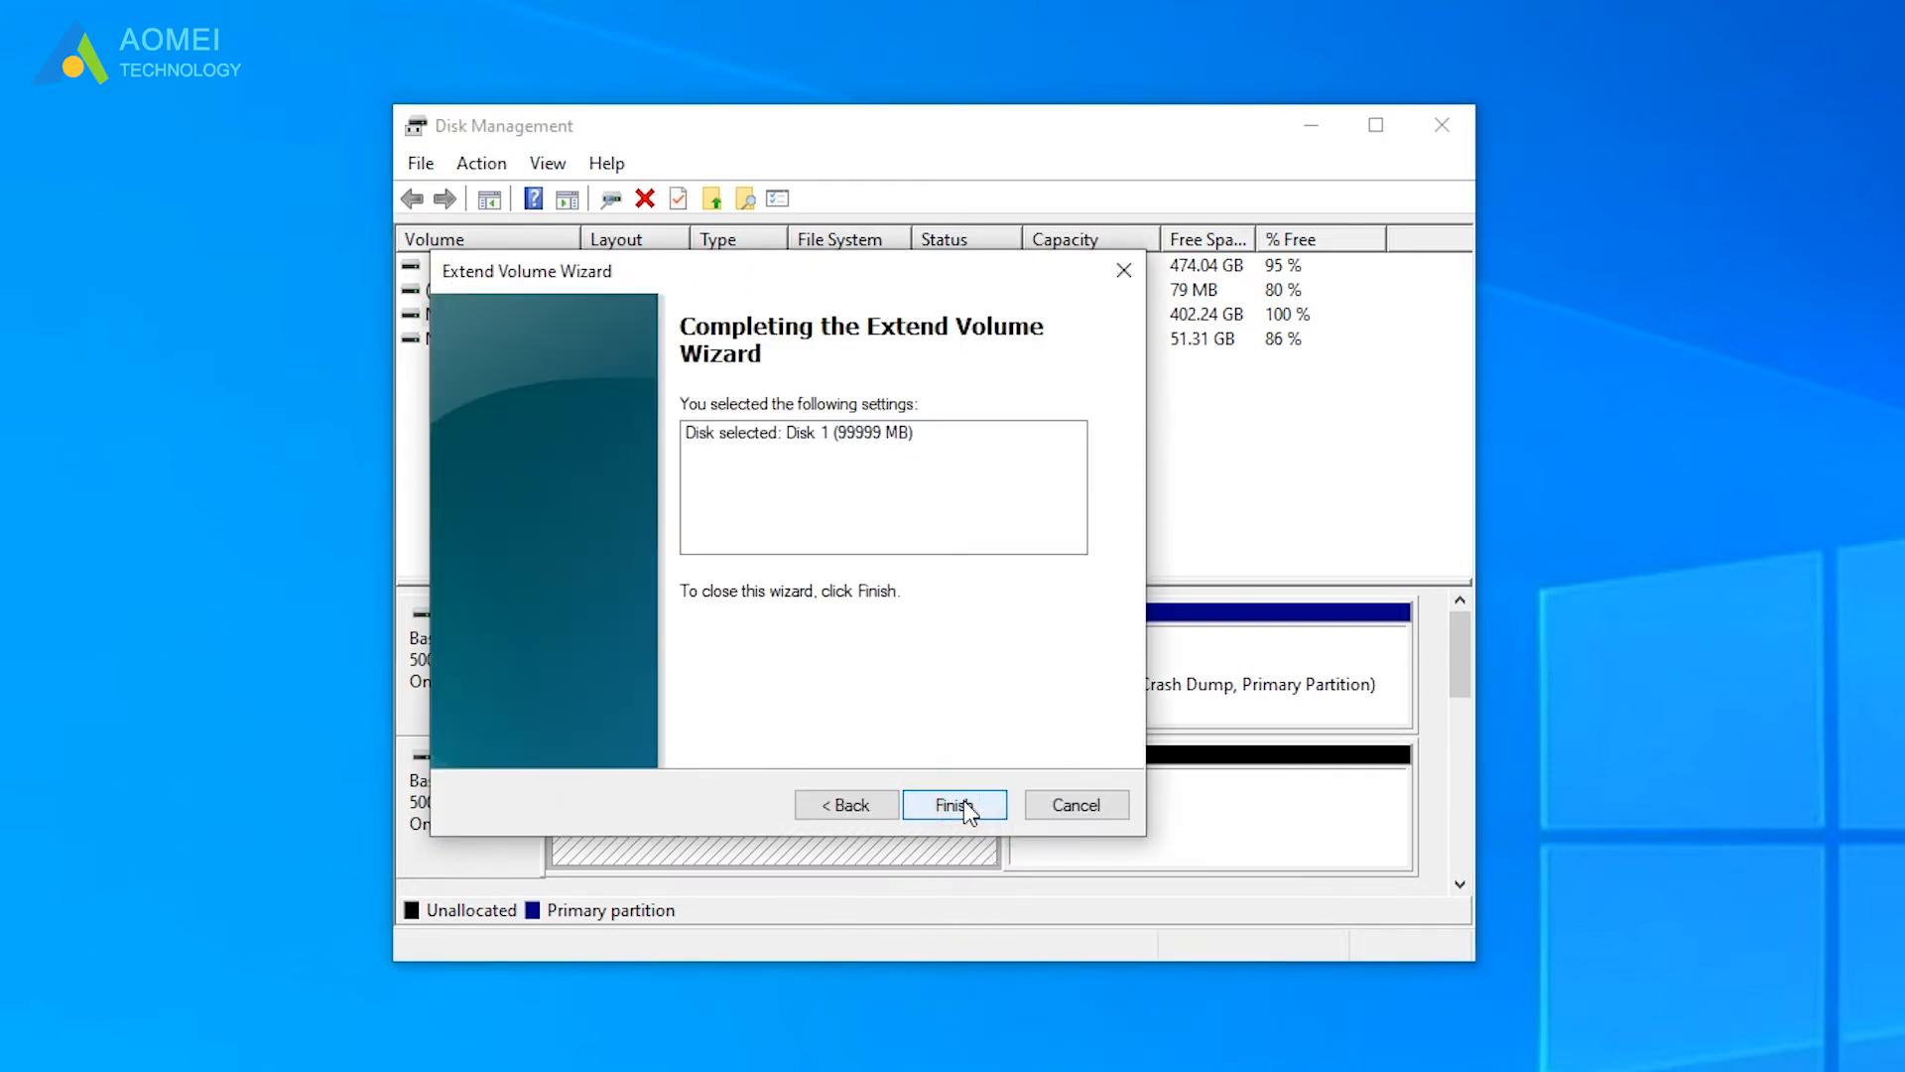
pyautogui.click(955, 804)
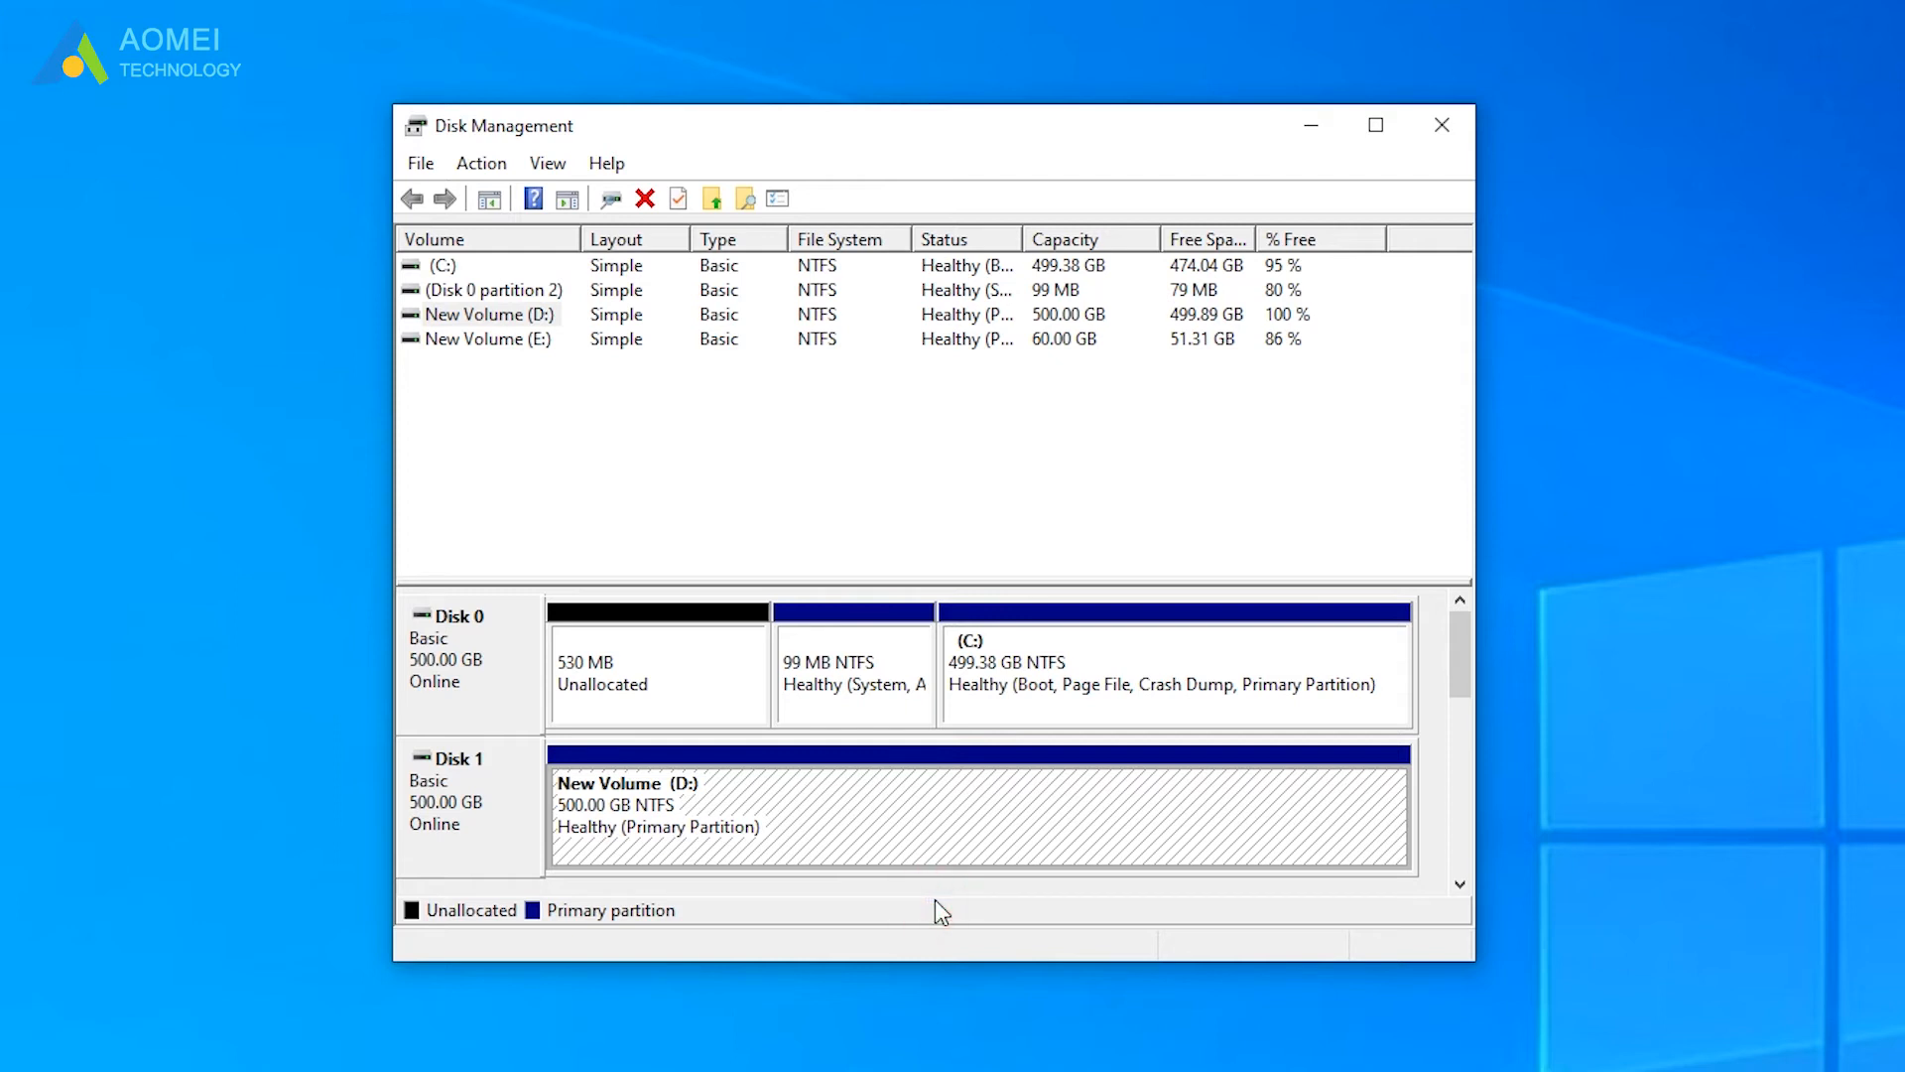
# Start a New Simple Volume on the 530 MB unallocated space of Disk 0
pyautogui.rightClick(853, 675)
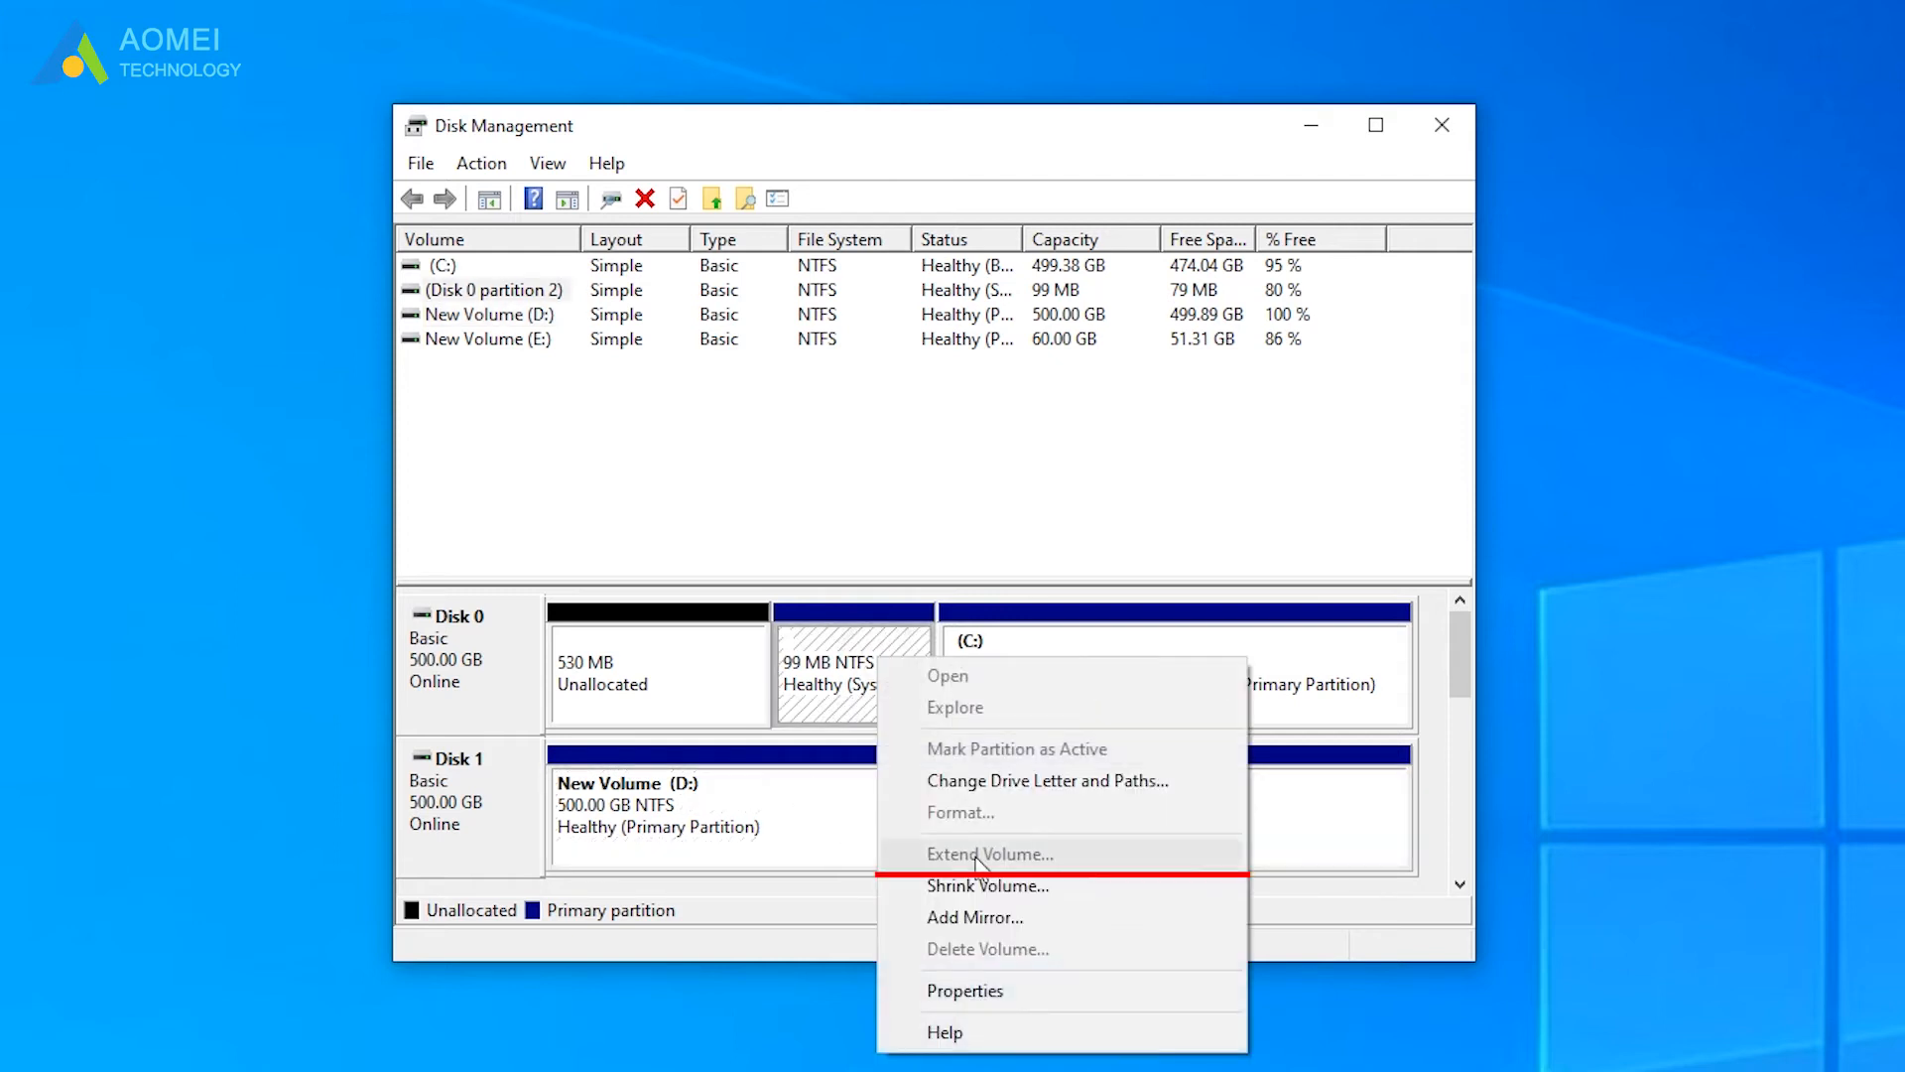
pyautogui.moveTo(913, 838)
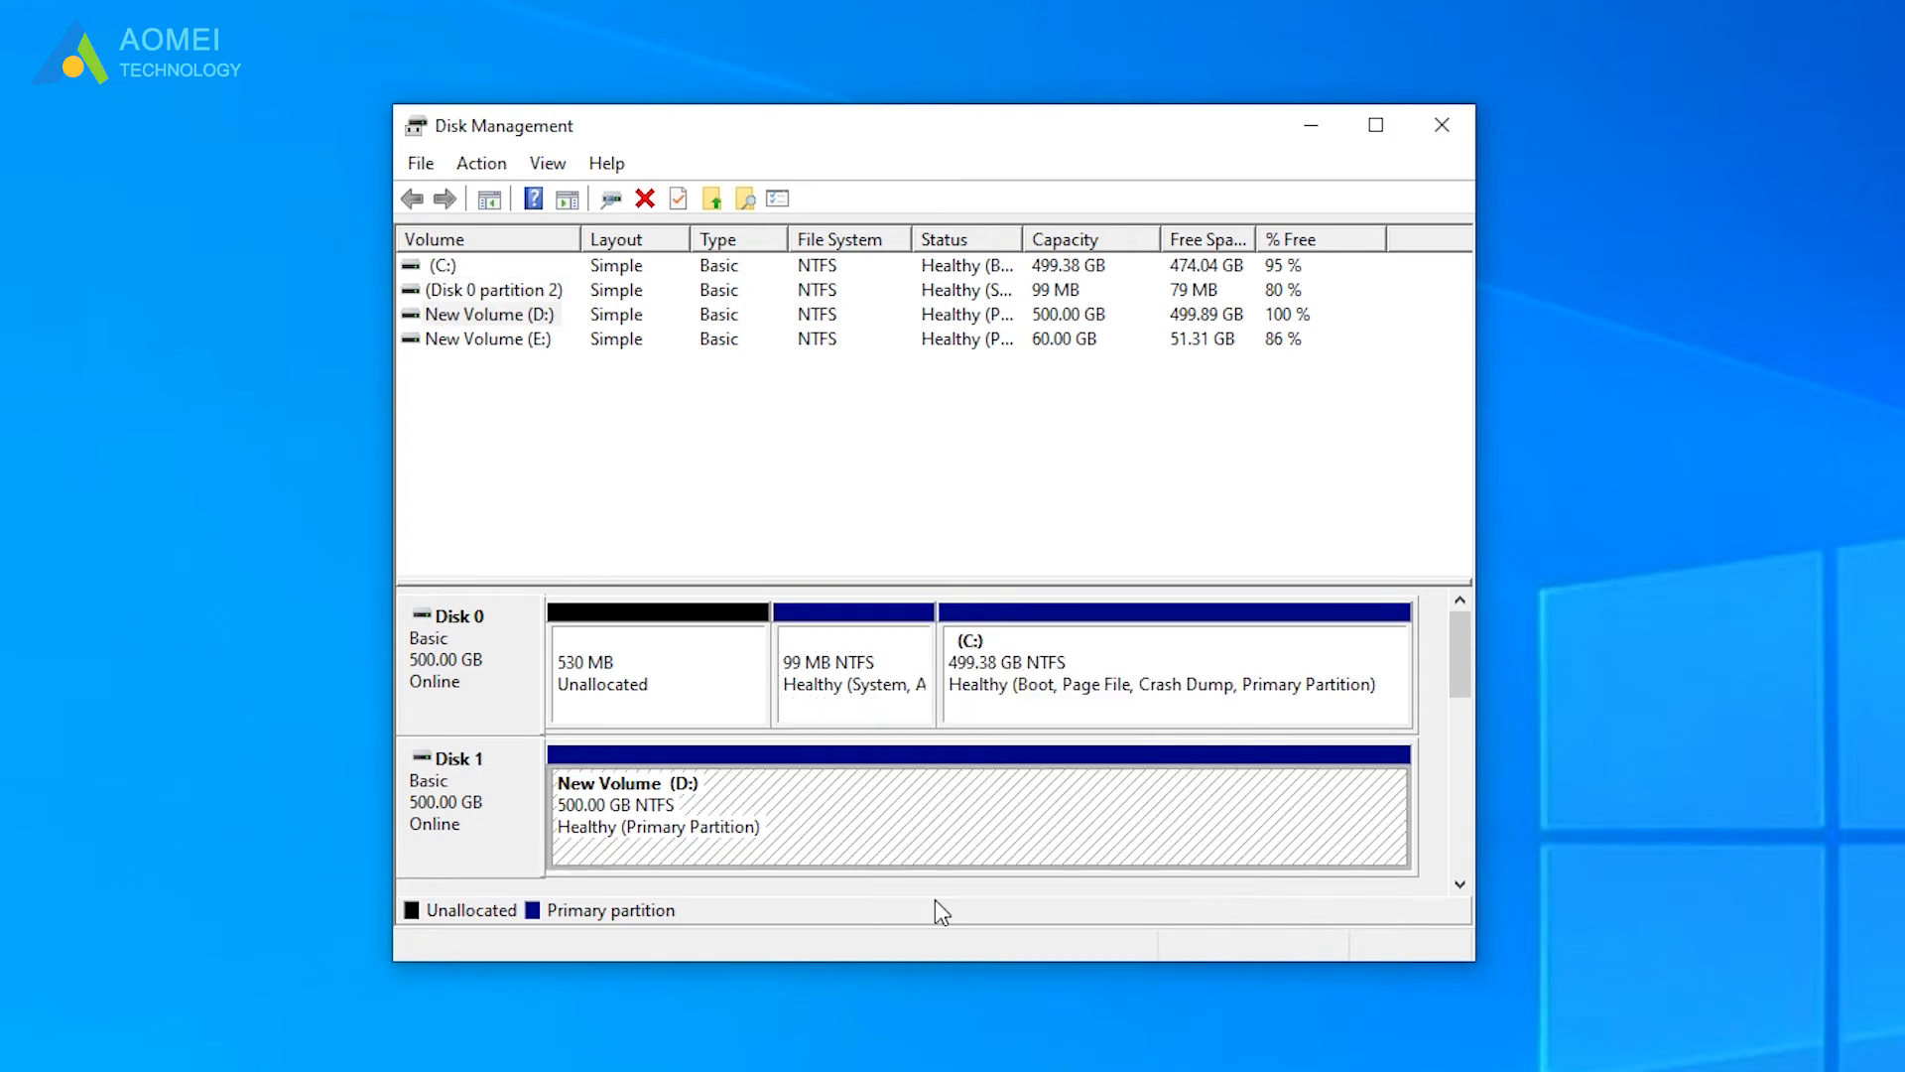
pyautogui.click(657, 663)
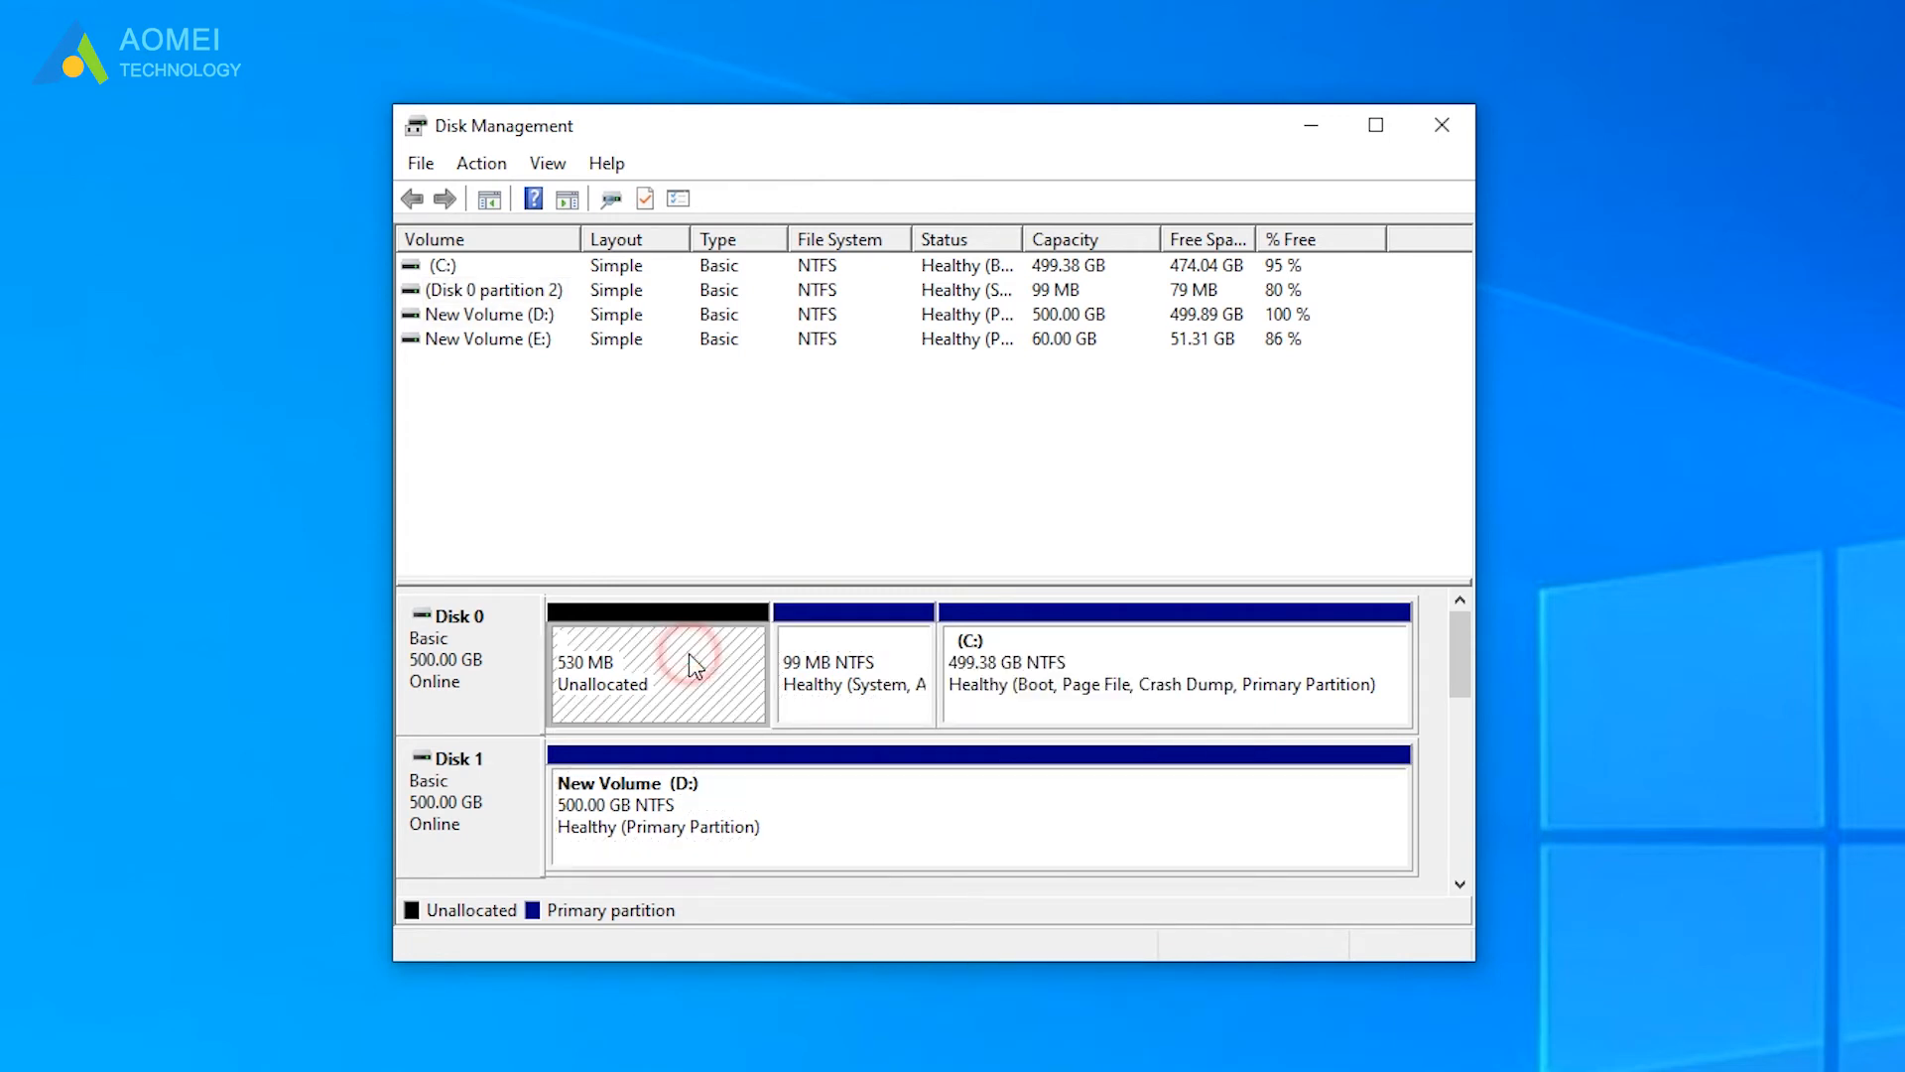
pyautogui.click(852, 668)
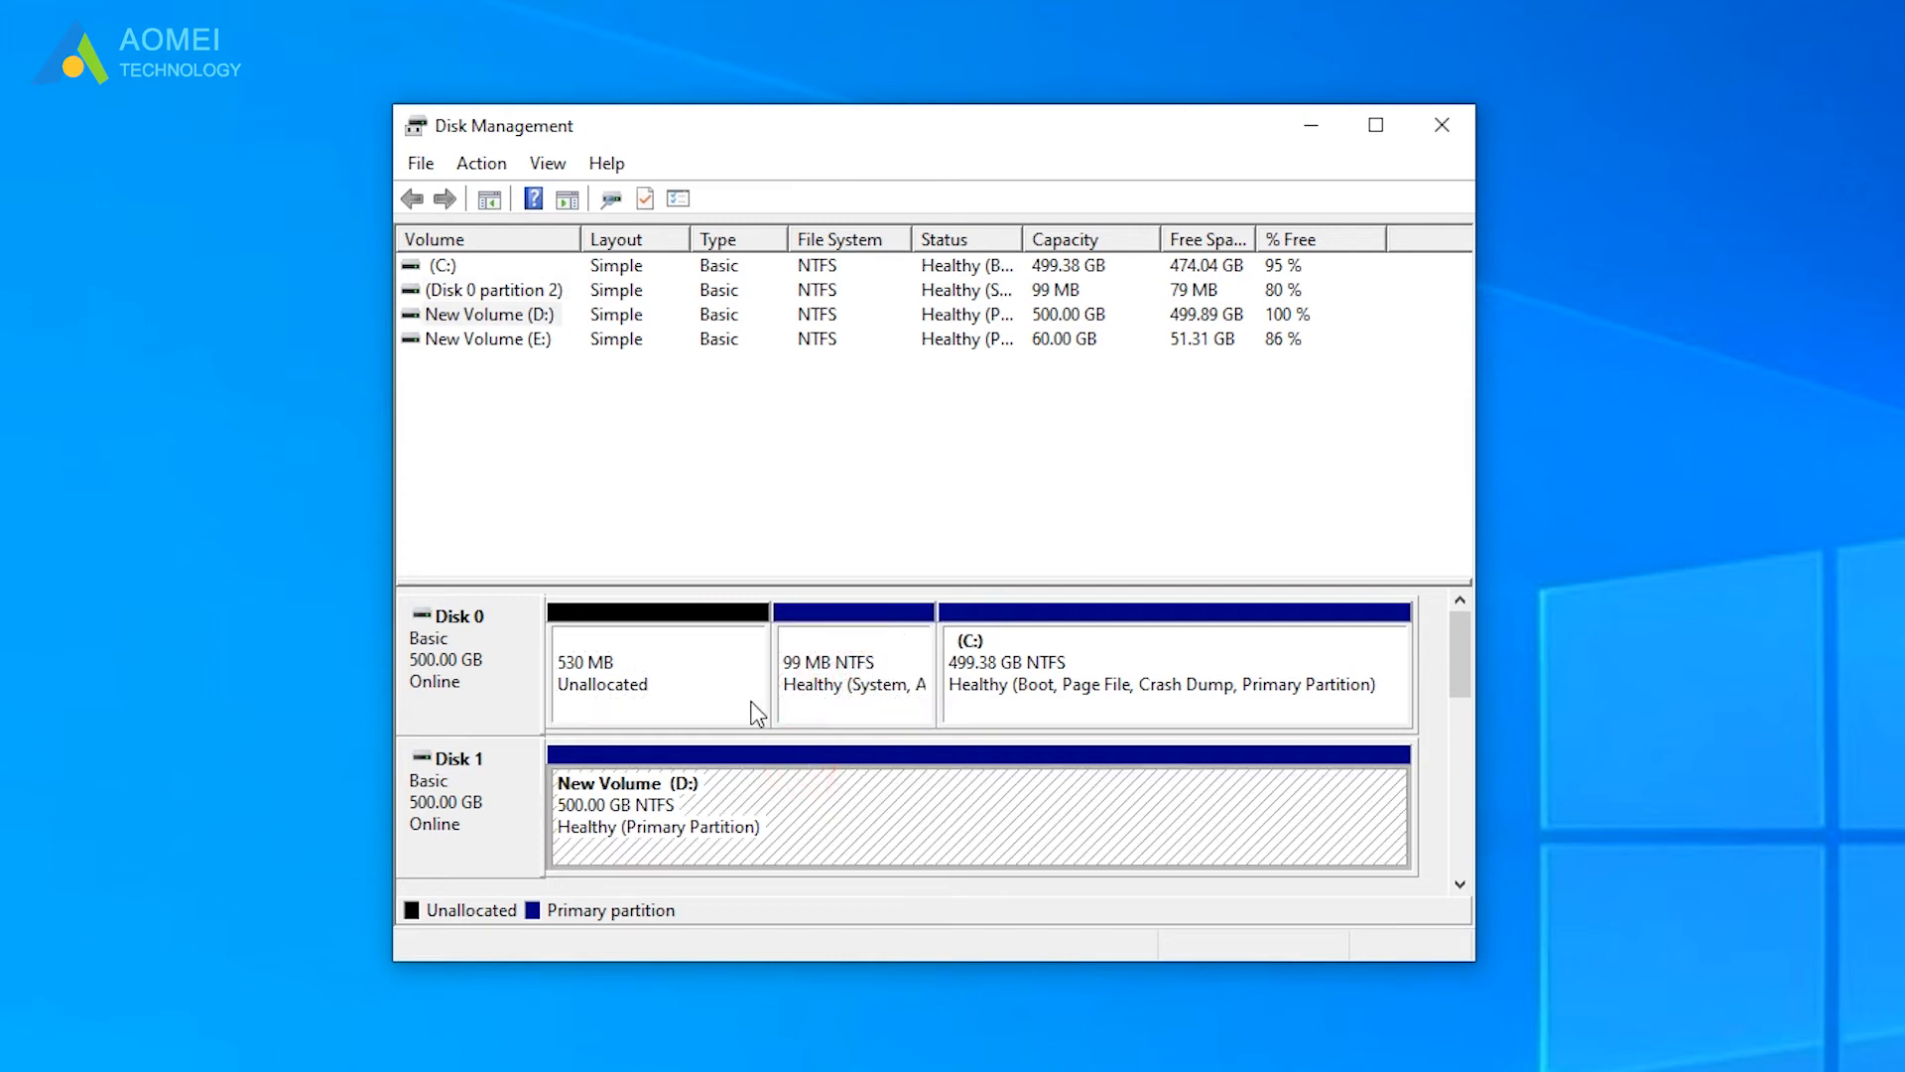
pyautogui.rightClick(657, 669)
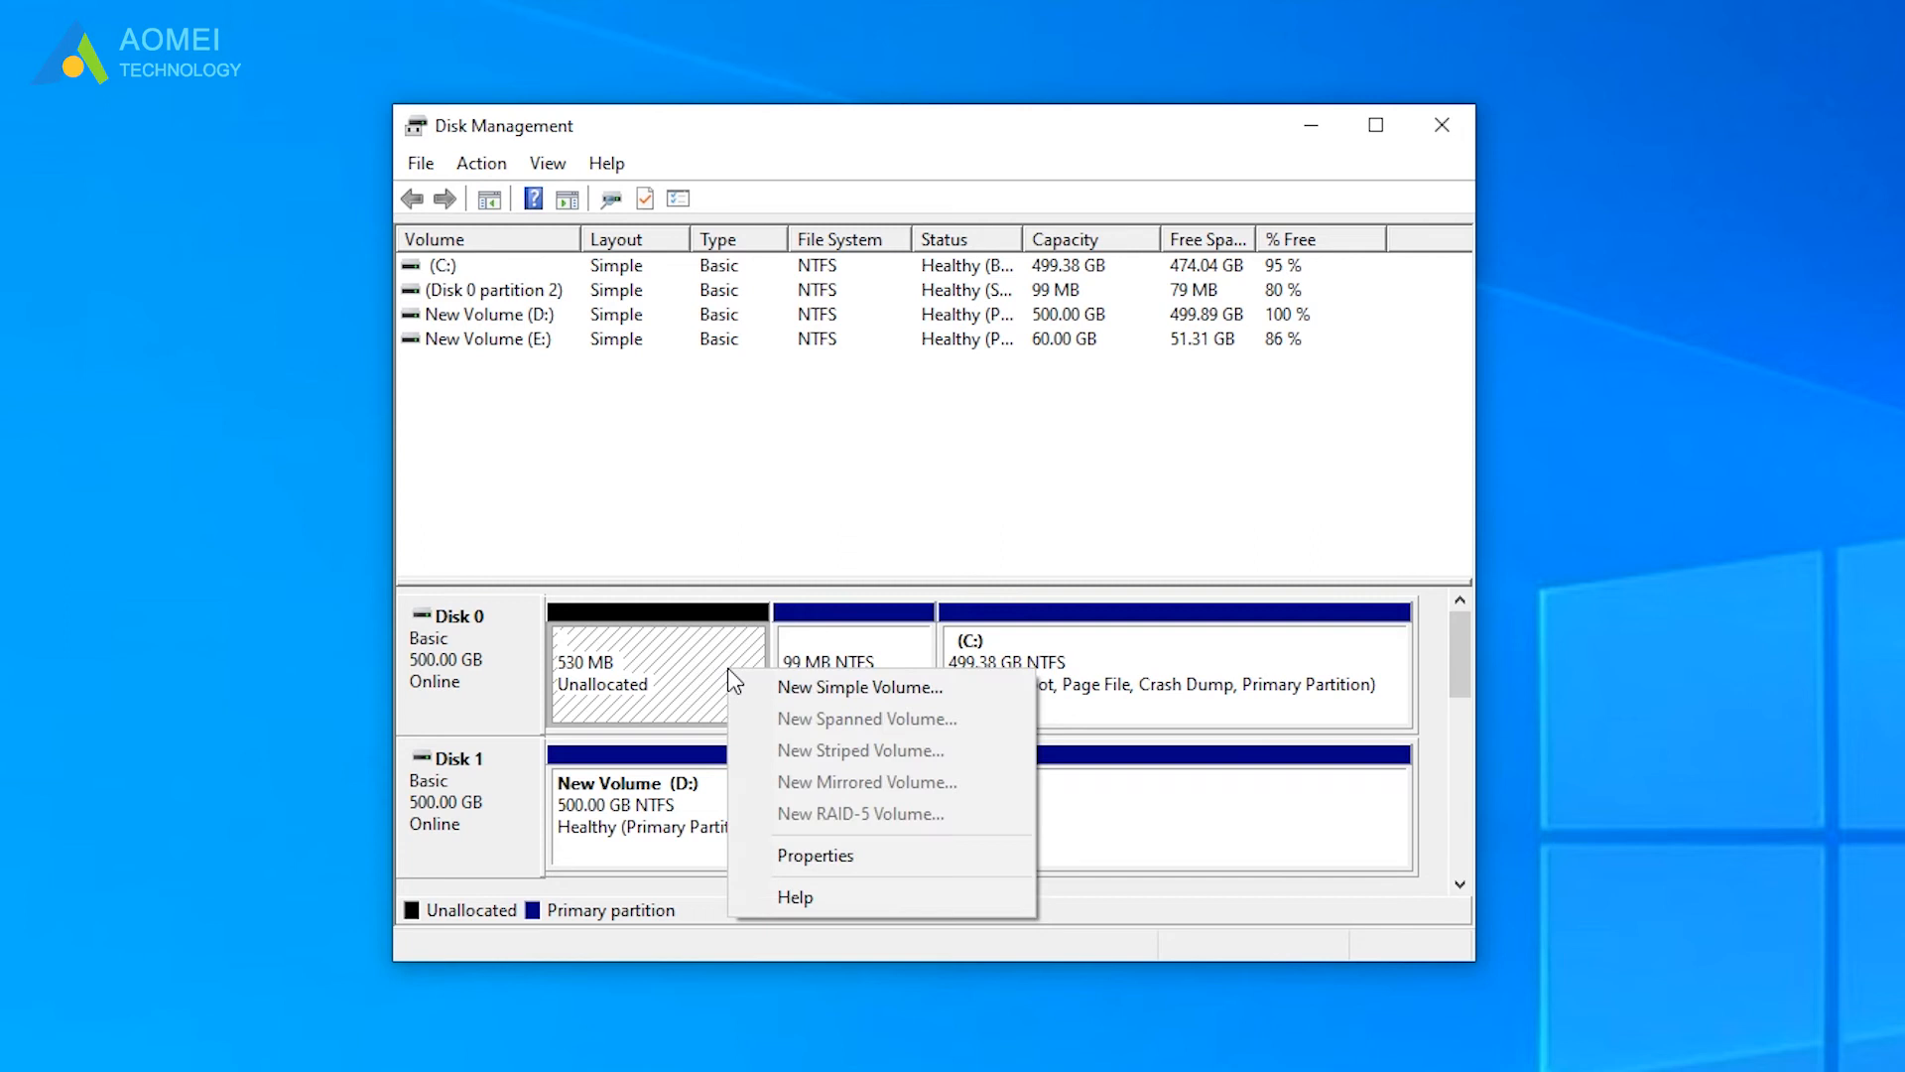
pyautogui.click(860, 687)
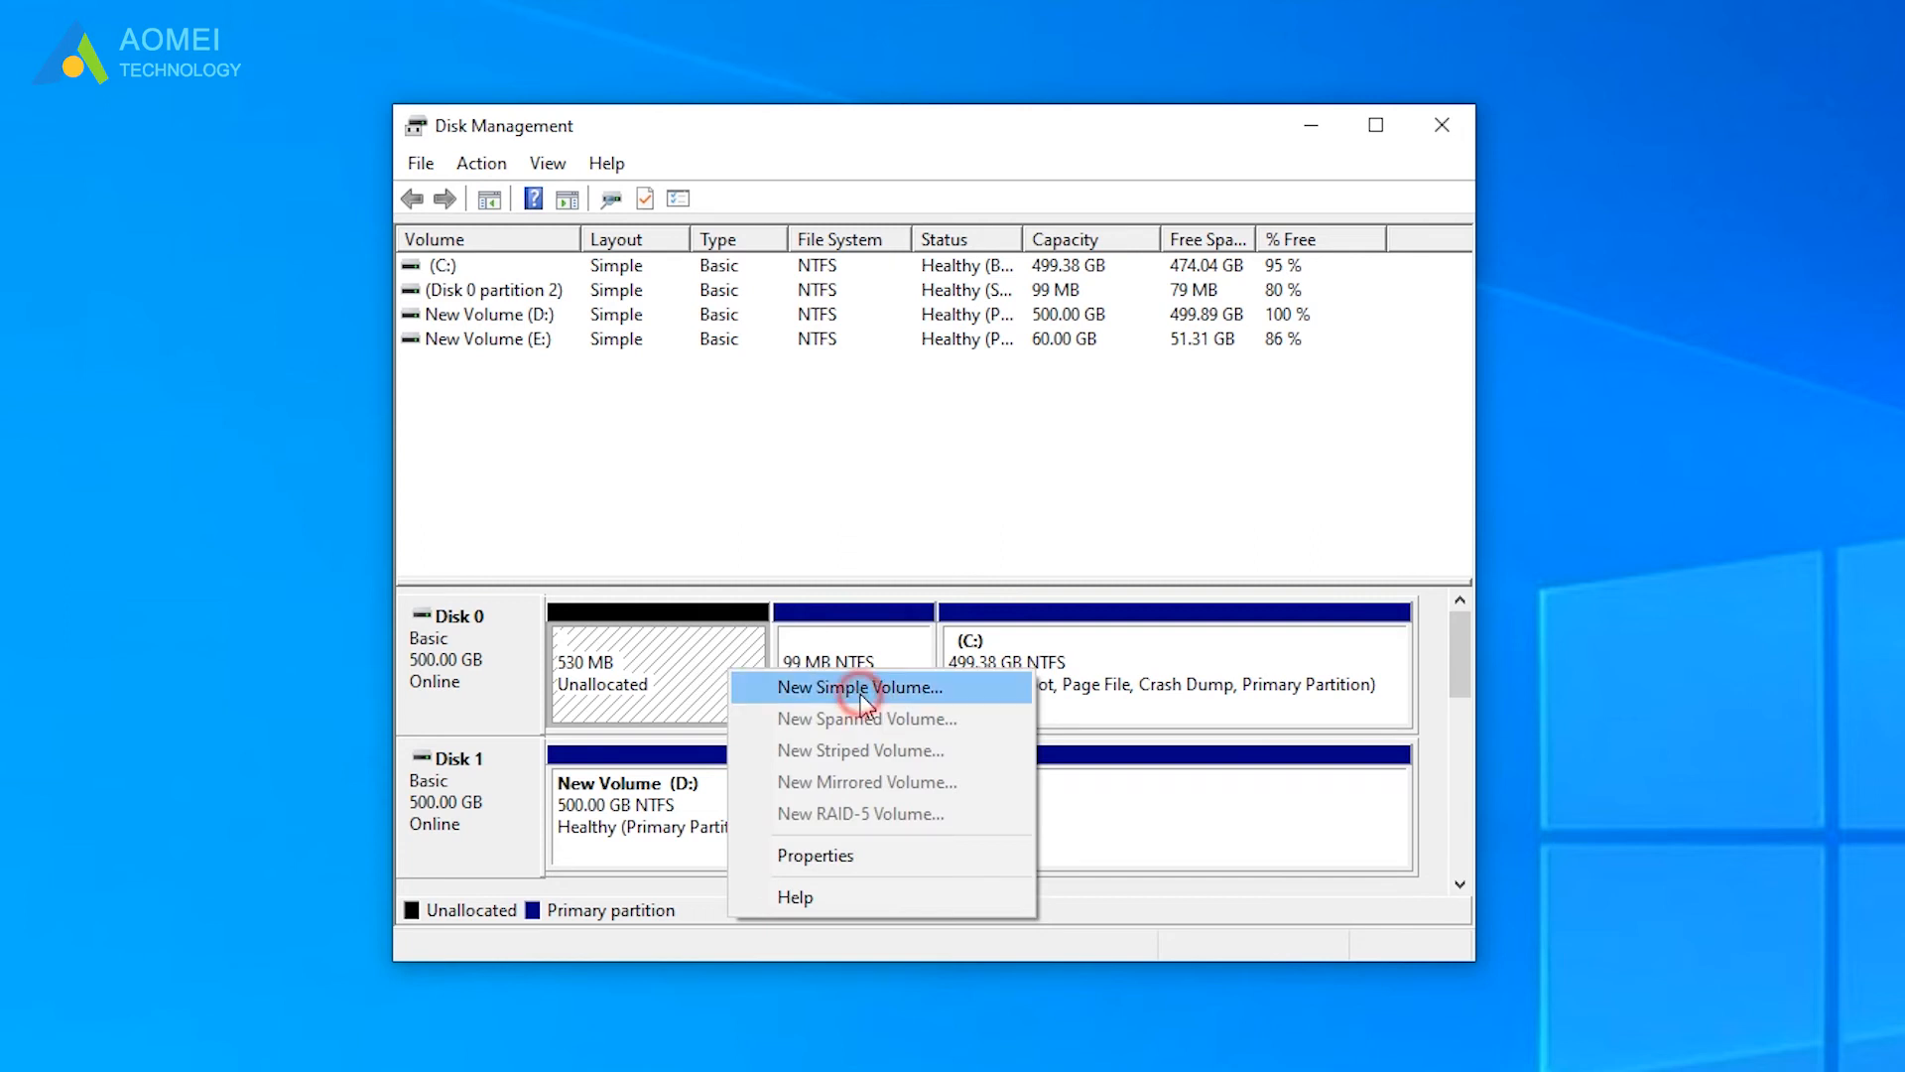
# Create the volume at the full 528 MB with drive letter F and NTFS format
pyautogui.click(859, 687)
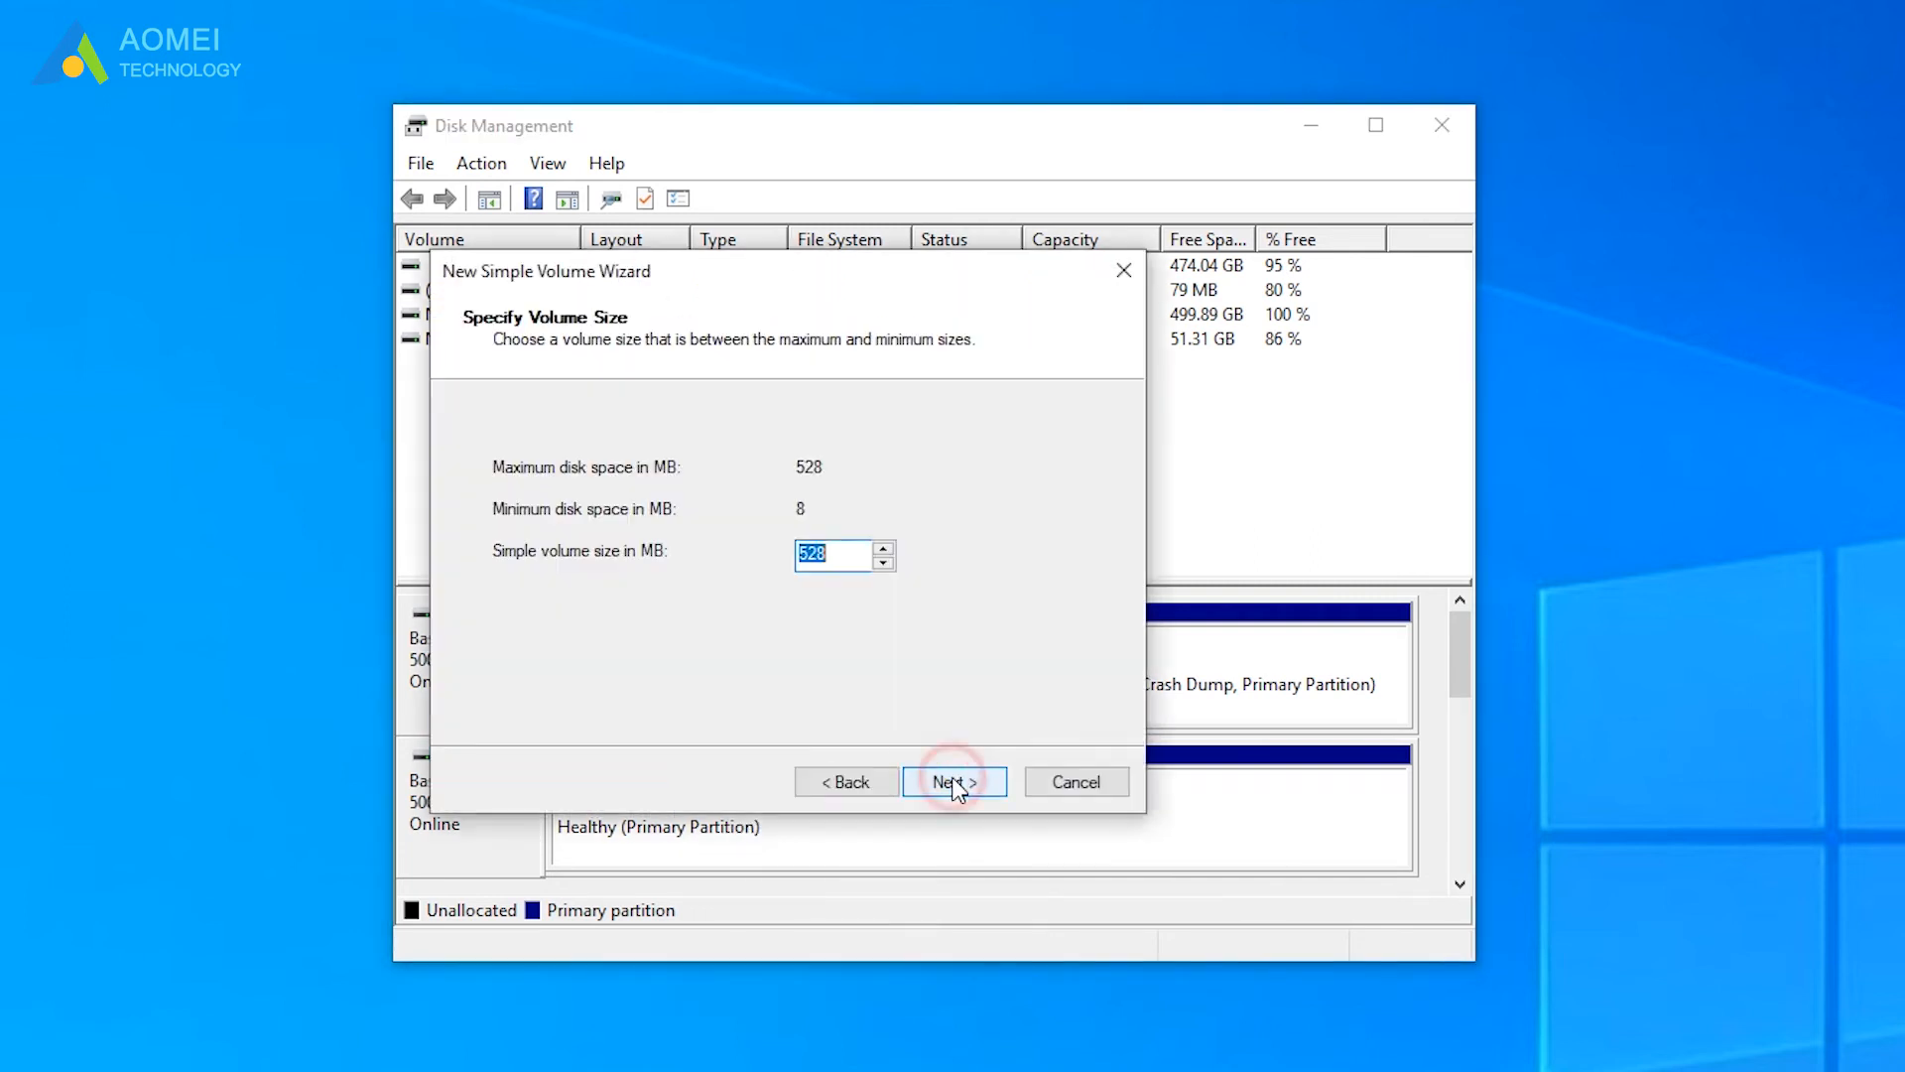
pyautogui.click(954, 782)
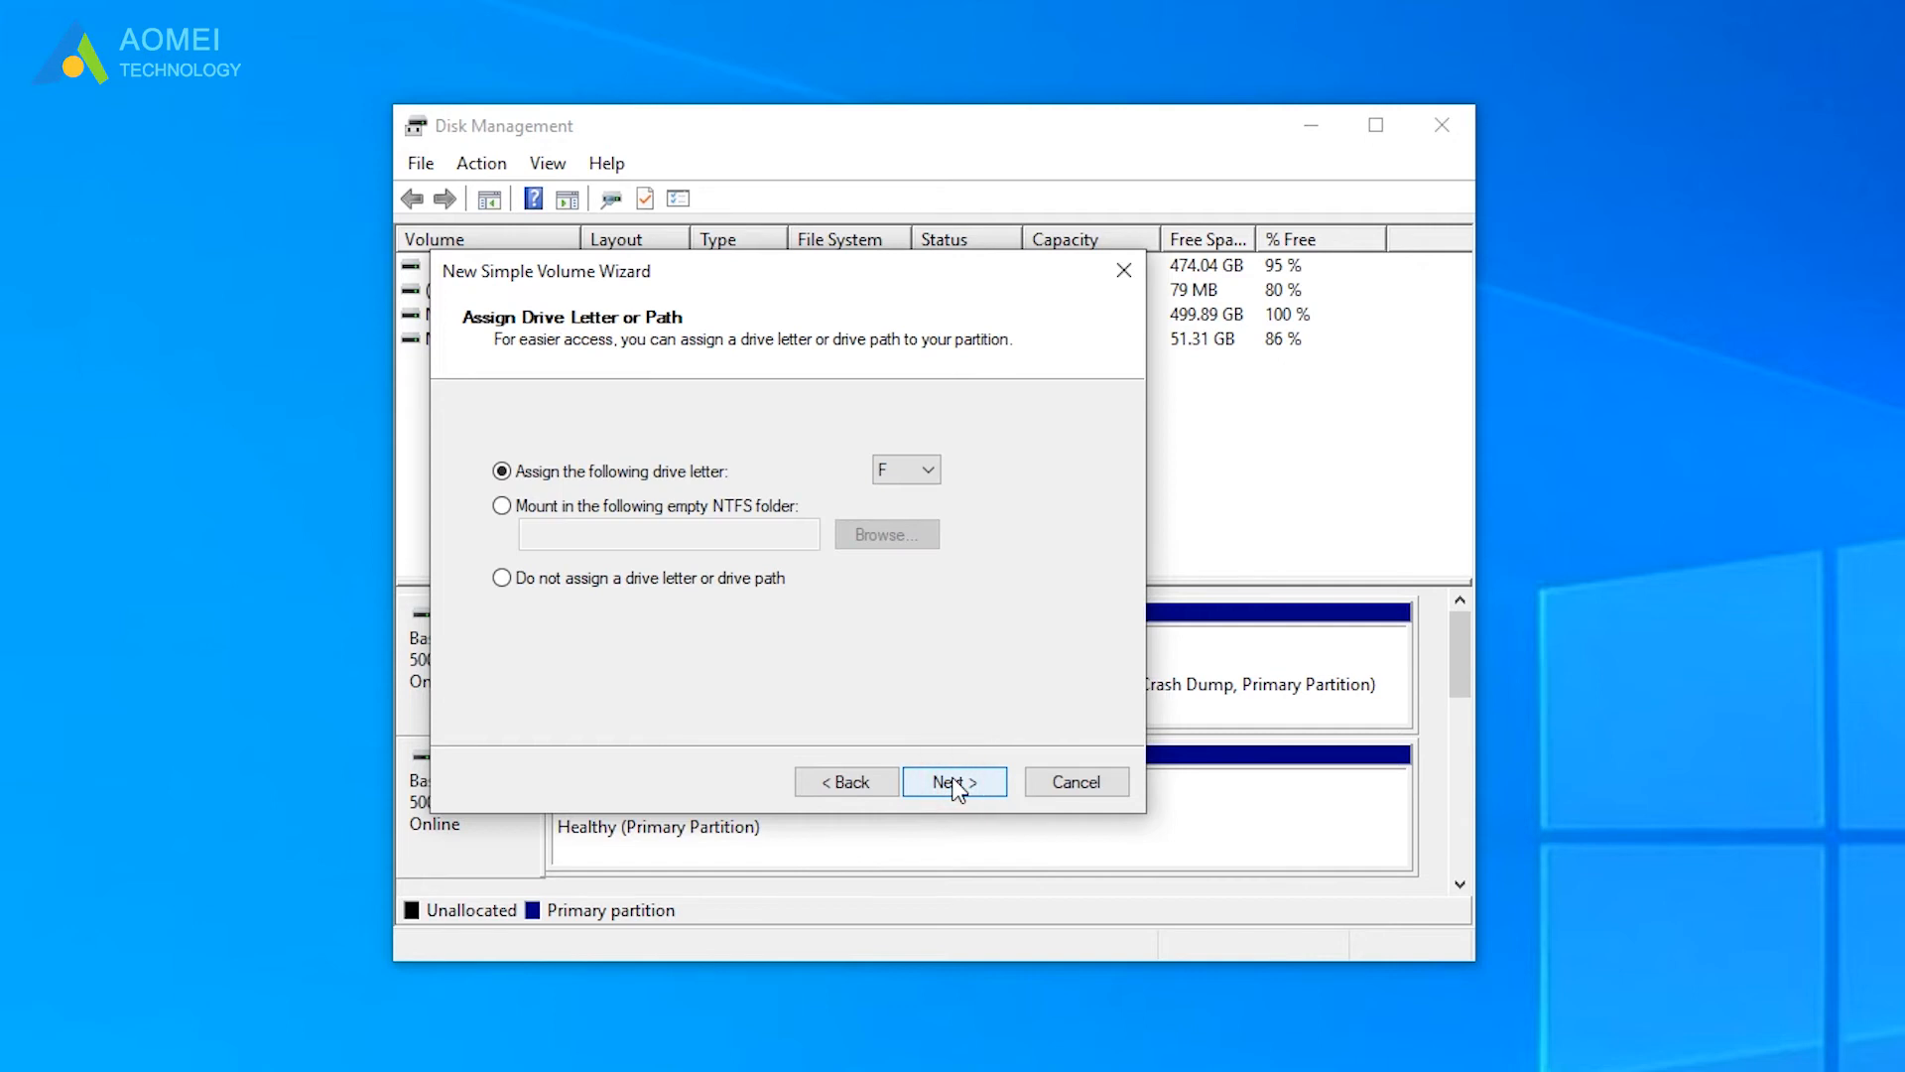
pyautogui.click(955, 782)
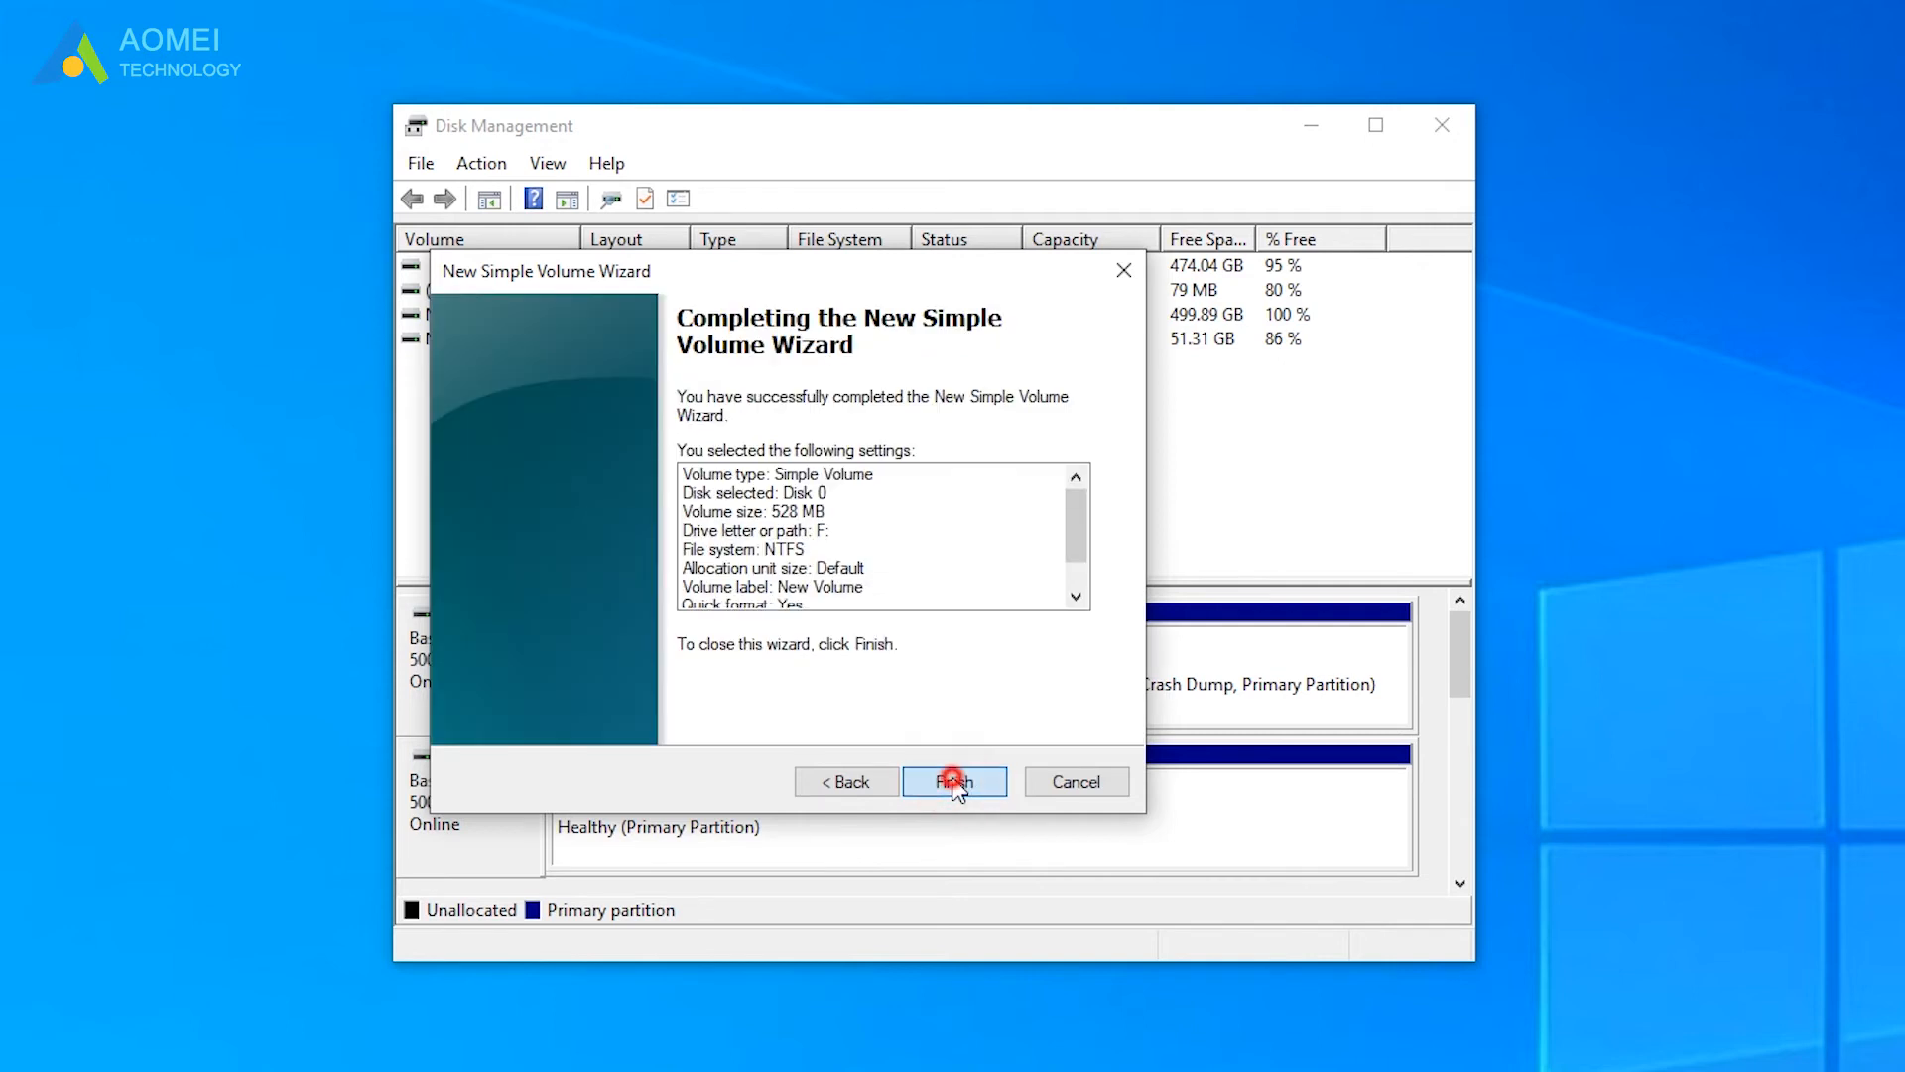
pyautogui.click(954, 782)
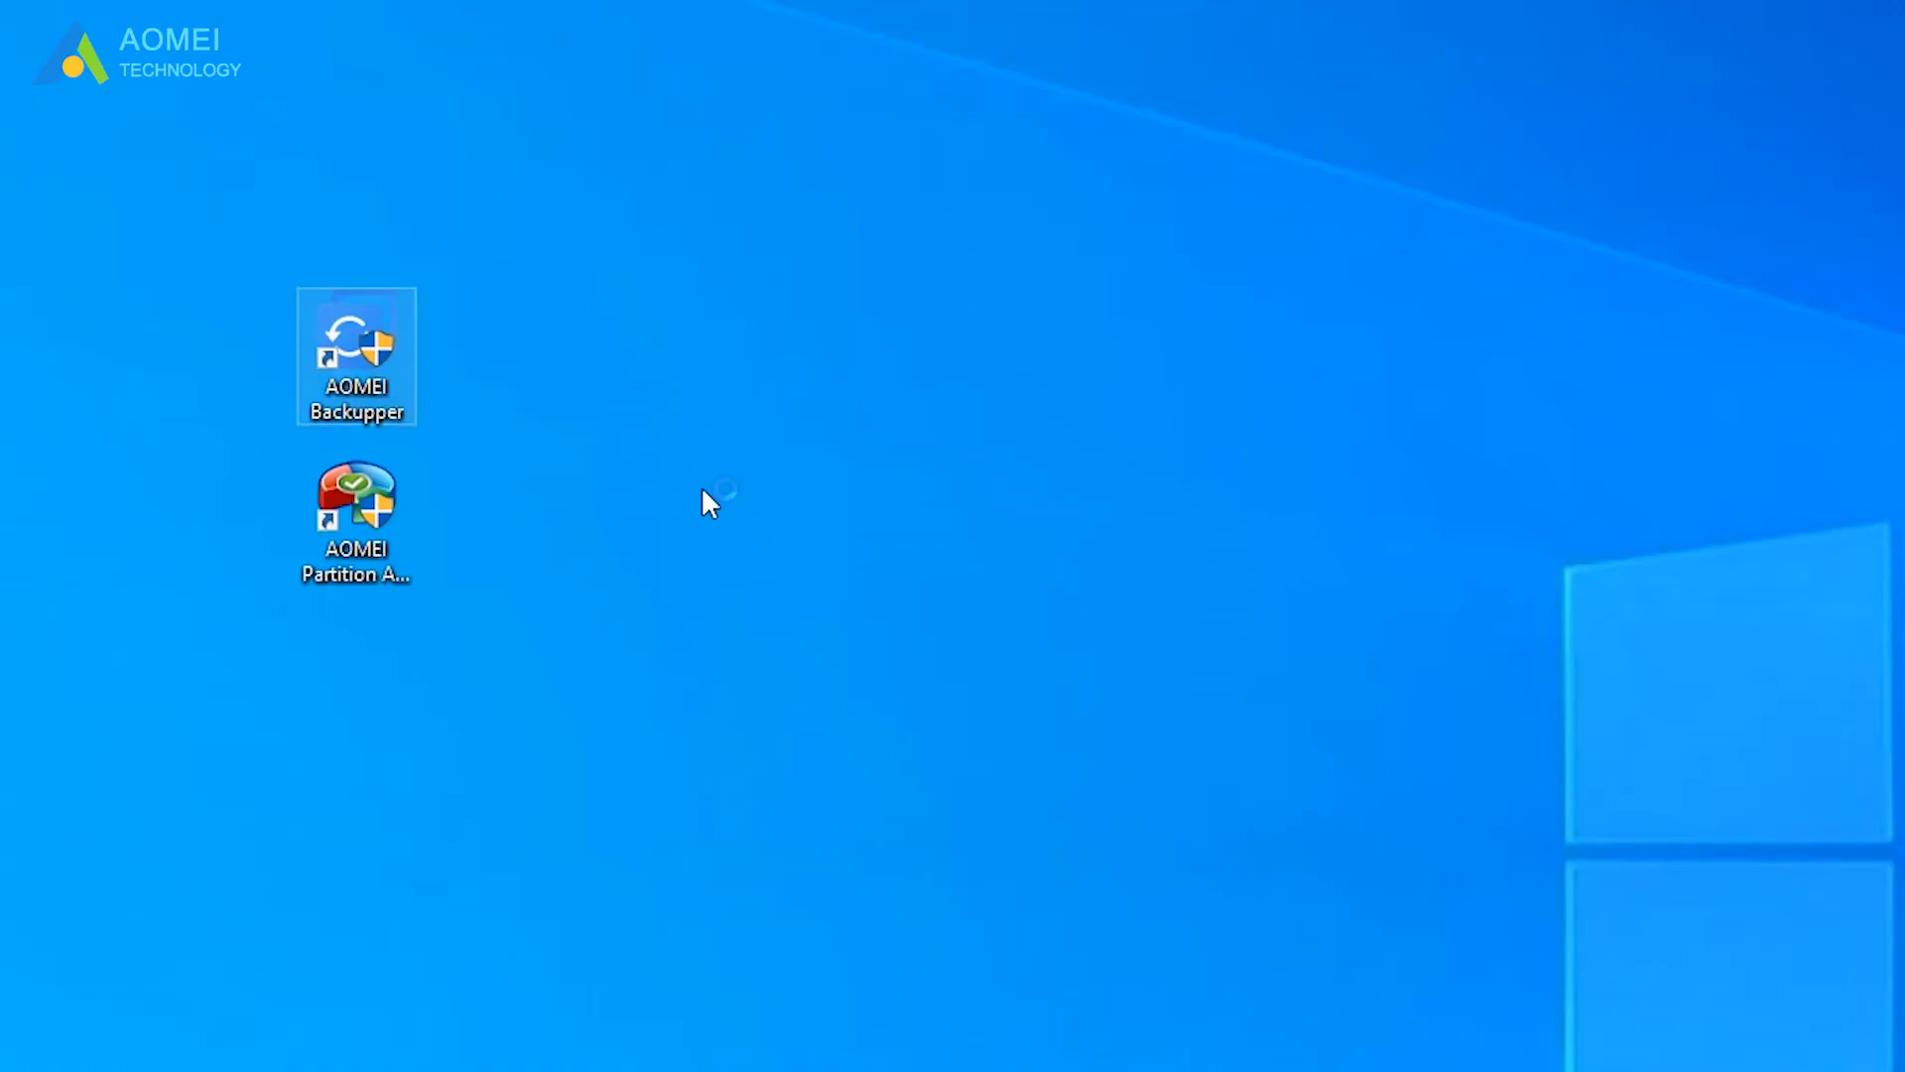
# Start a Disk Clone in AOMEI Backupper
pyautogui.doubleClick(355, 355)
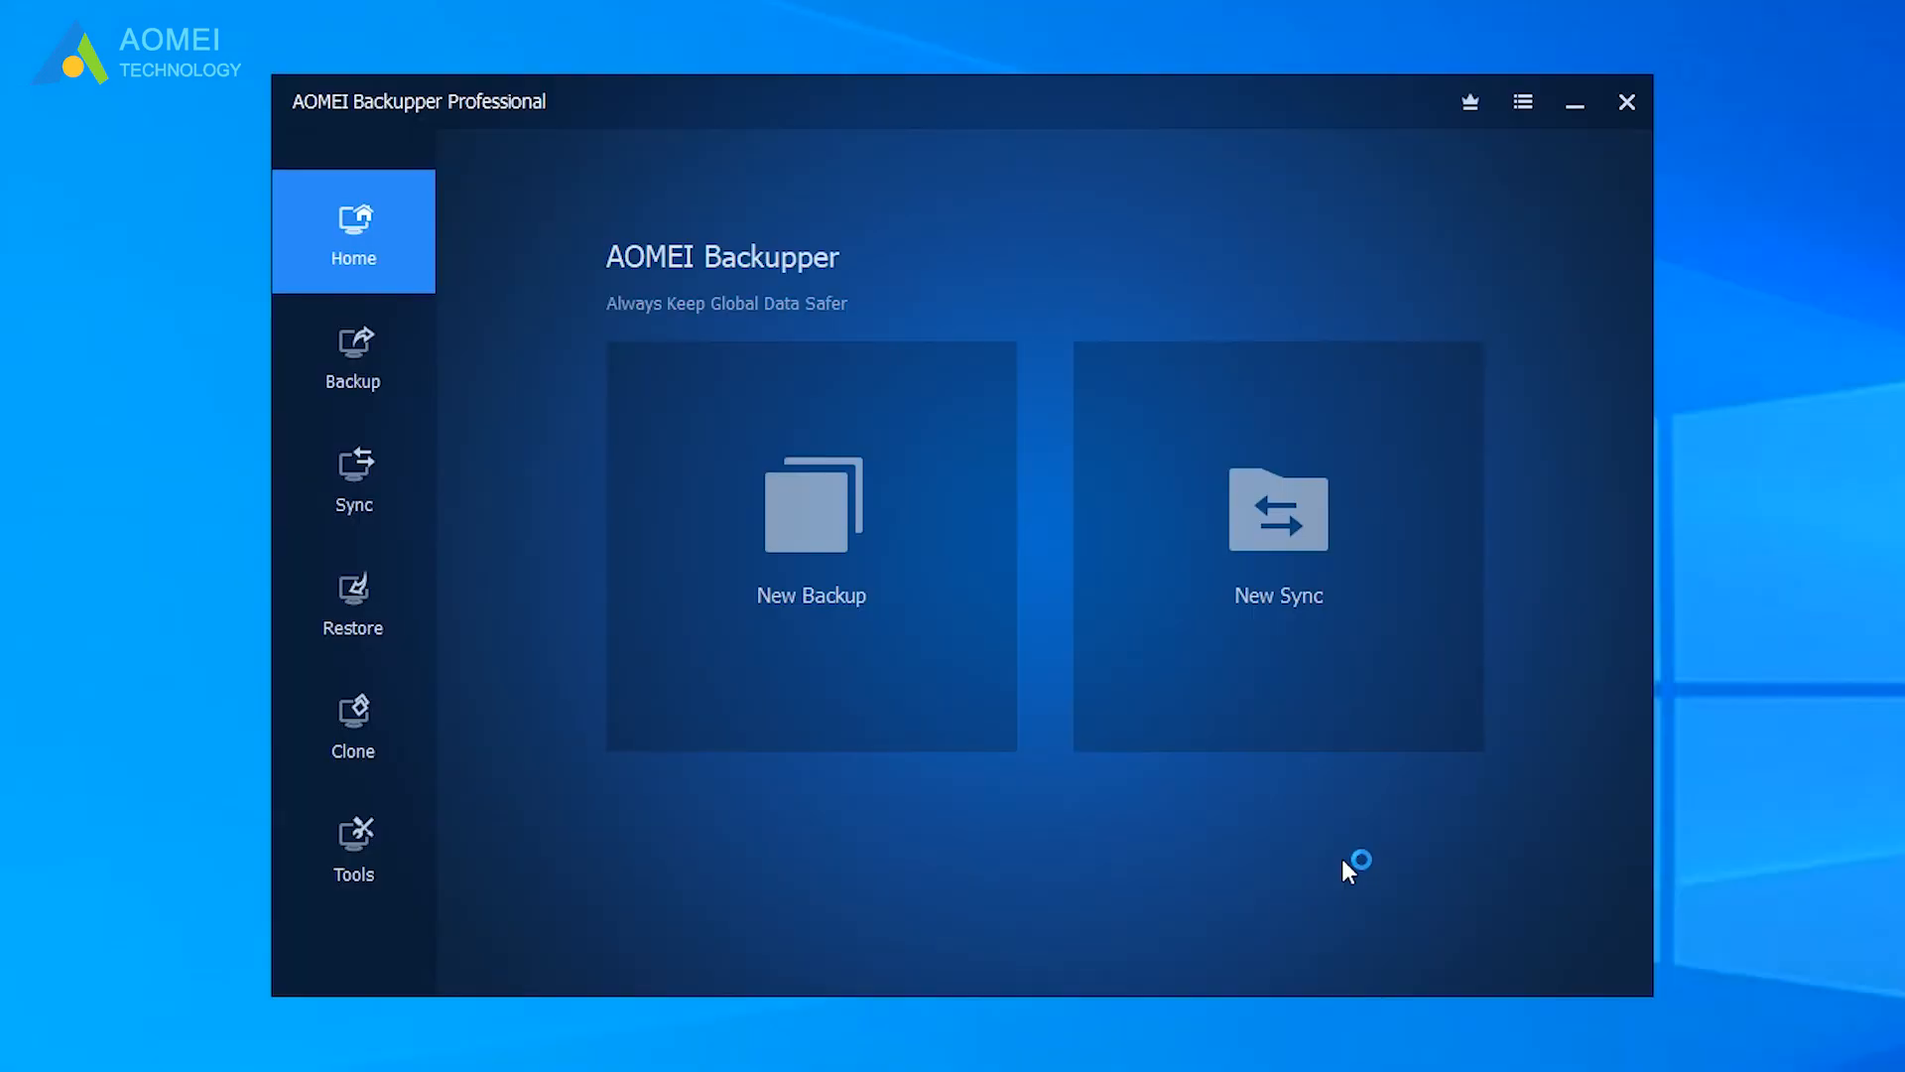
pyautogui.click(353, 722)
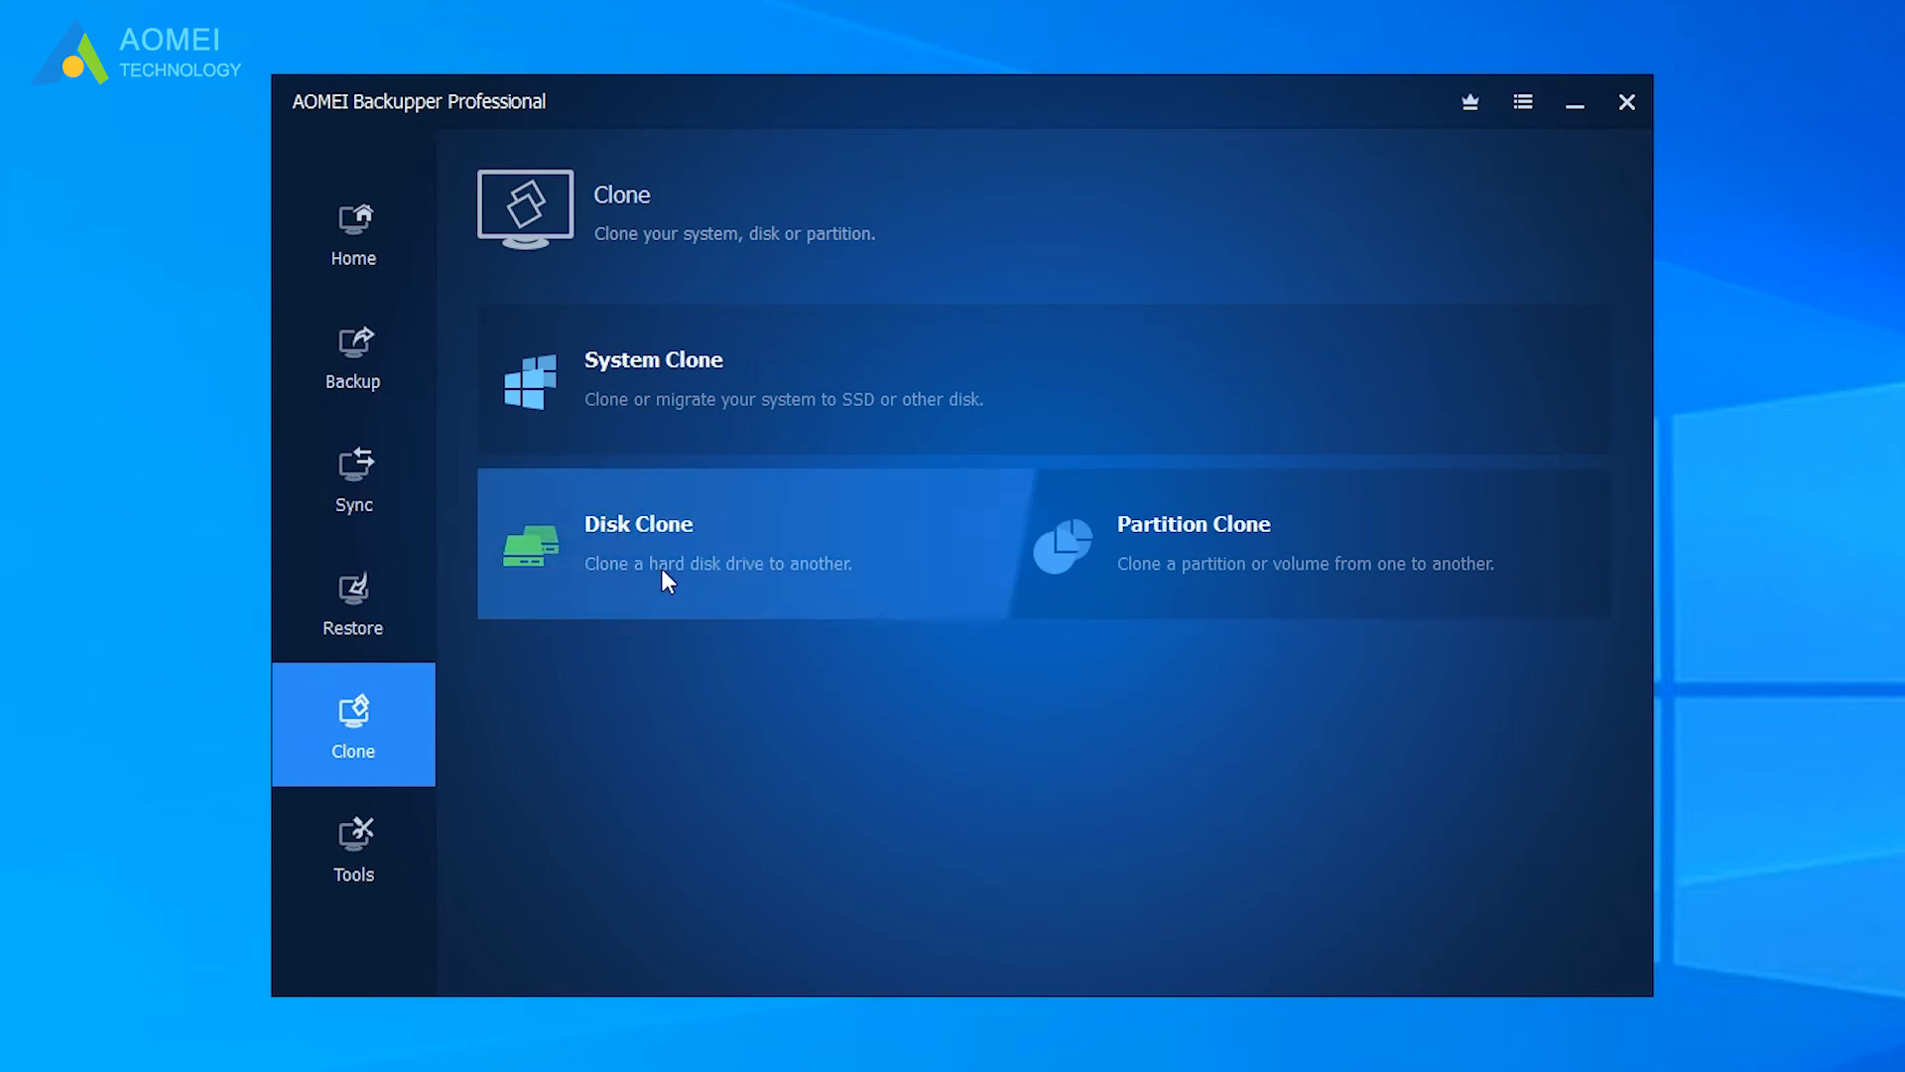
pyautogui.click(637, 544)
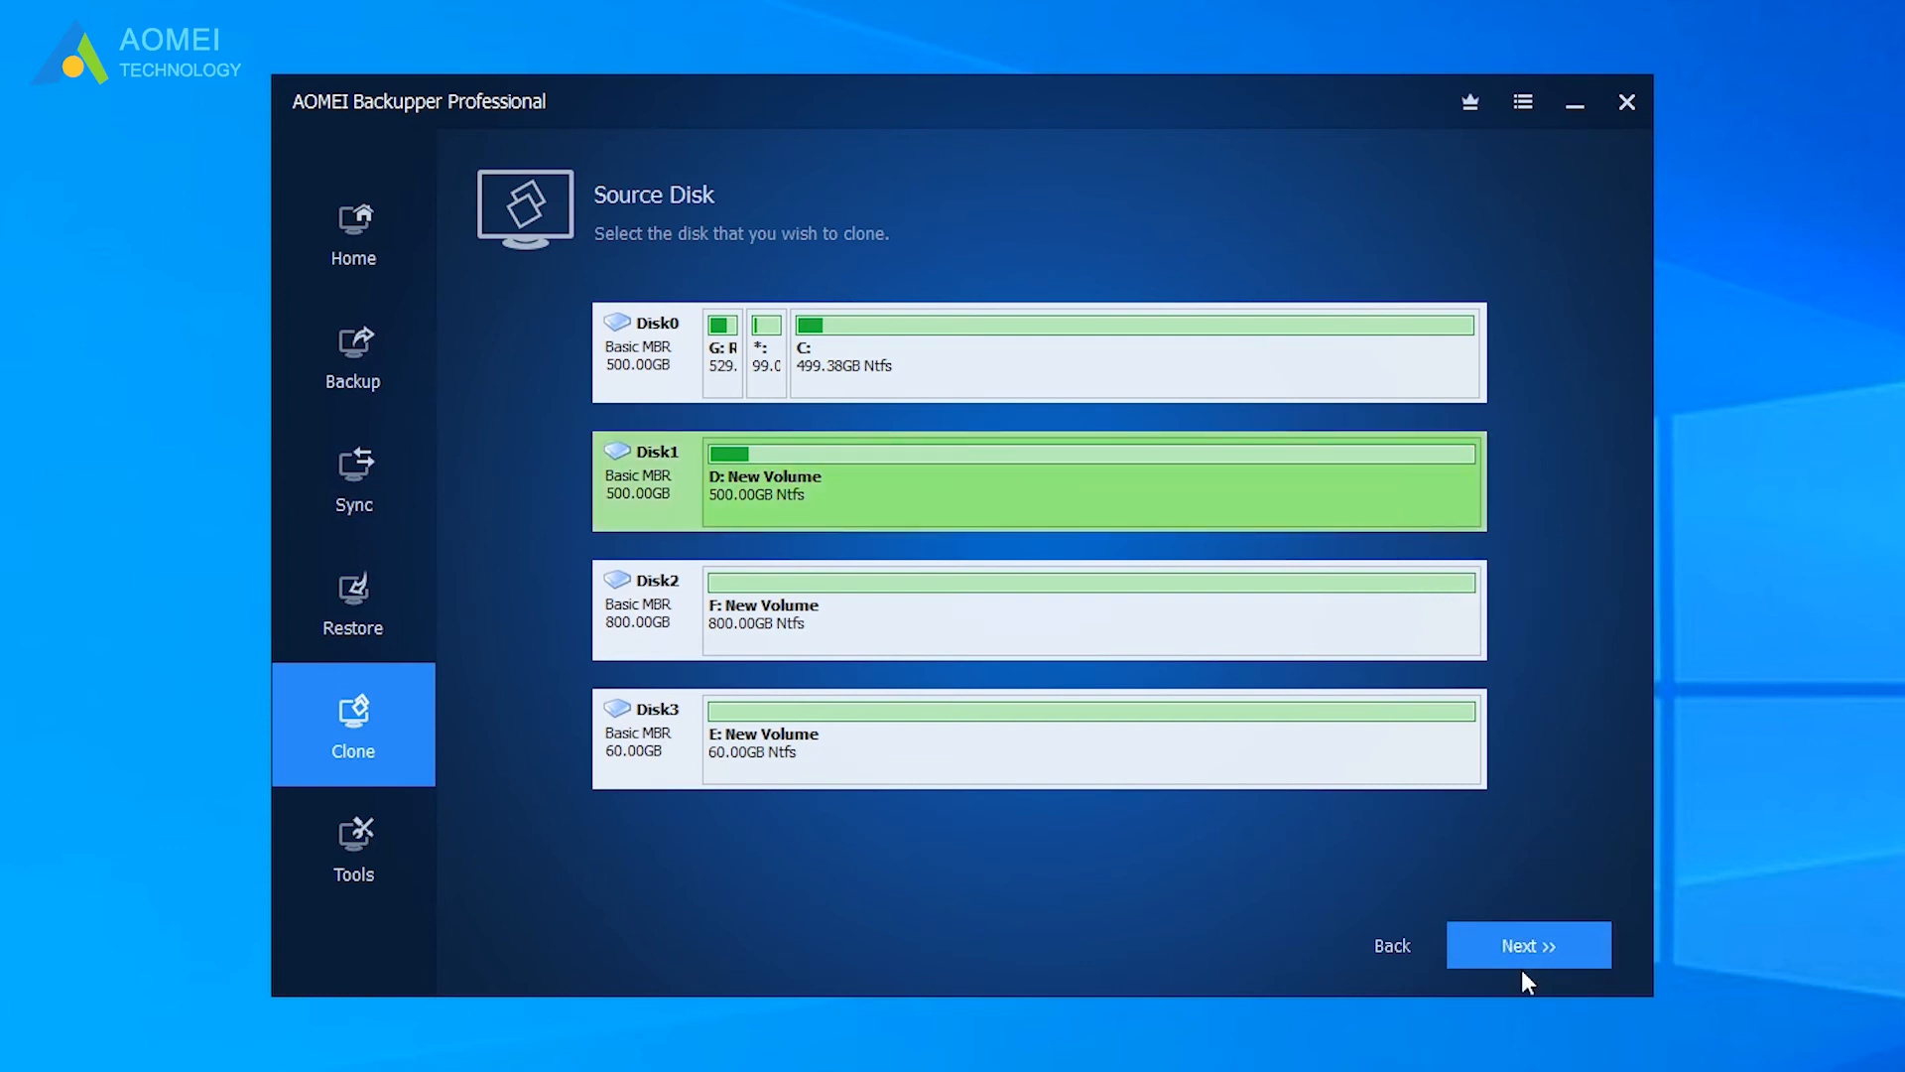
# Use the 500GB Disk1 as source and the 800GB Disk2 as destination
pyautogui.click(1529, 945)
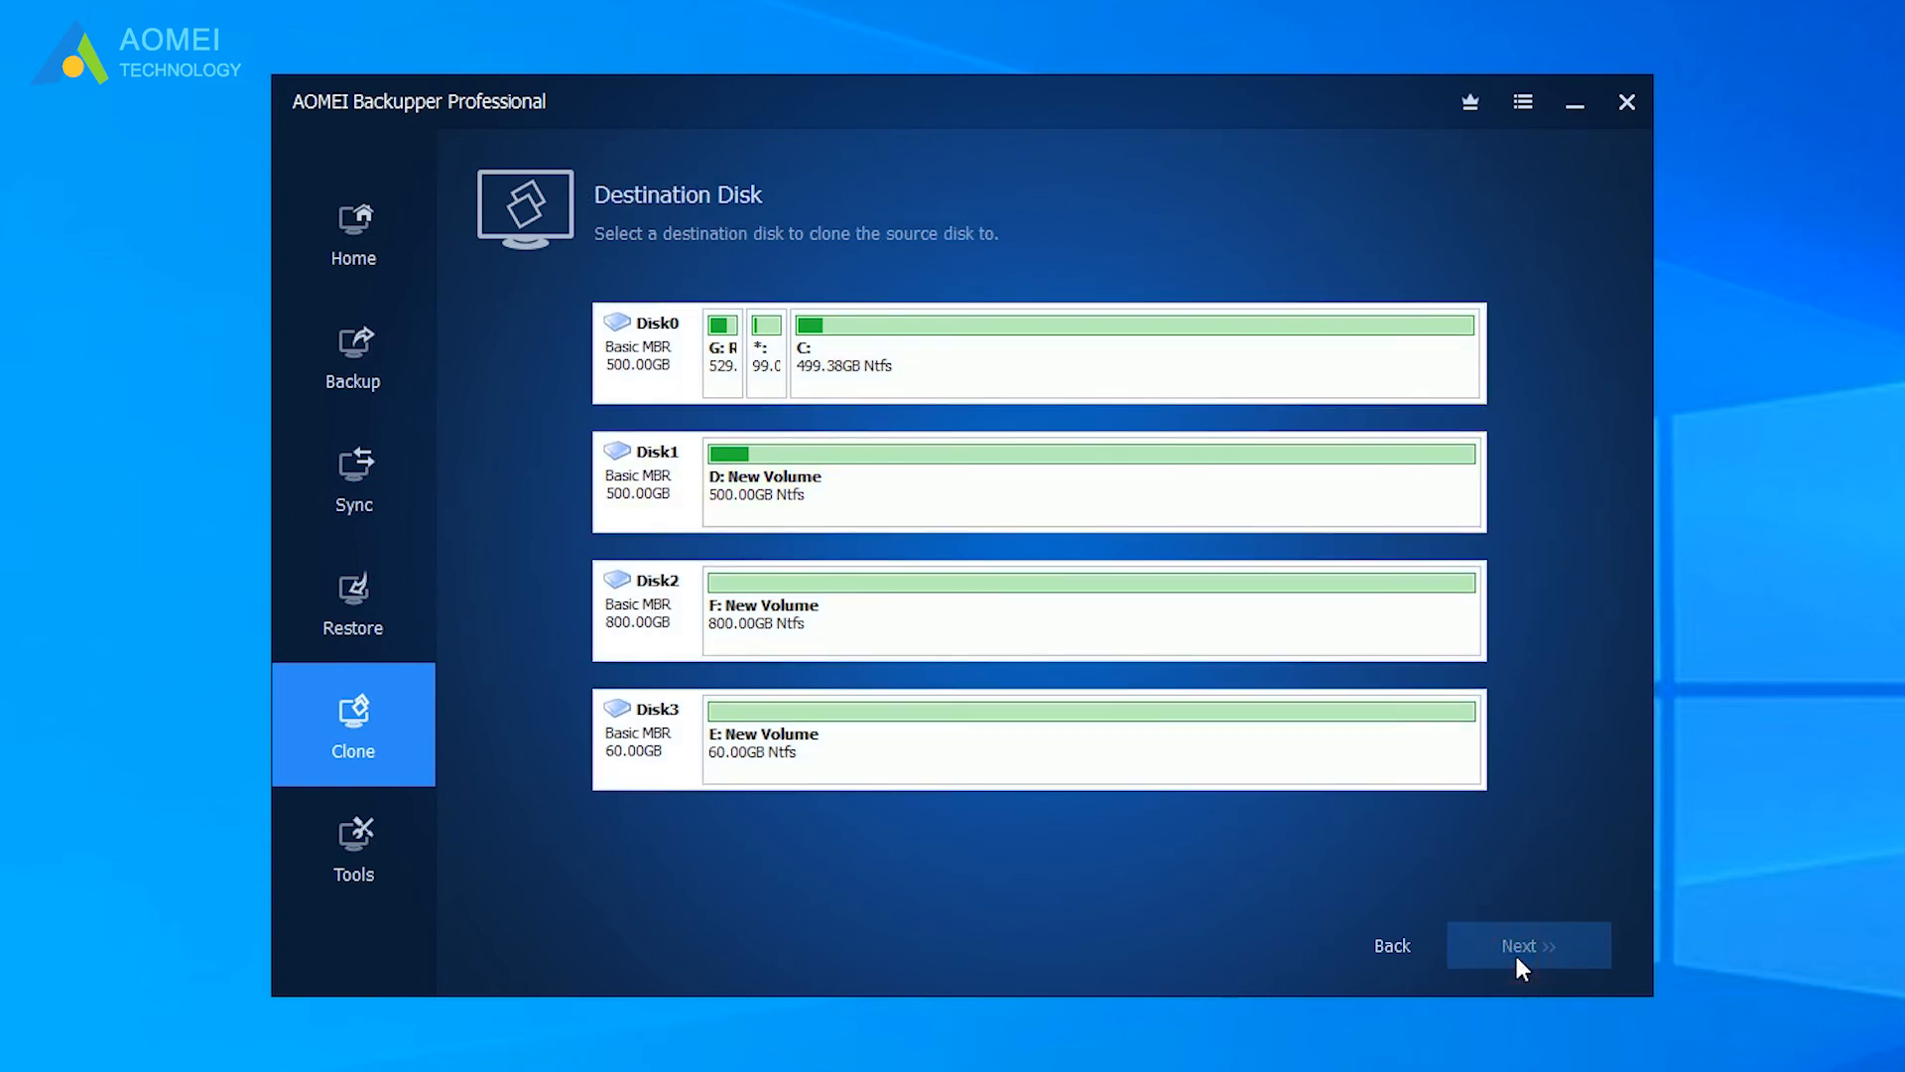
pyautogui.click(790, 608)
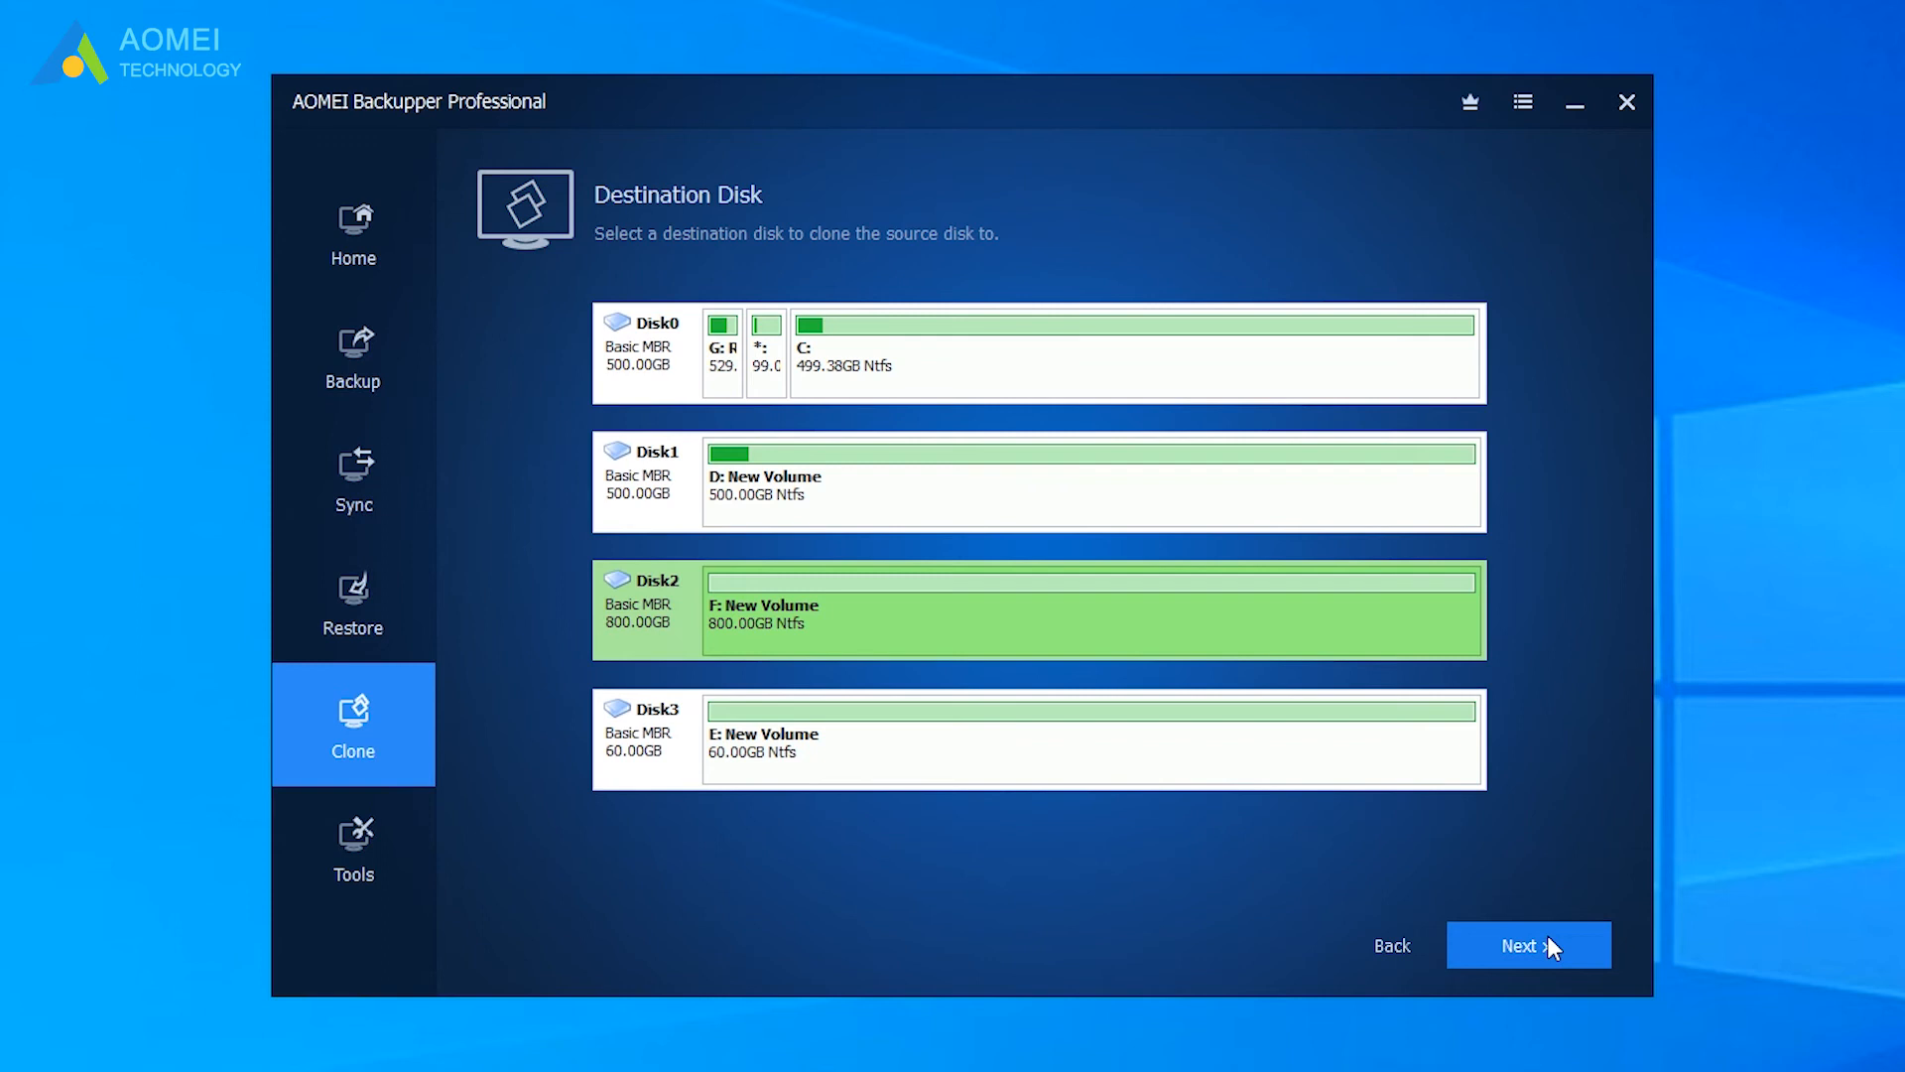
pyautogui.click(1528, 944)
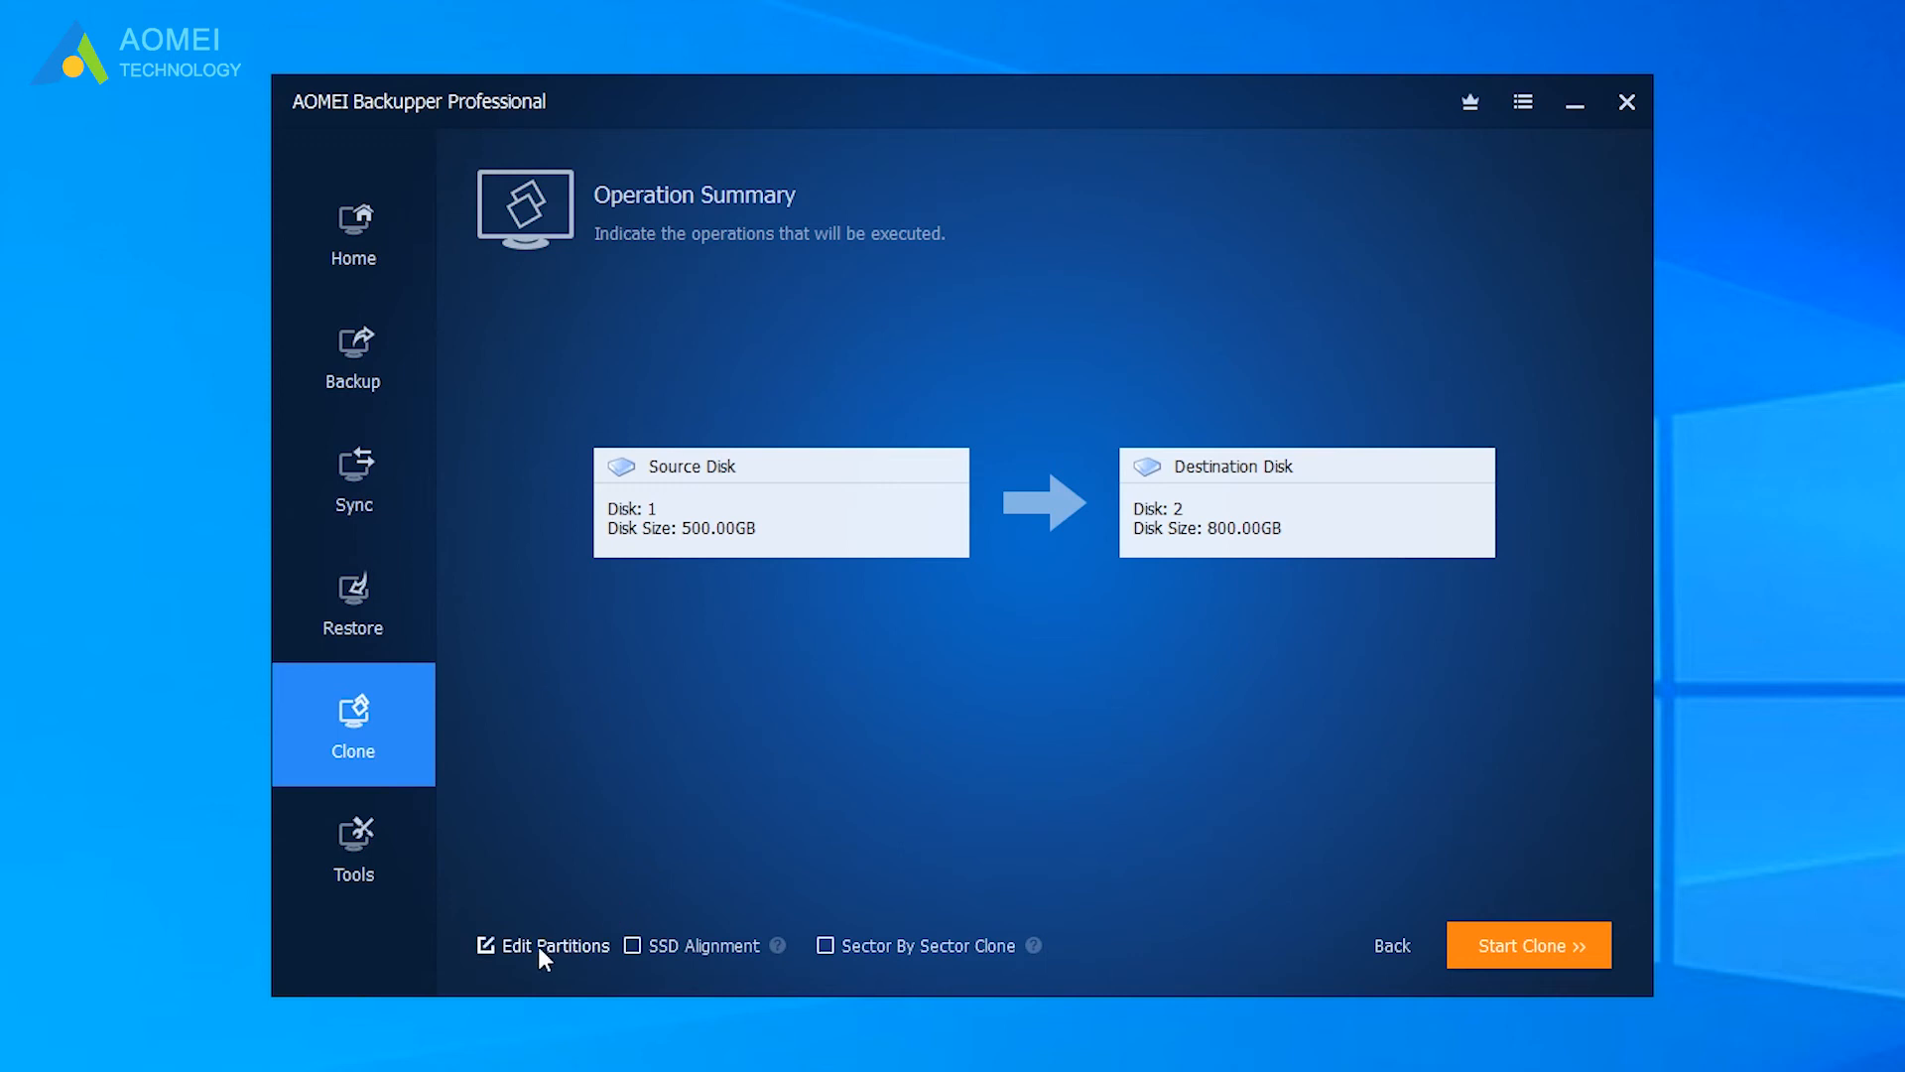
# In Edit Partitions, choose Add unused space to all partitions so F: fills the whole 799.99GB
pyautogui.click(554, 945)
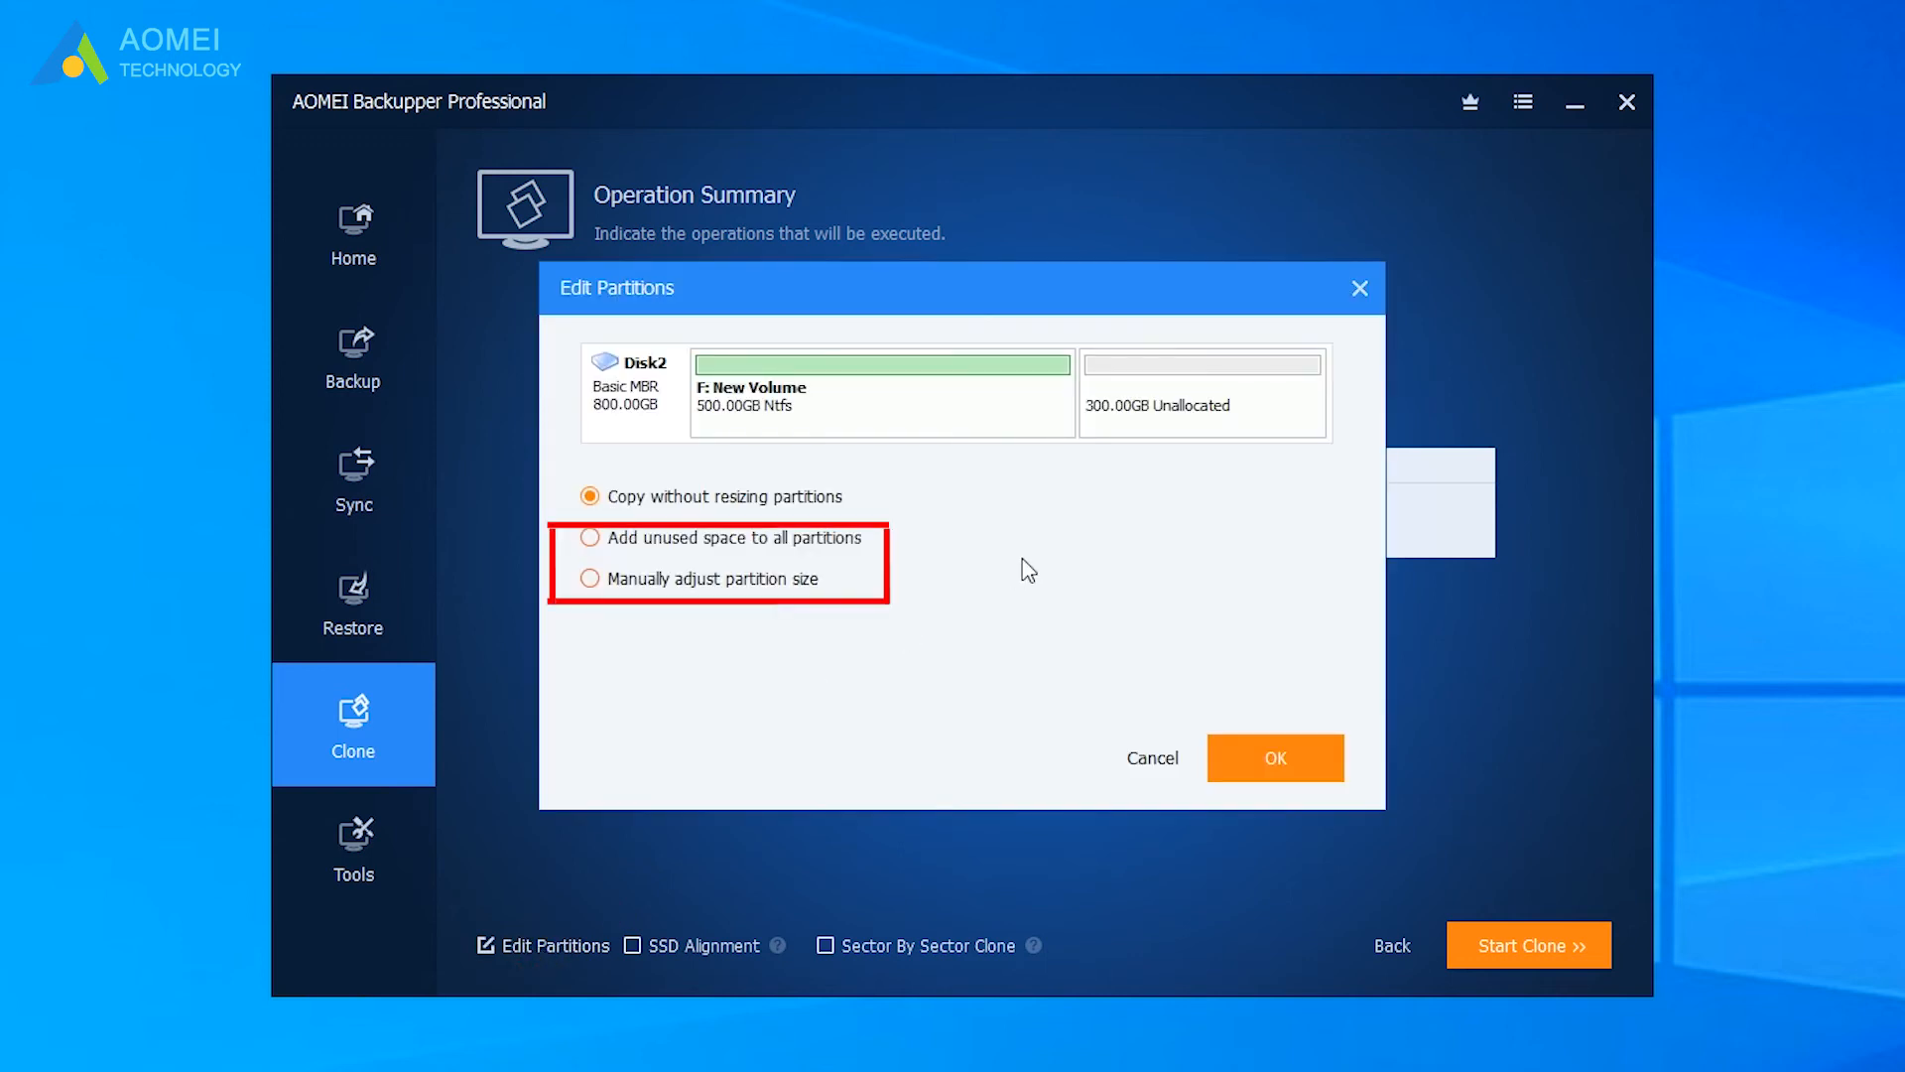
pyautogui.moveTo(748, 603)
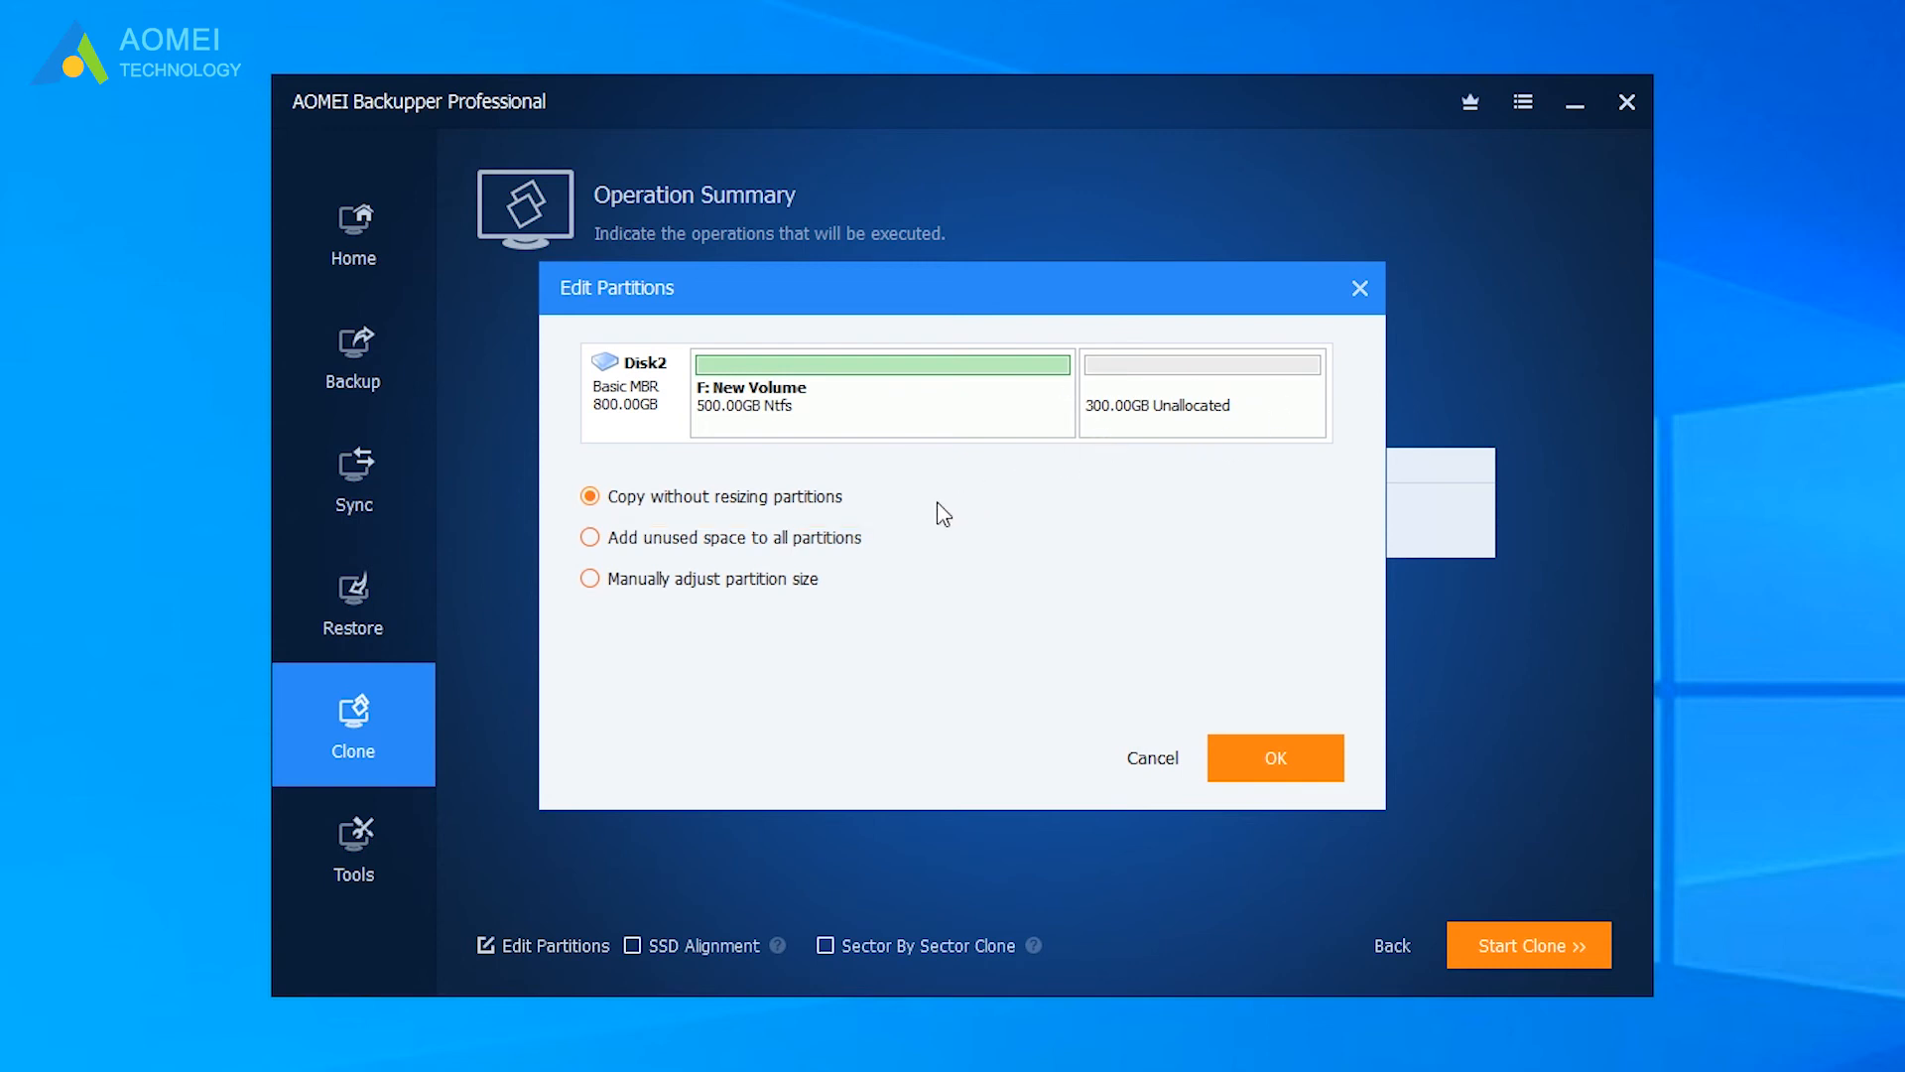
pyautogui.moveTo(877, 562)
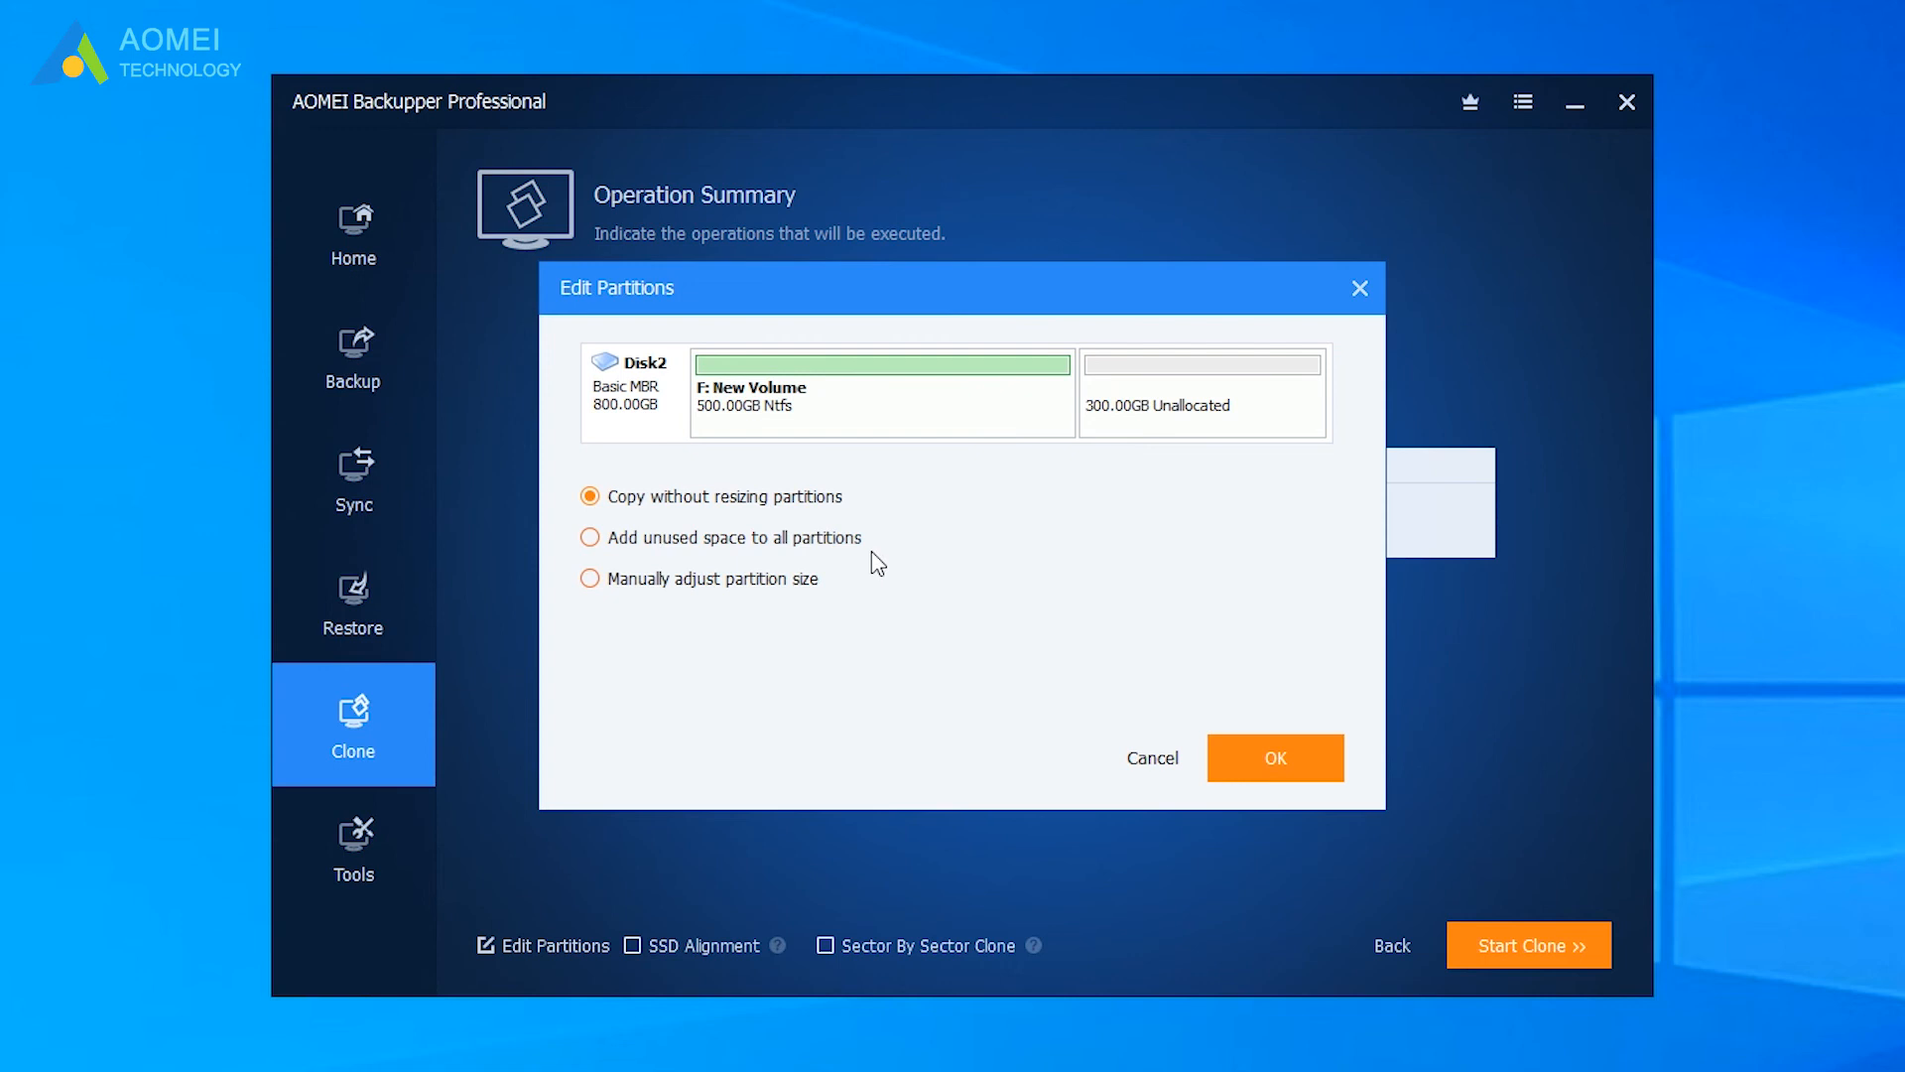
pyautogui.moveTo(717, 556)
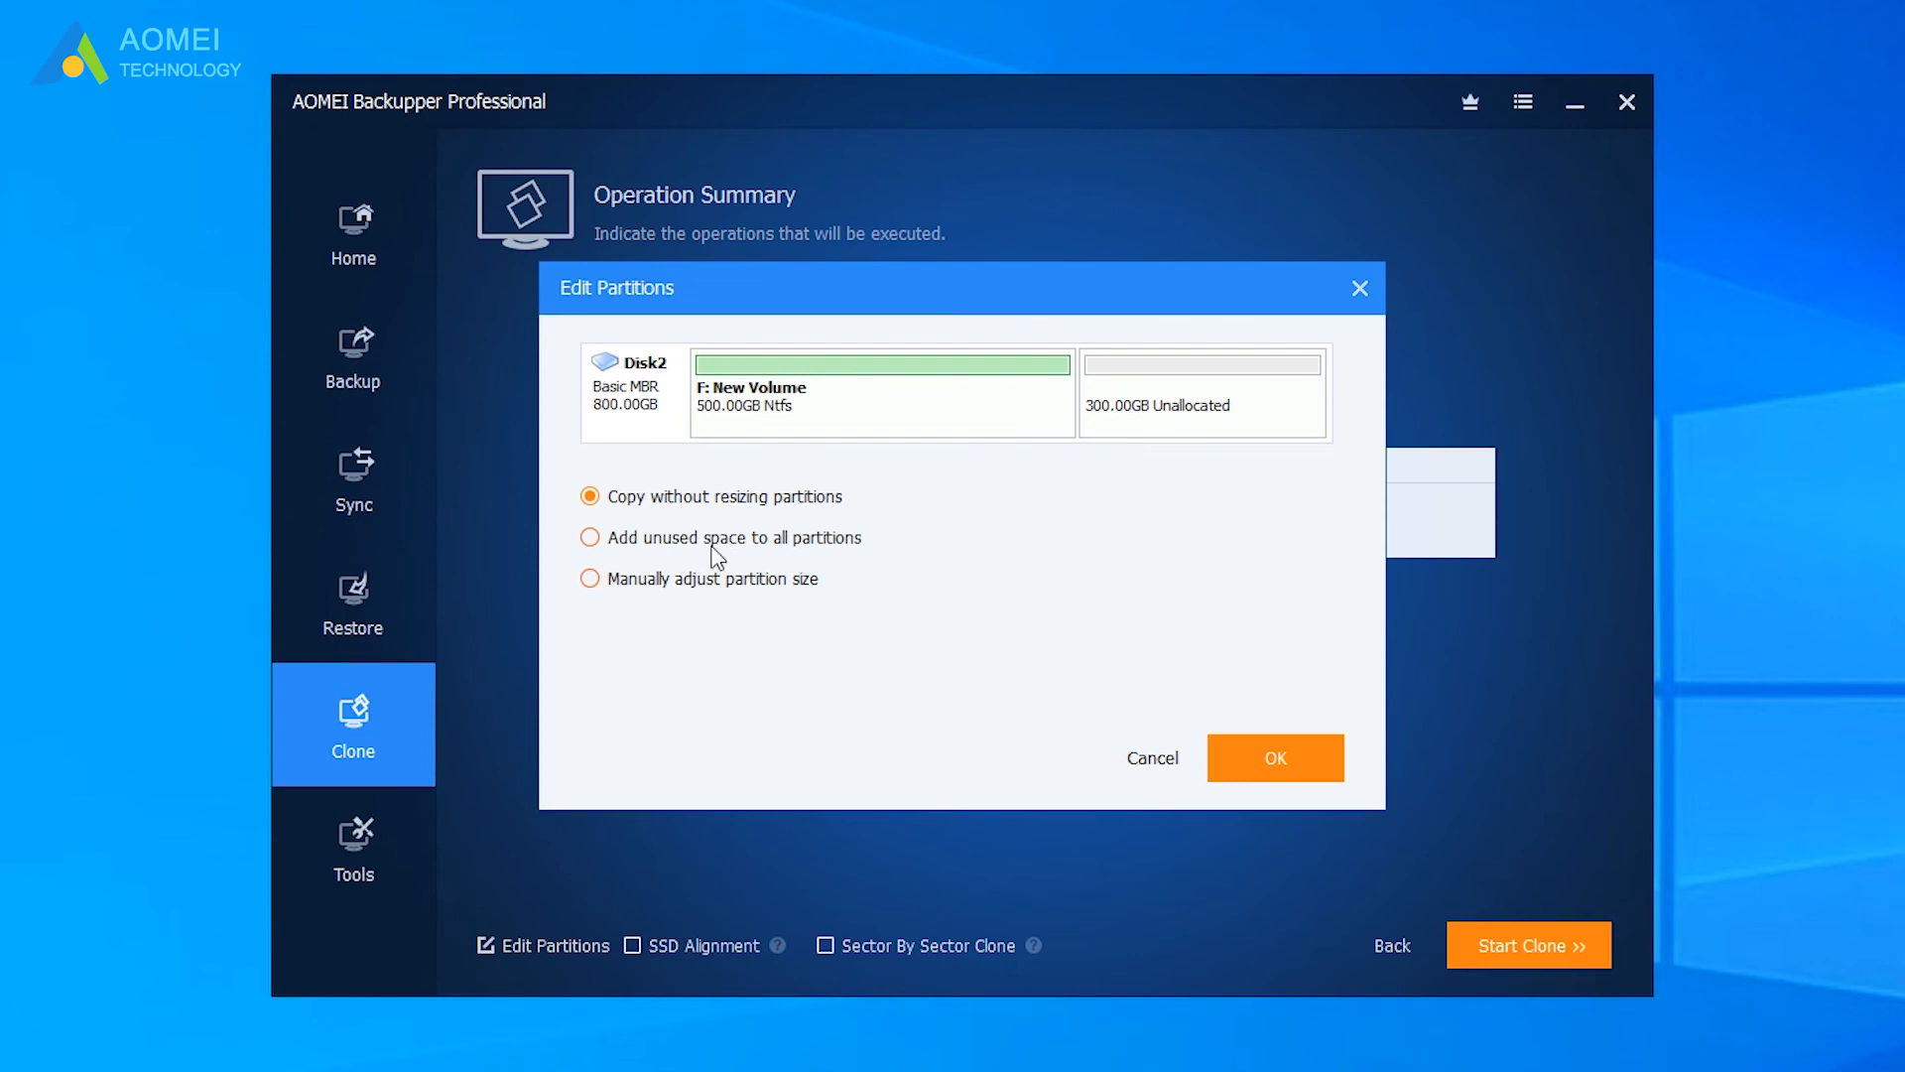
pyautogui.click(590, 538)
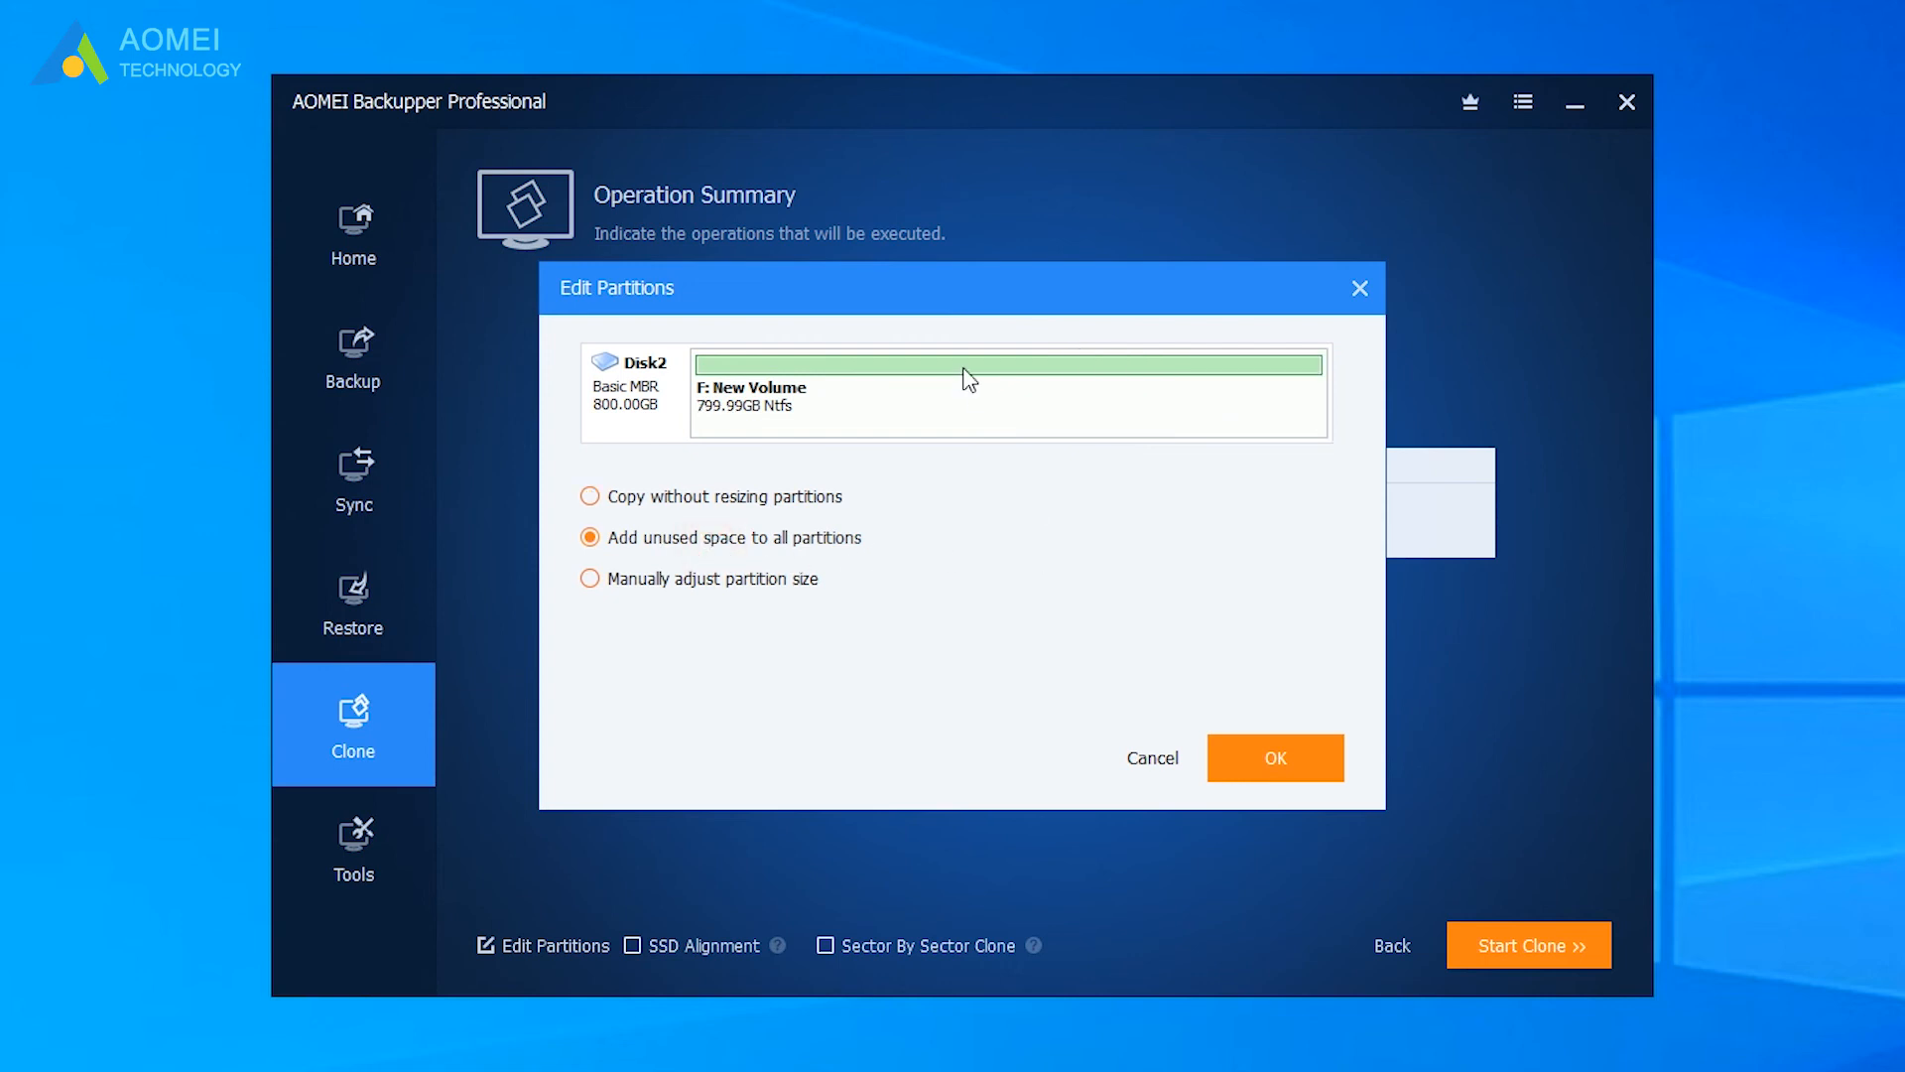
pyautogui.moveTo(1149, 441)
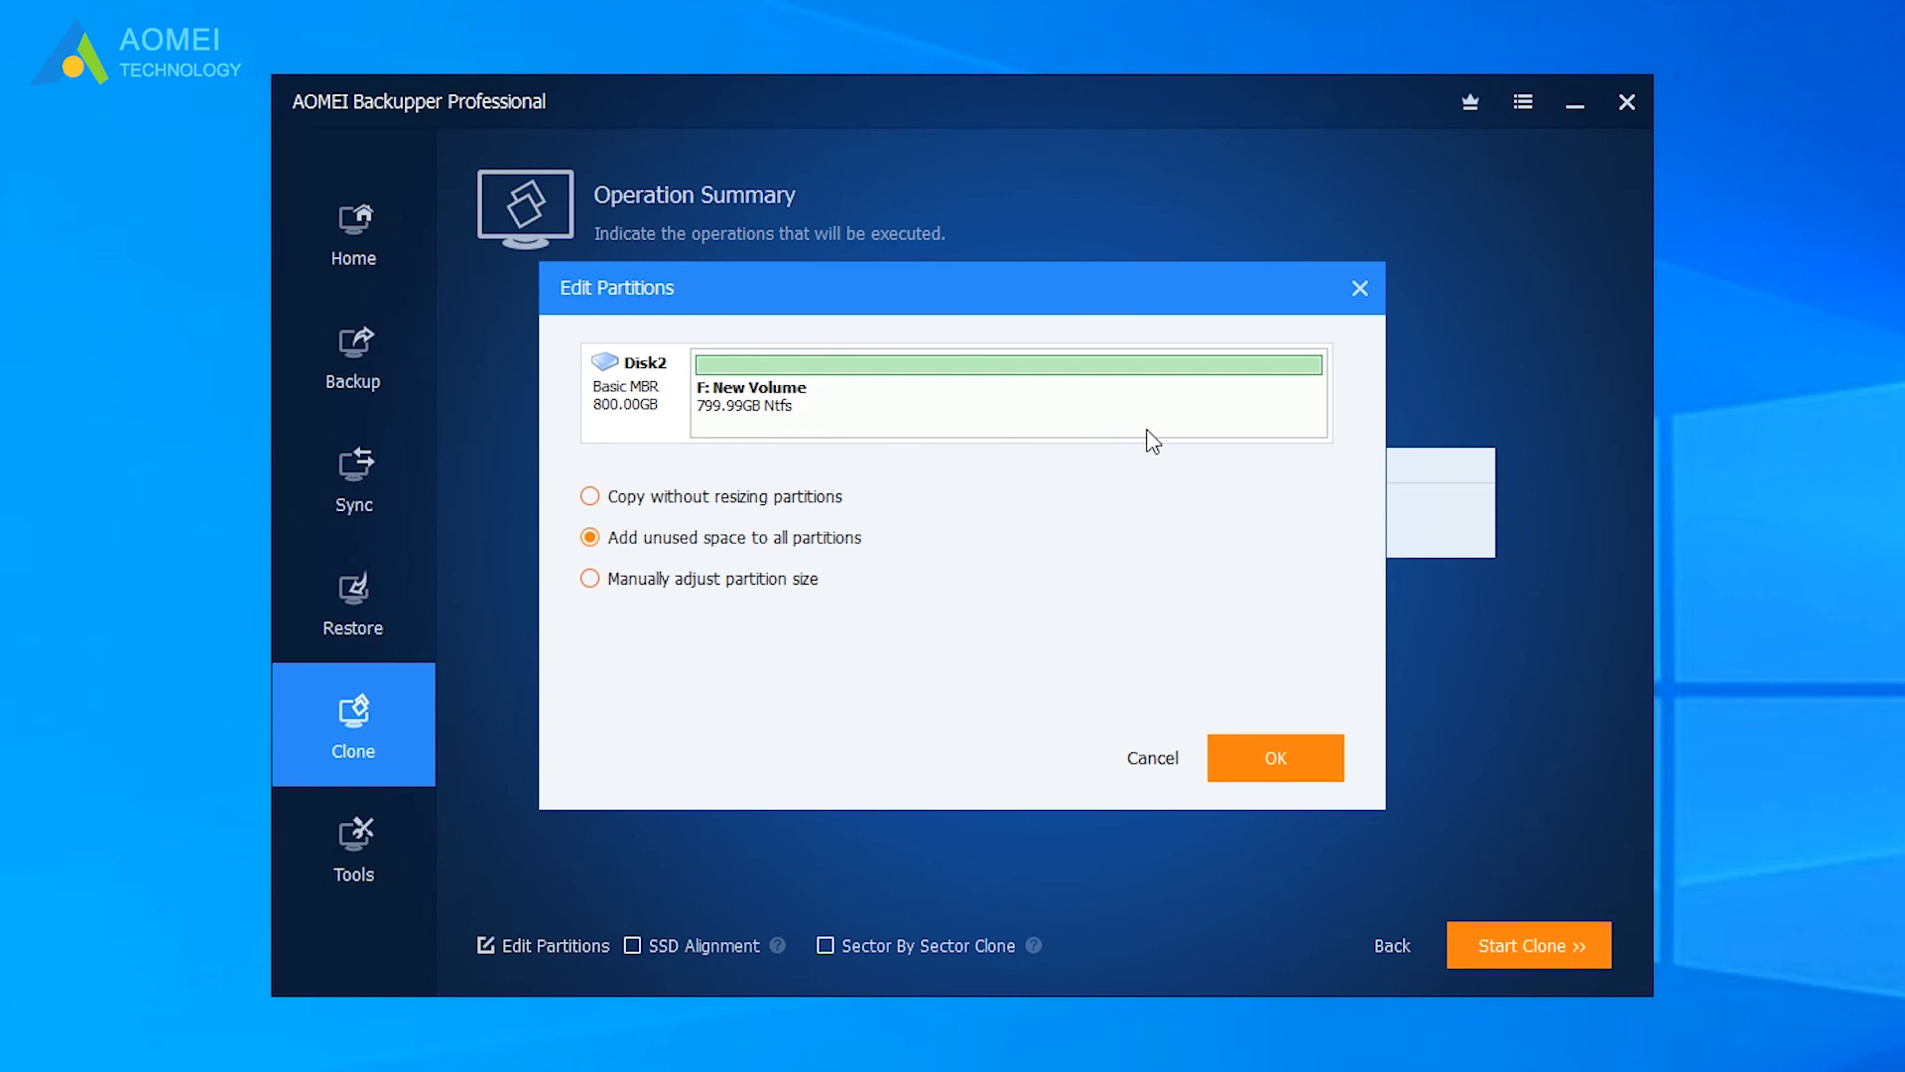
pyautogui.moveTo(881, 562)
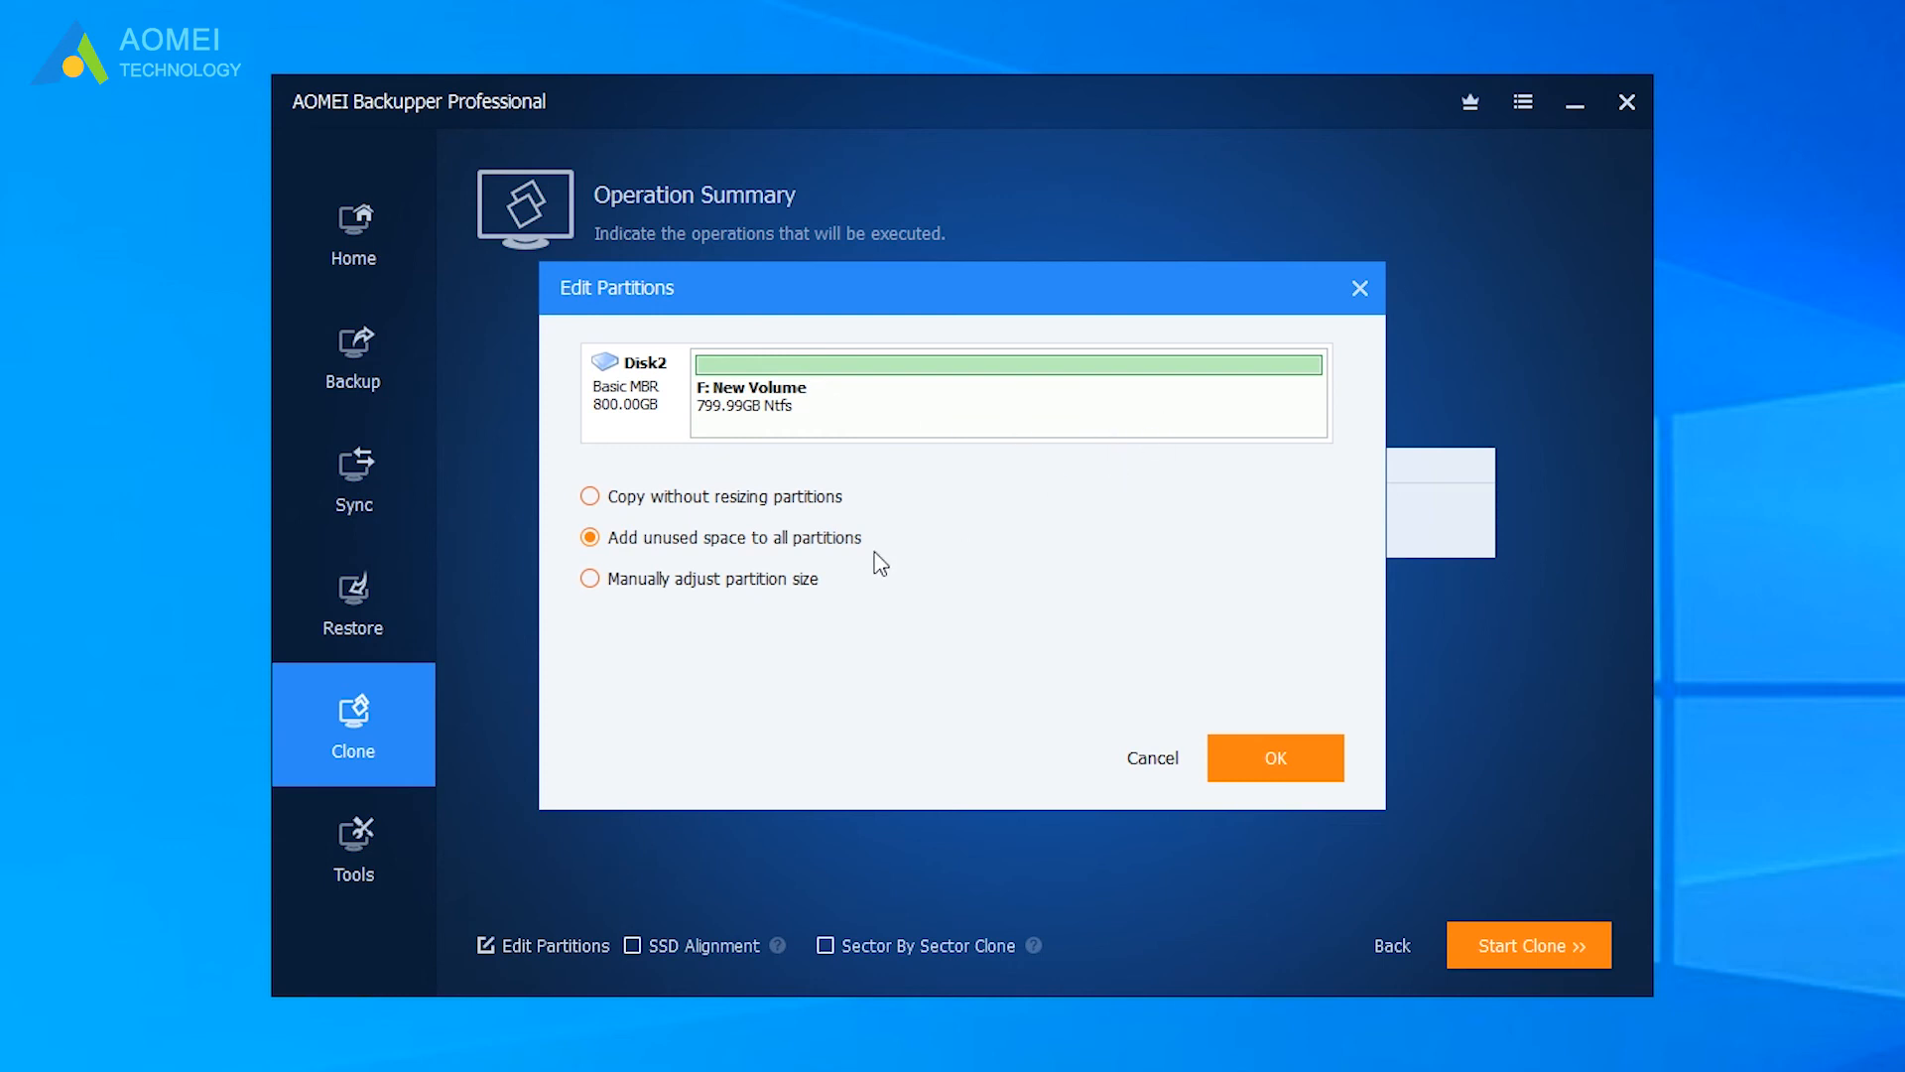
pyautogui.moveTo(792, 592)
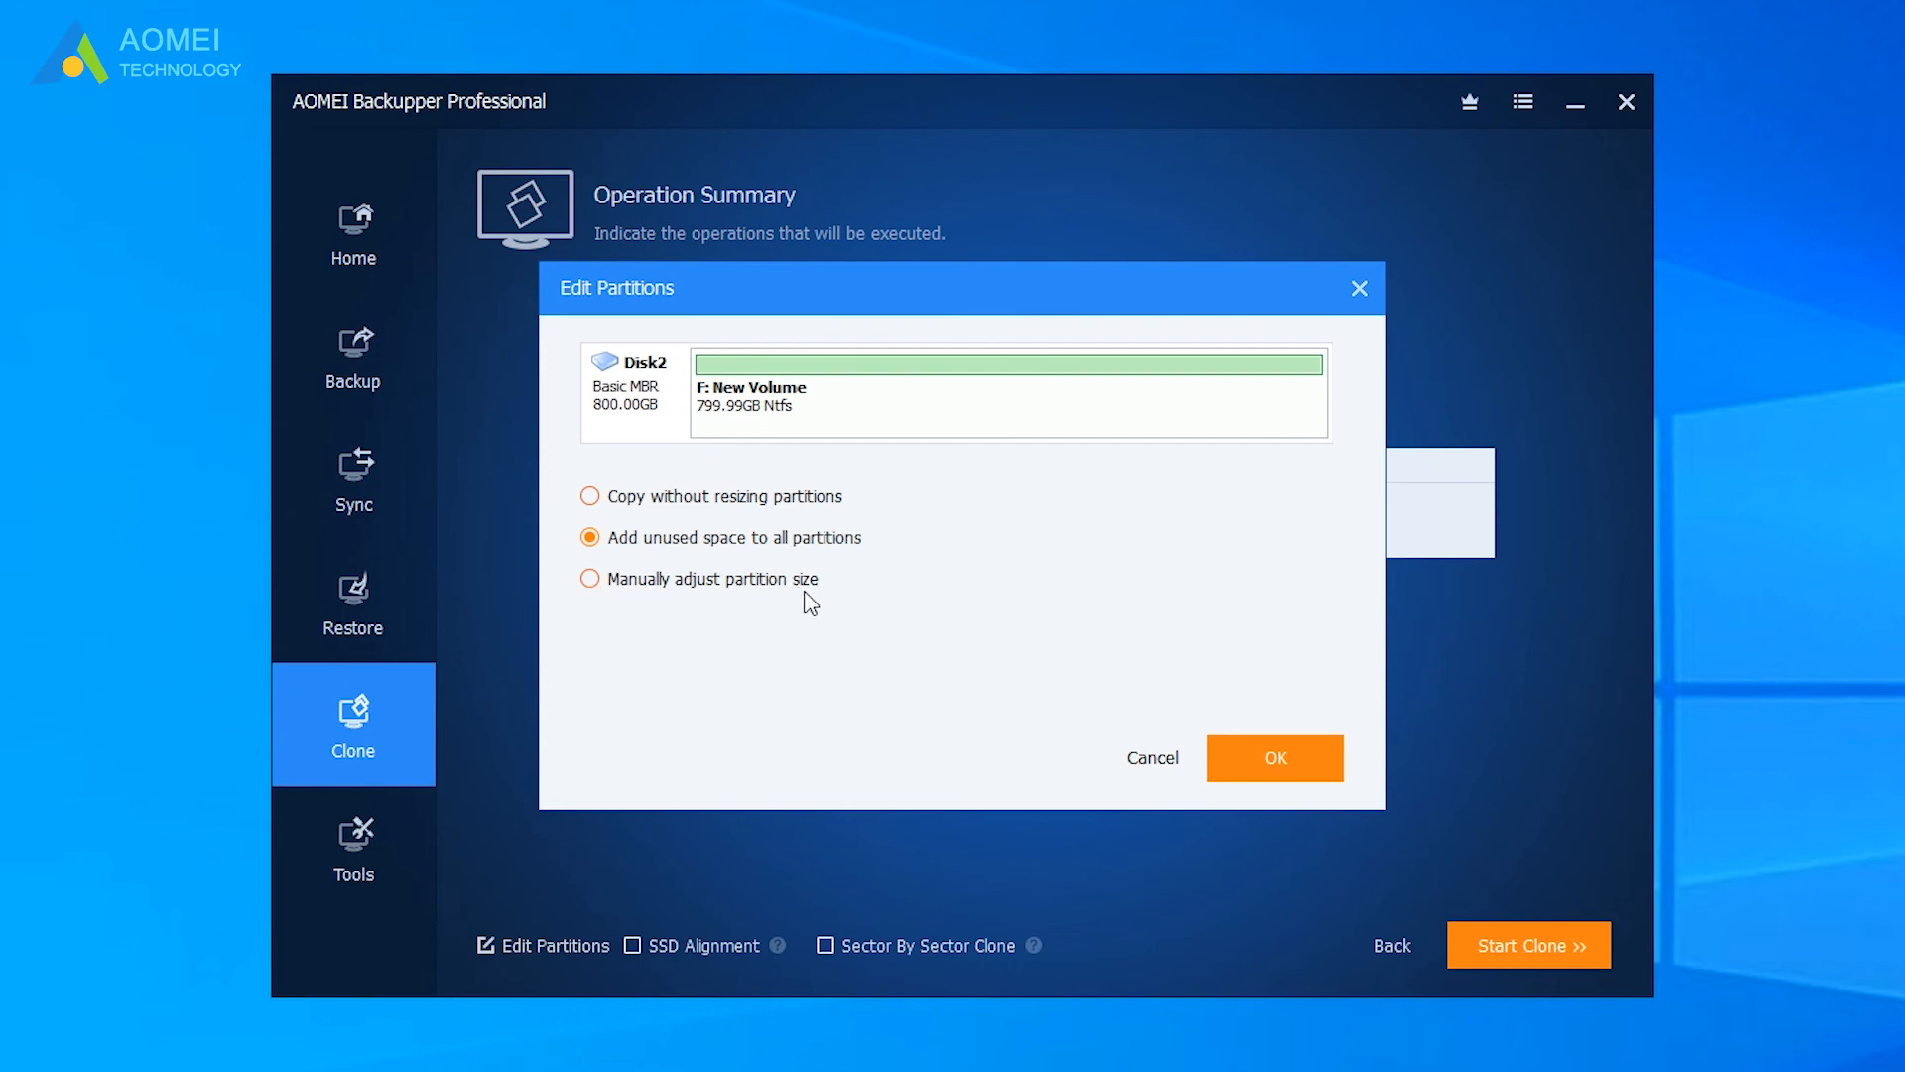
pyautogui.click(591, 578)
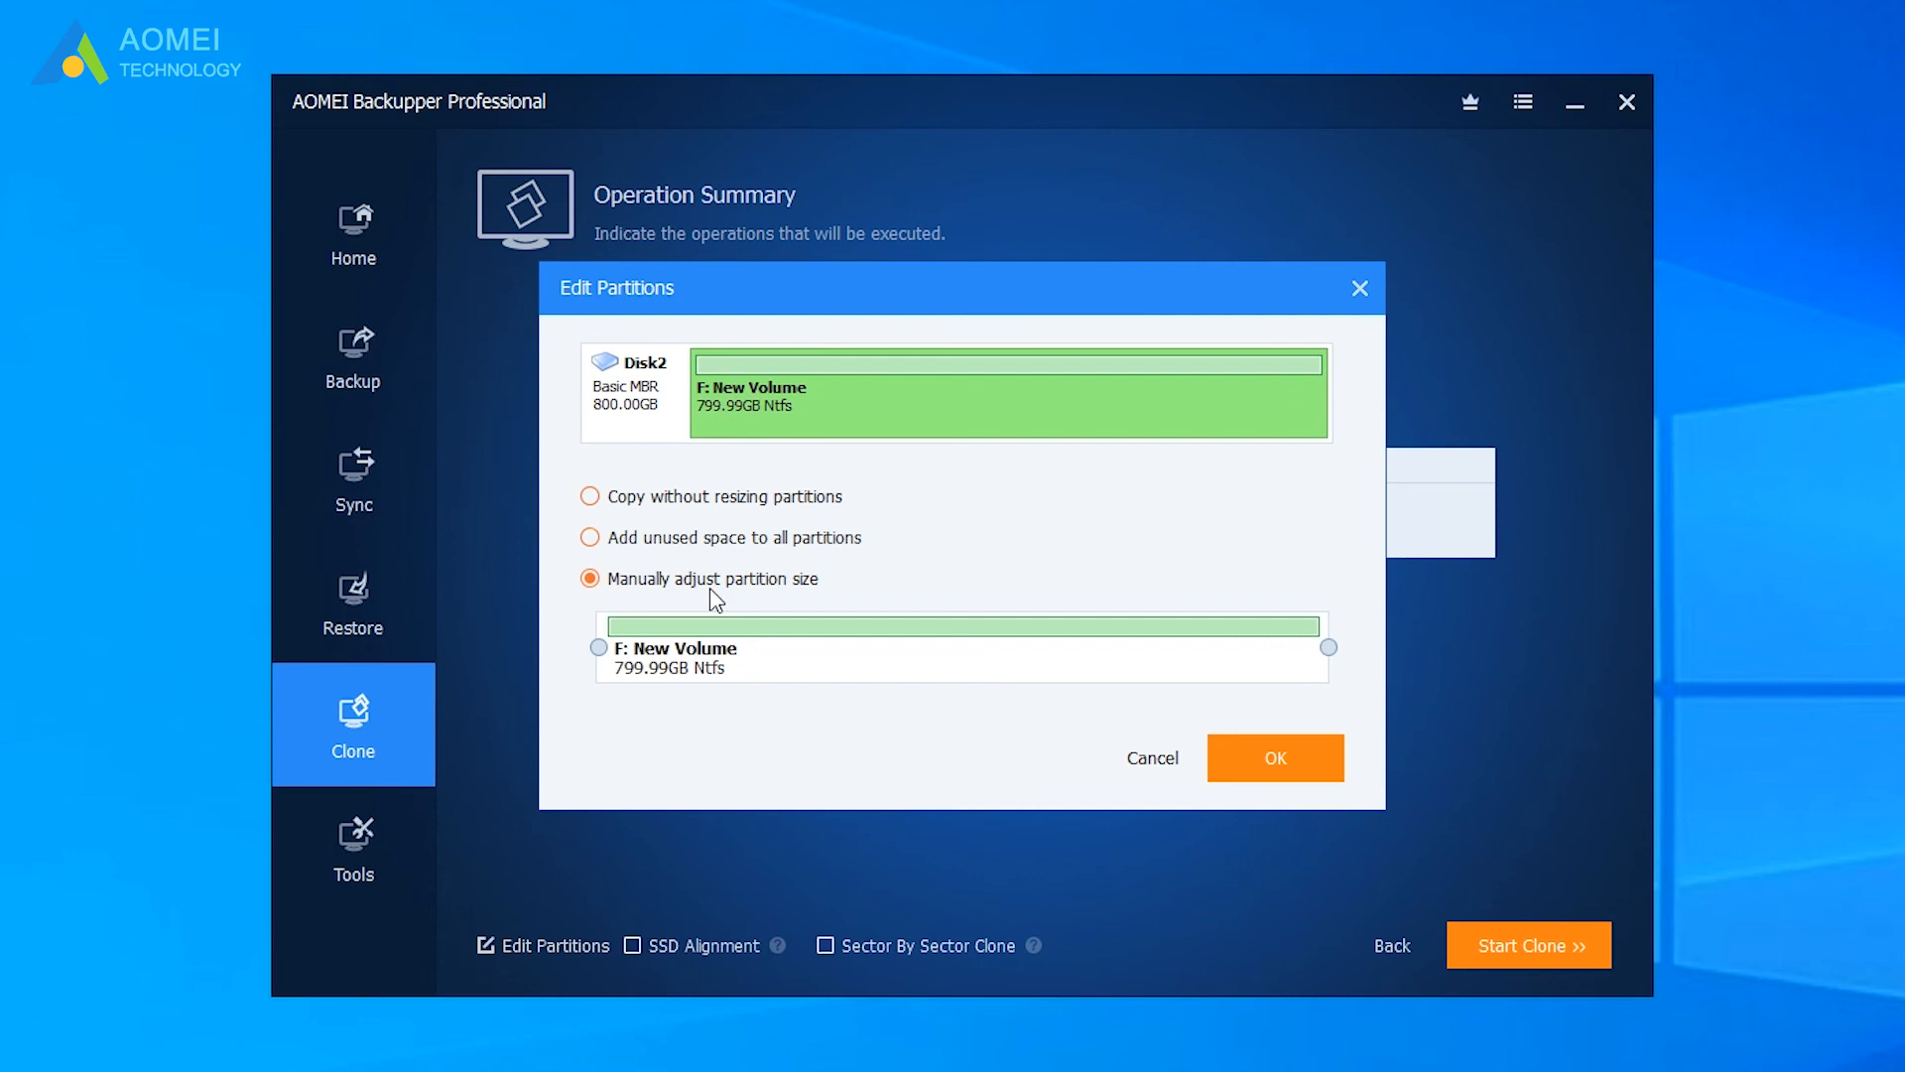
pyautogui.moveTo(1326, 647); pyautogui.dragTo(887, 647)
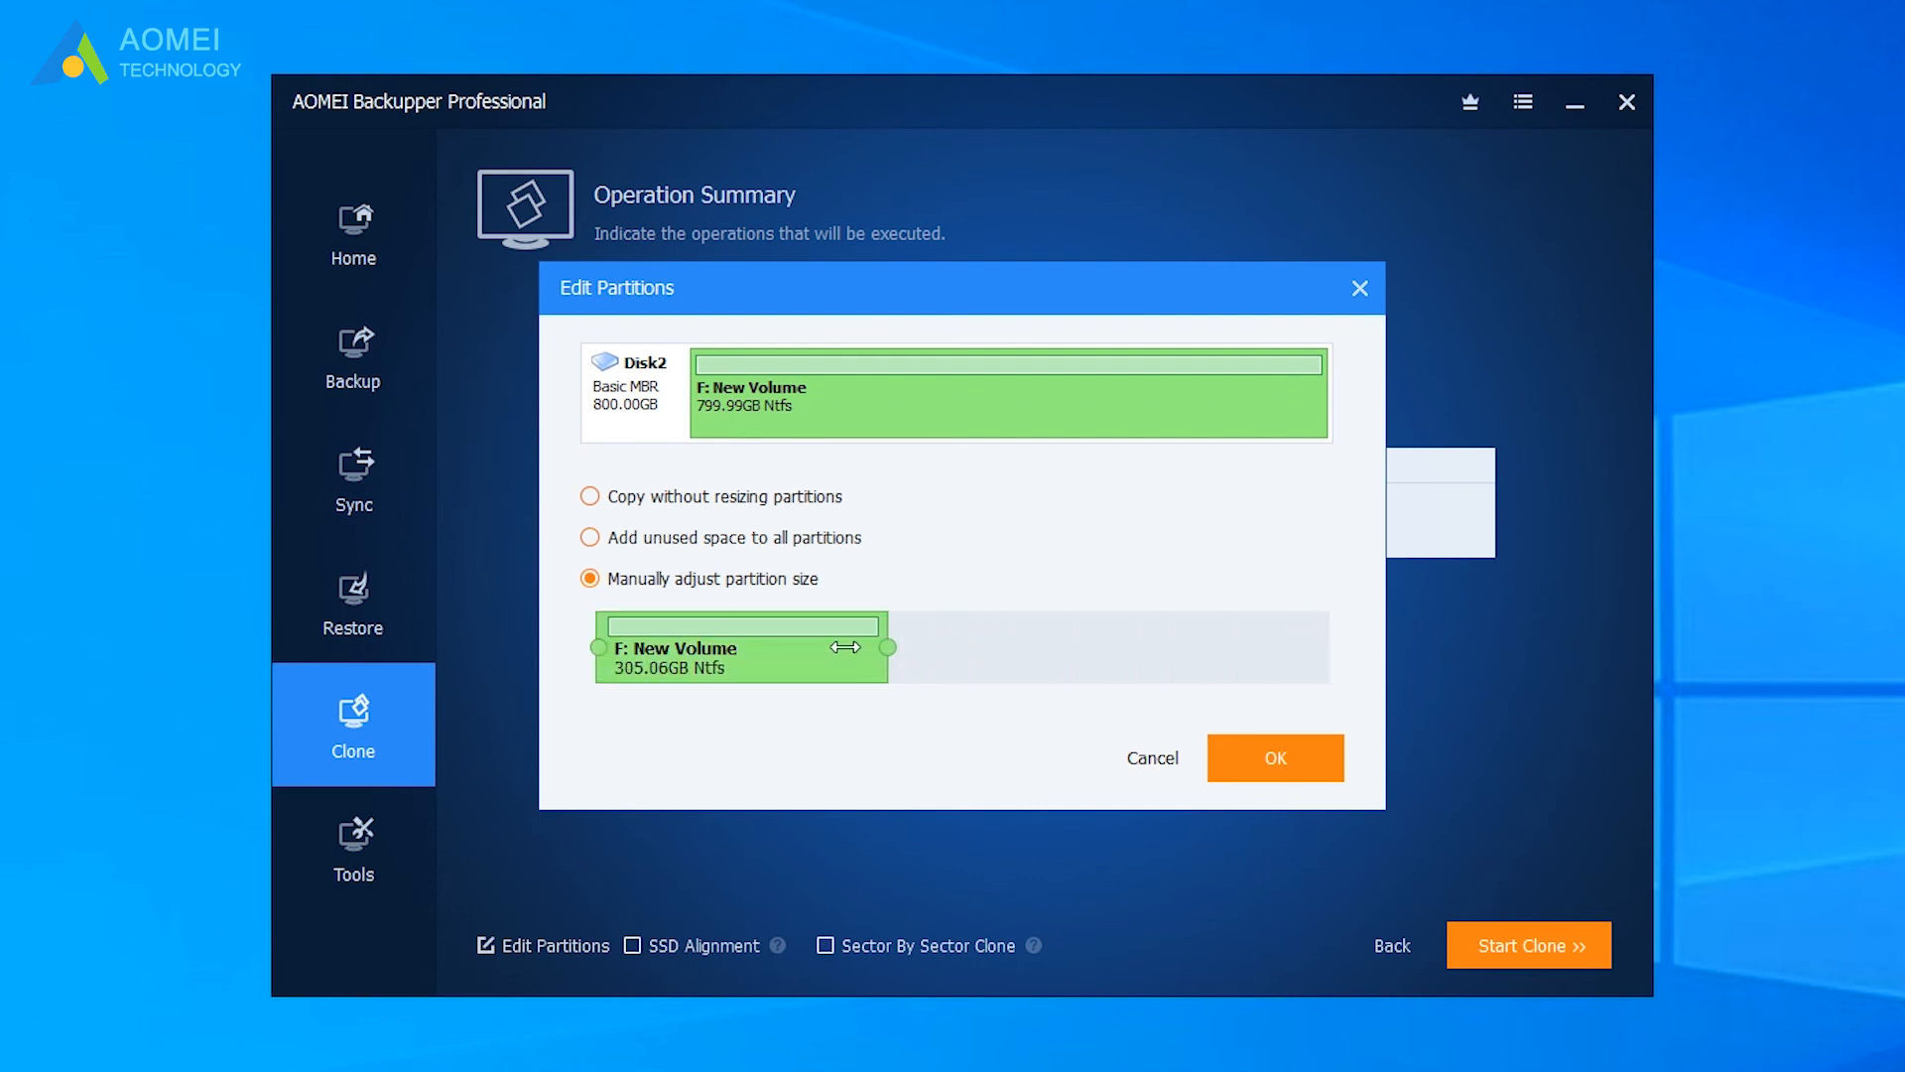
pyautogui.click(590, 538)
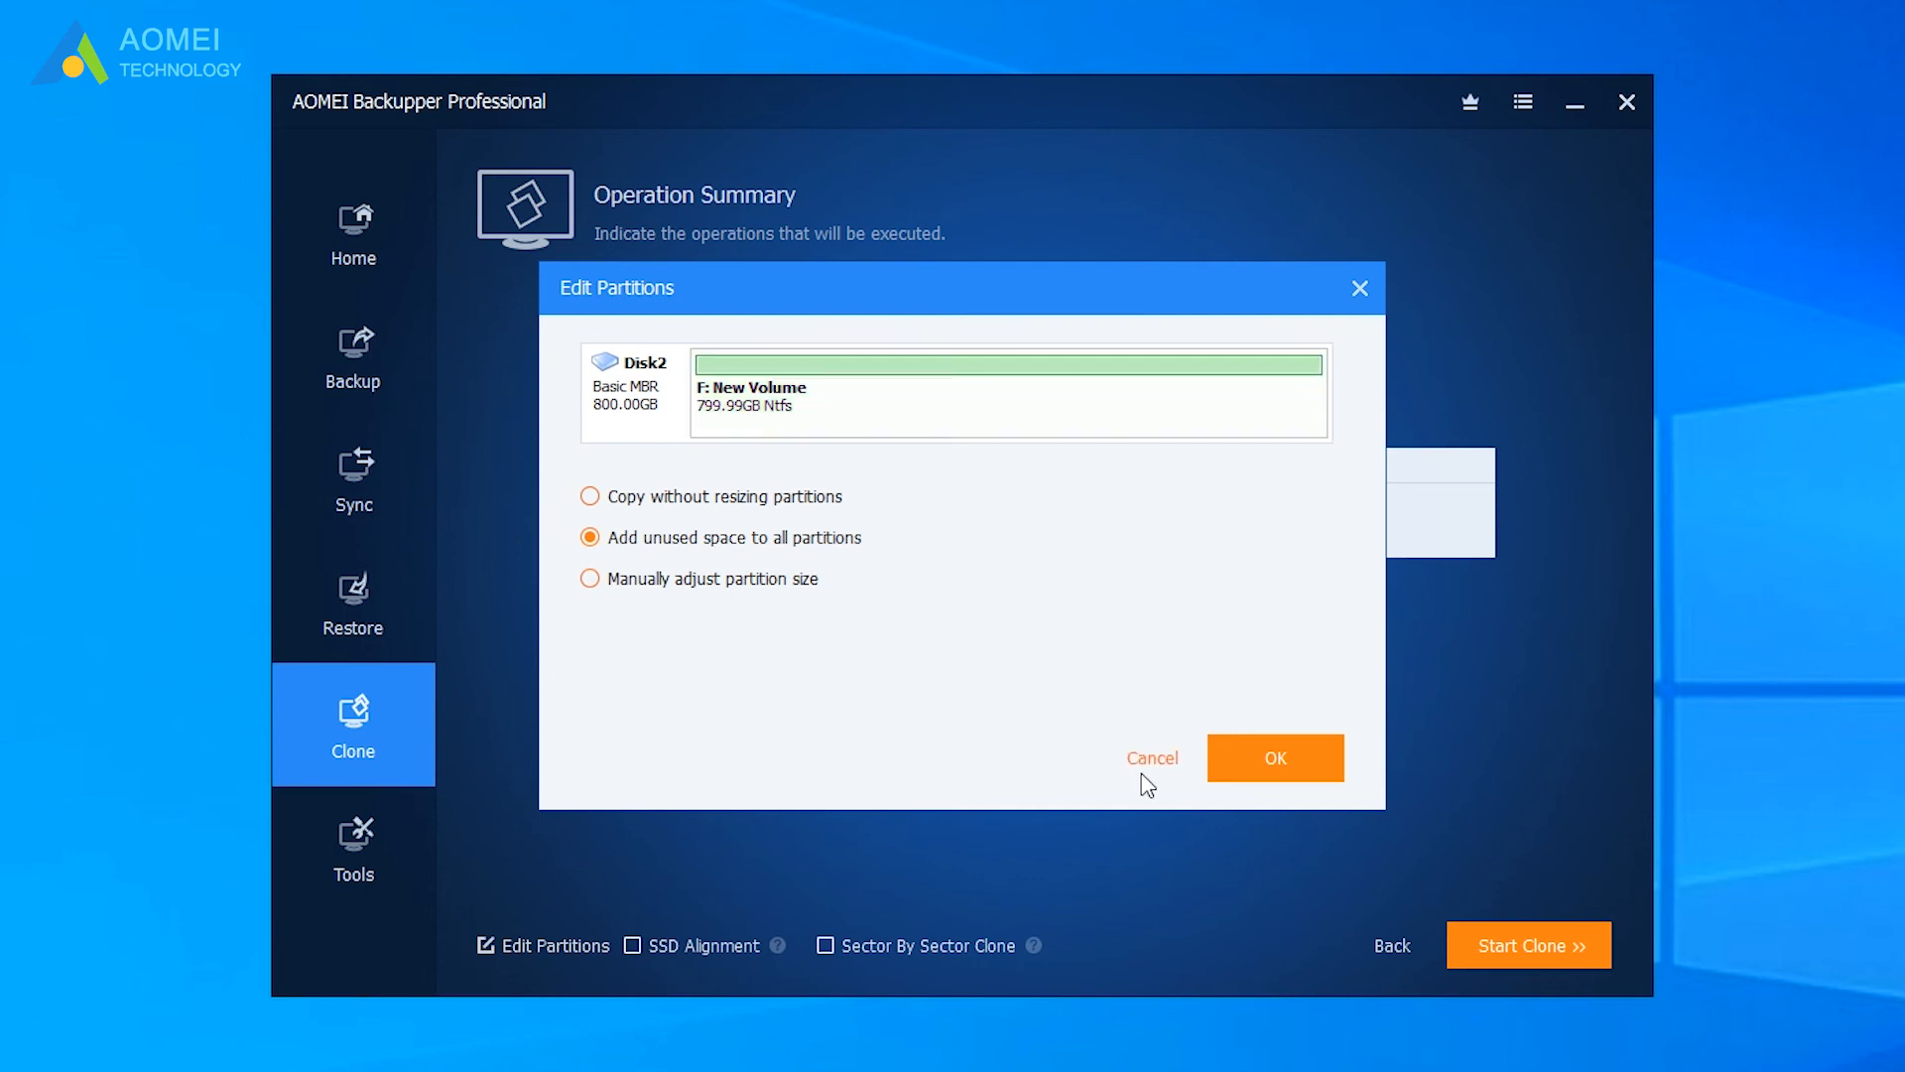
pyautogui.click(1274, 756)
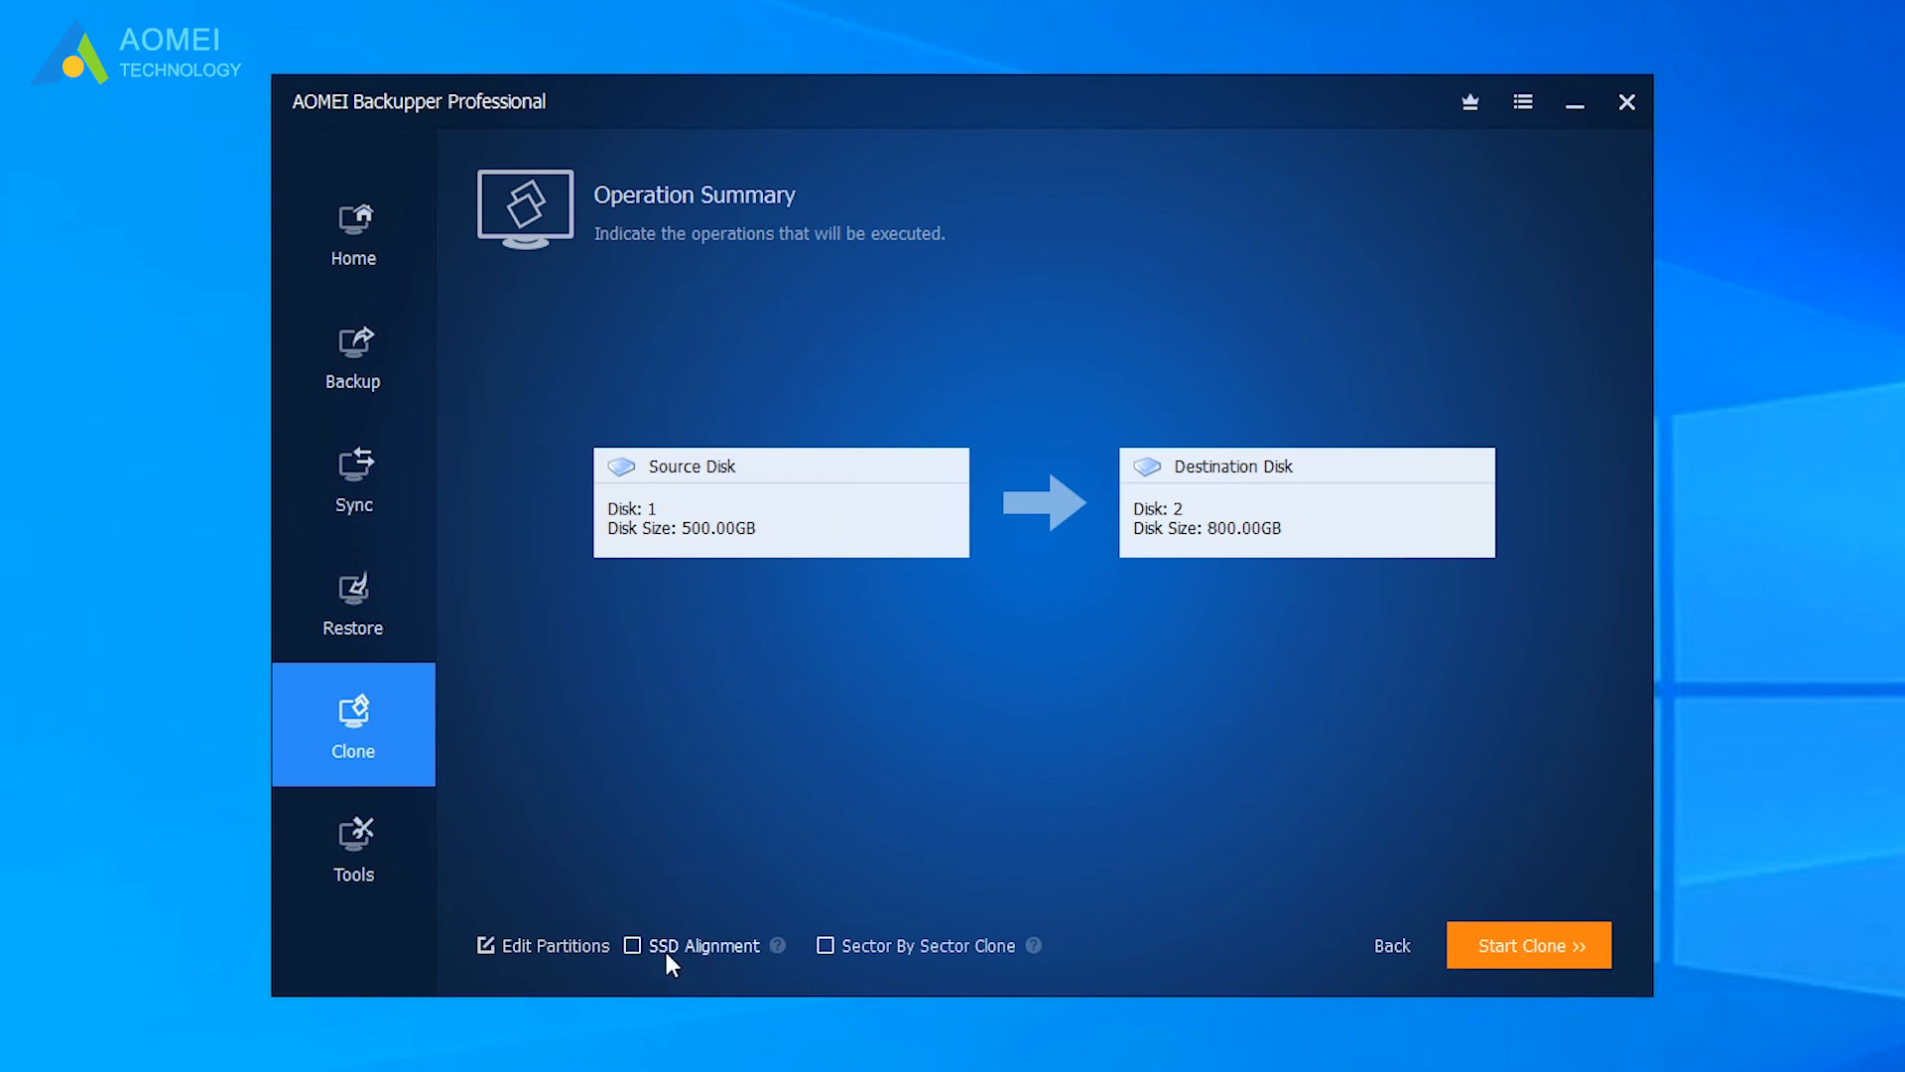
# Run the clone with SSD Alignment enabled and finish when completed
pyautogui.click(631, 945)
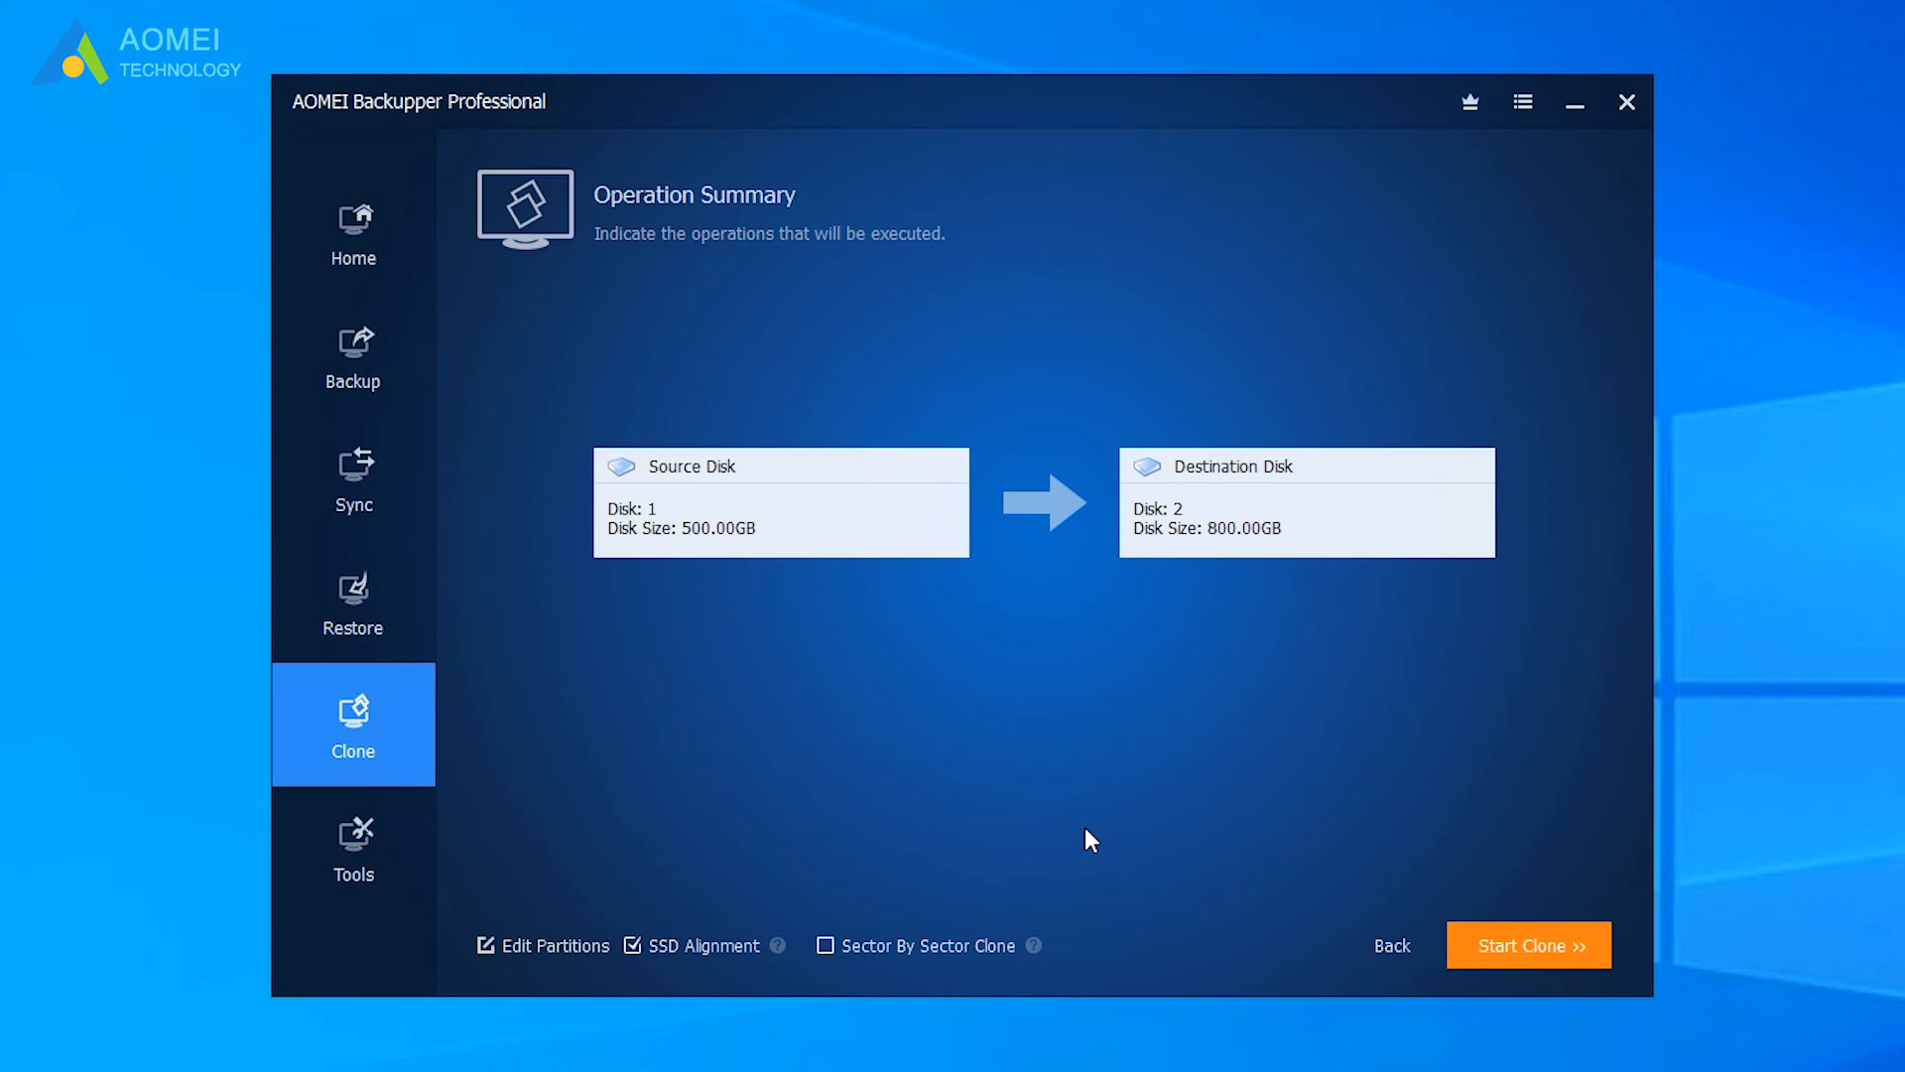
pyautogui.moveTo(1529, 944)
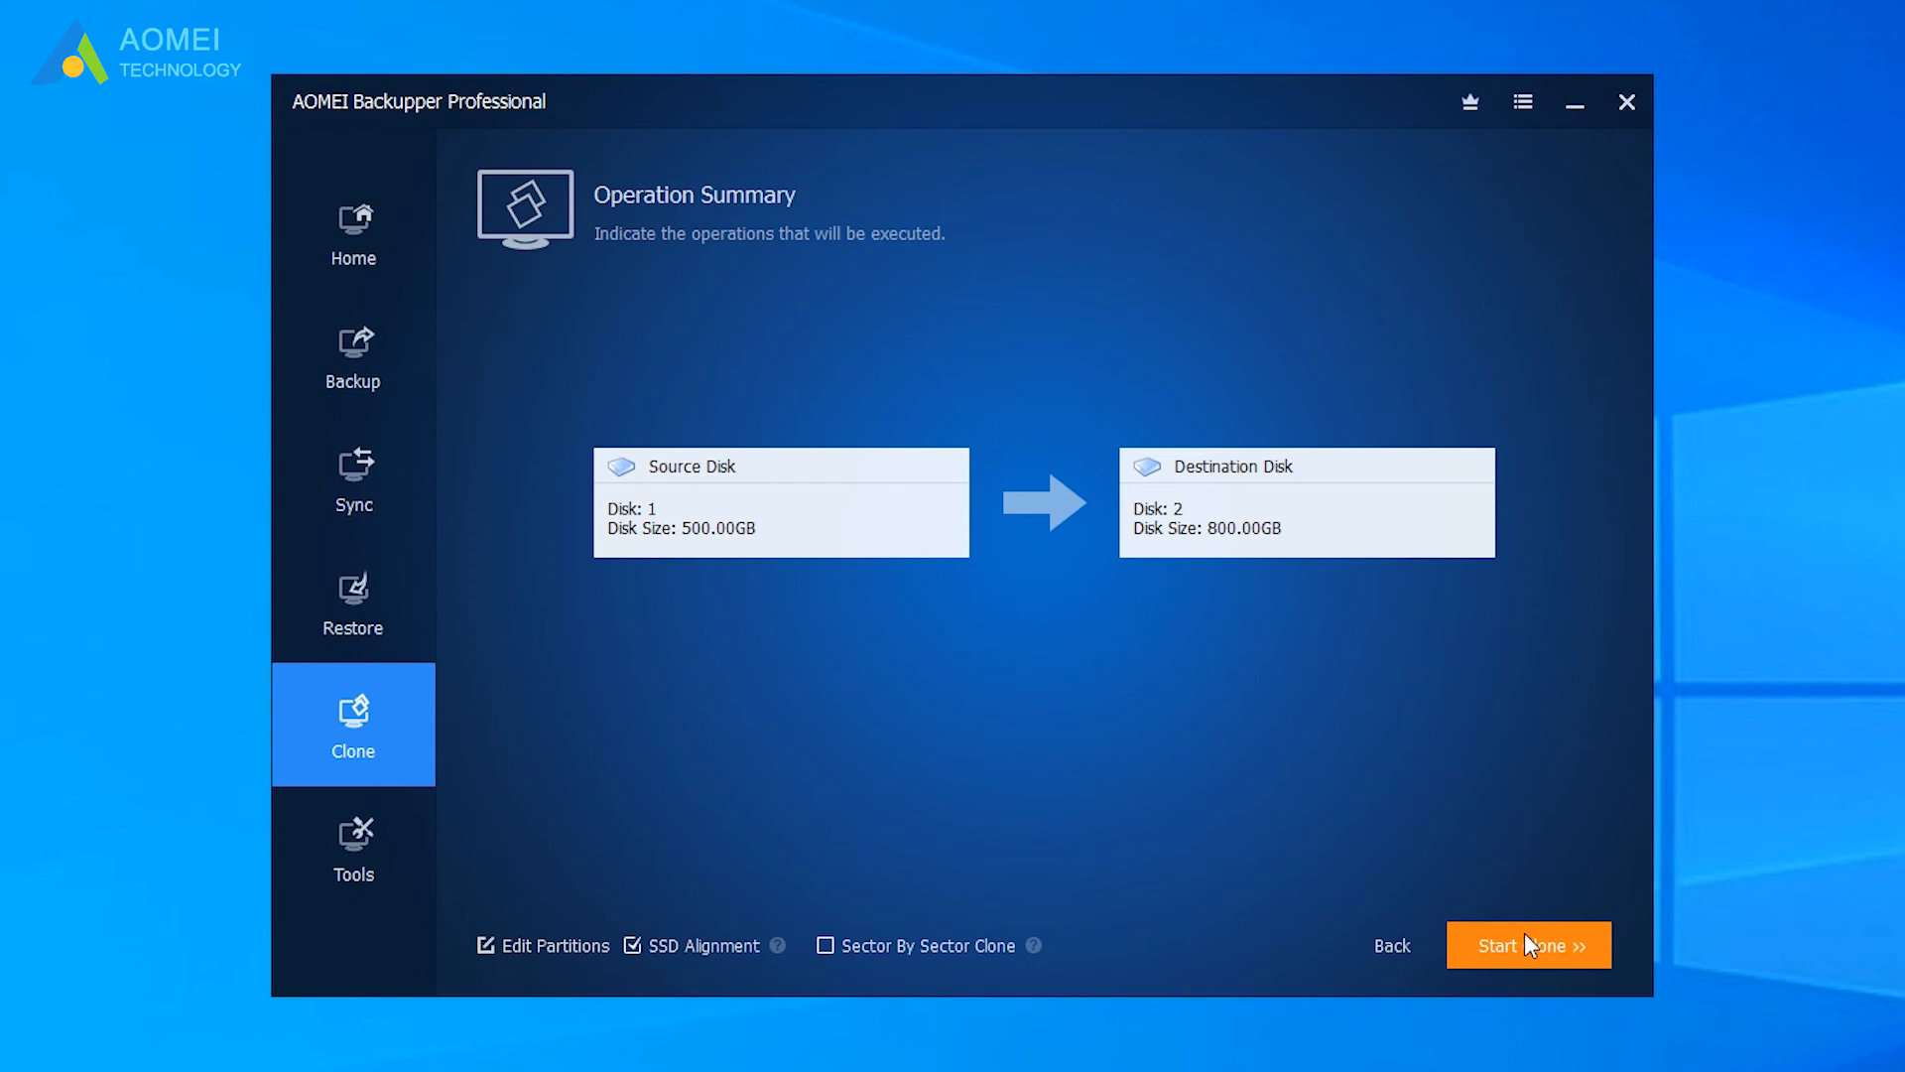
pyautogui.click(1528, 945)
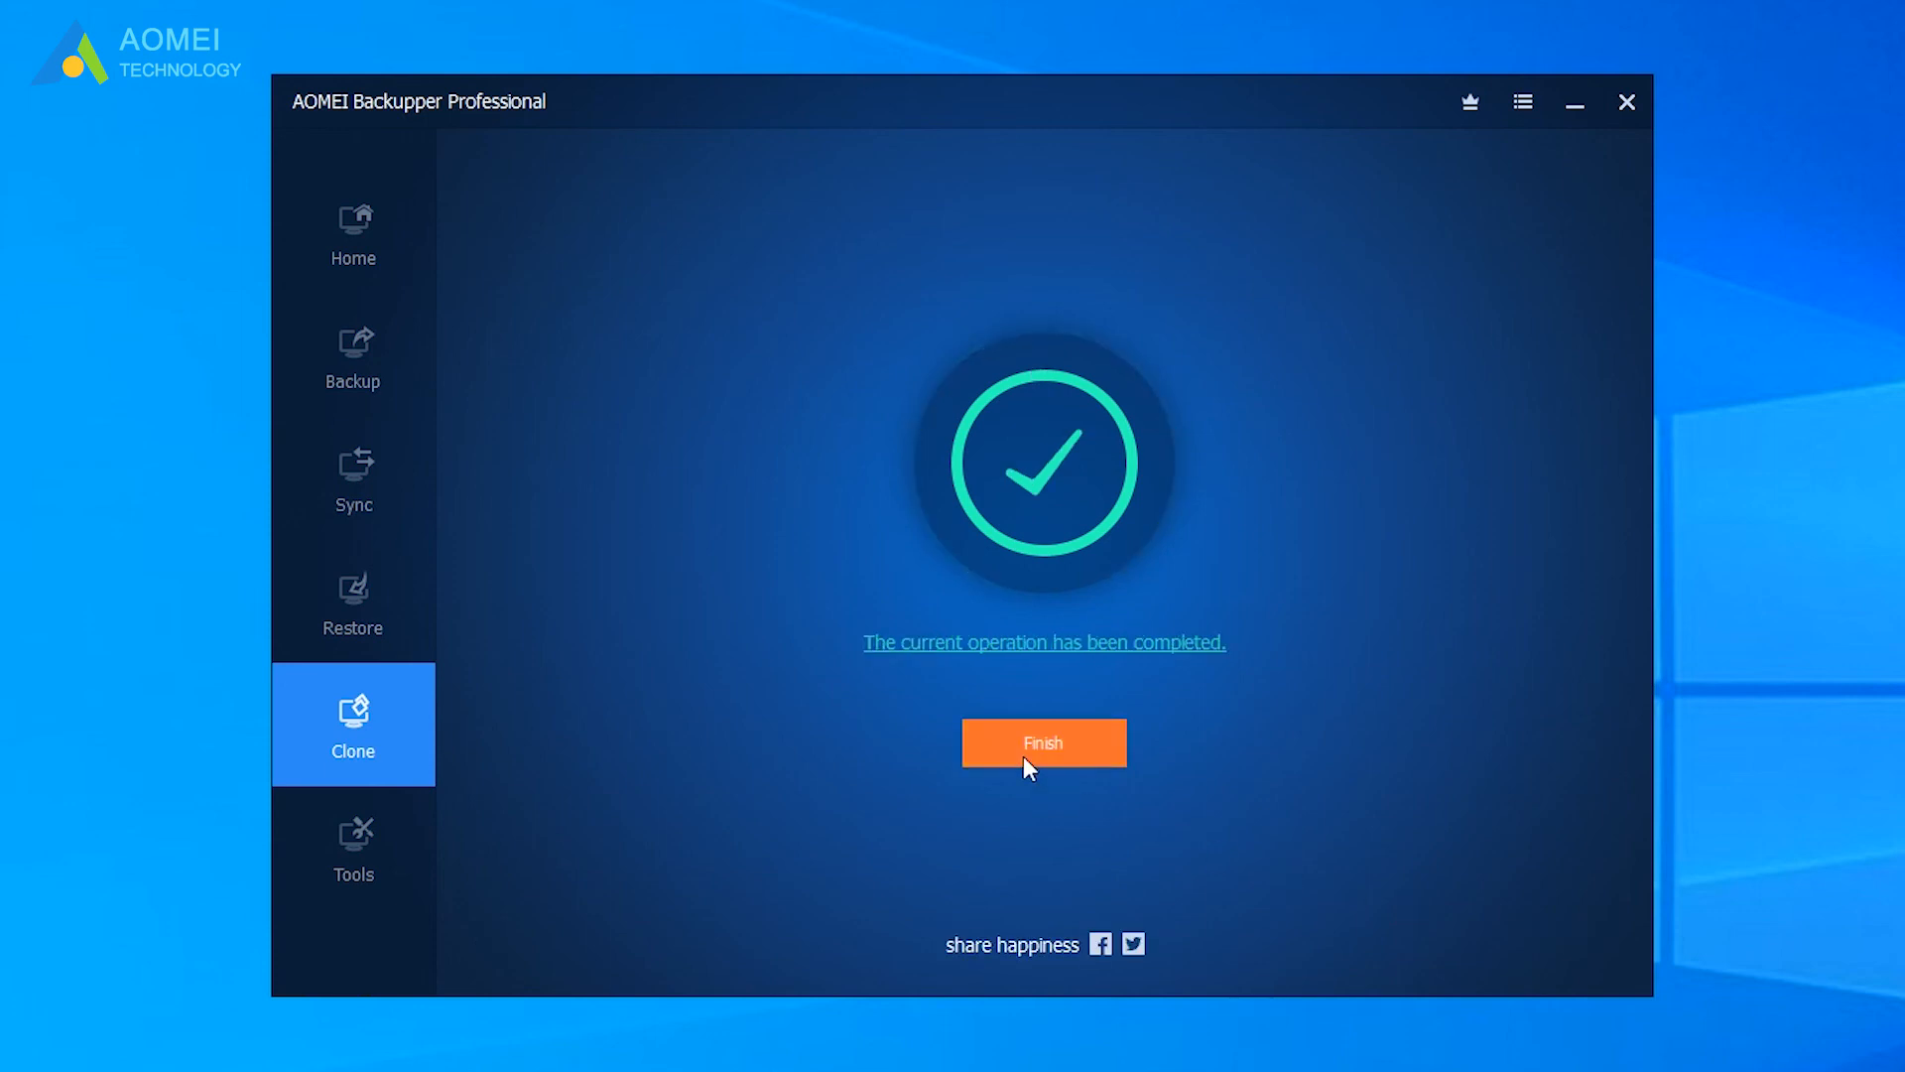
pyautogui.click(1042, 743)
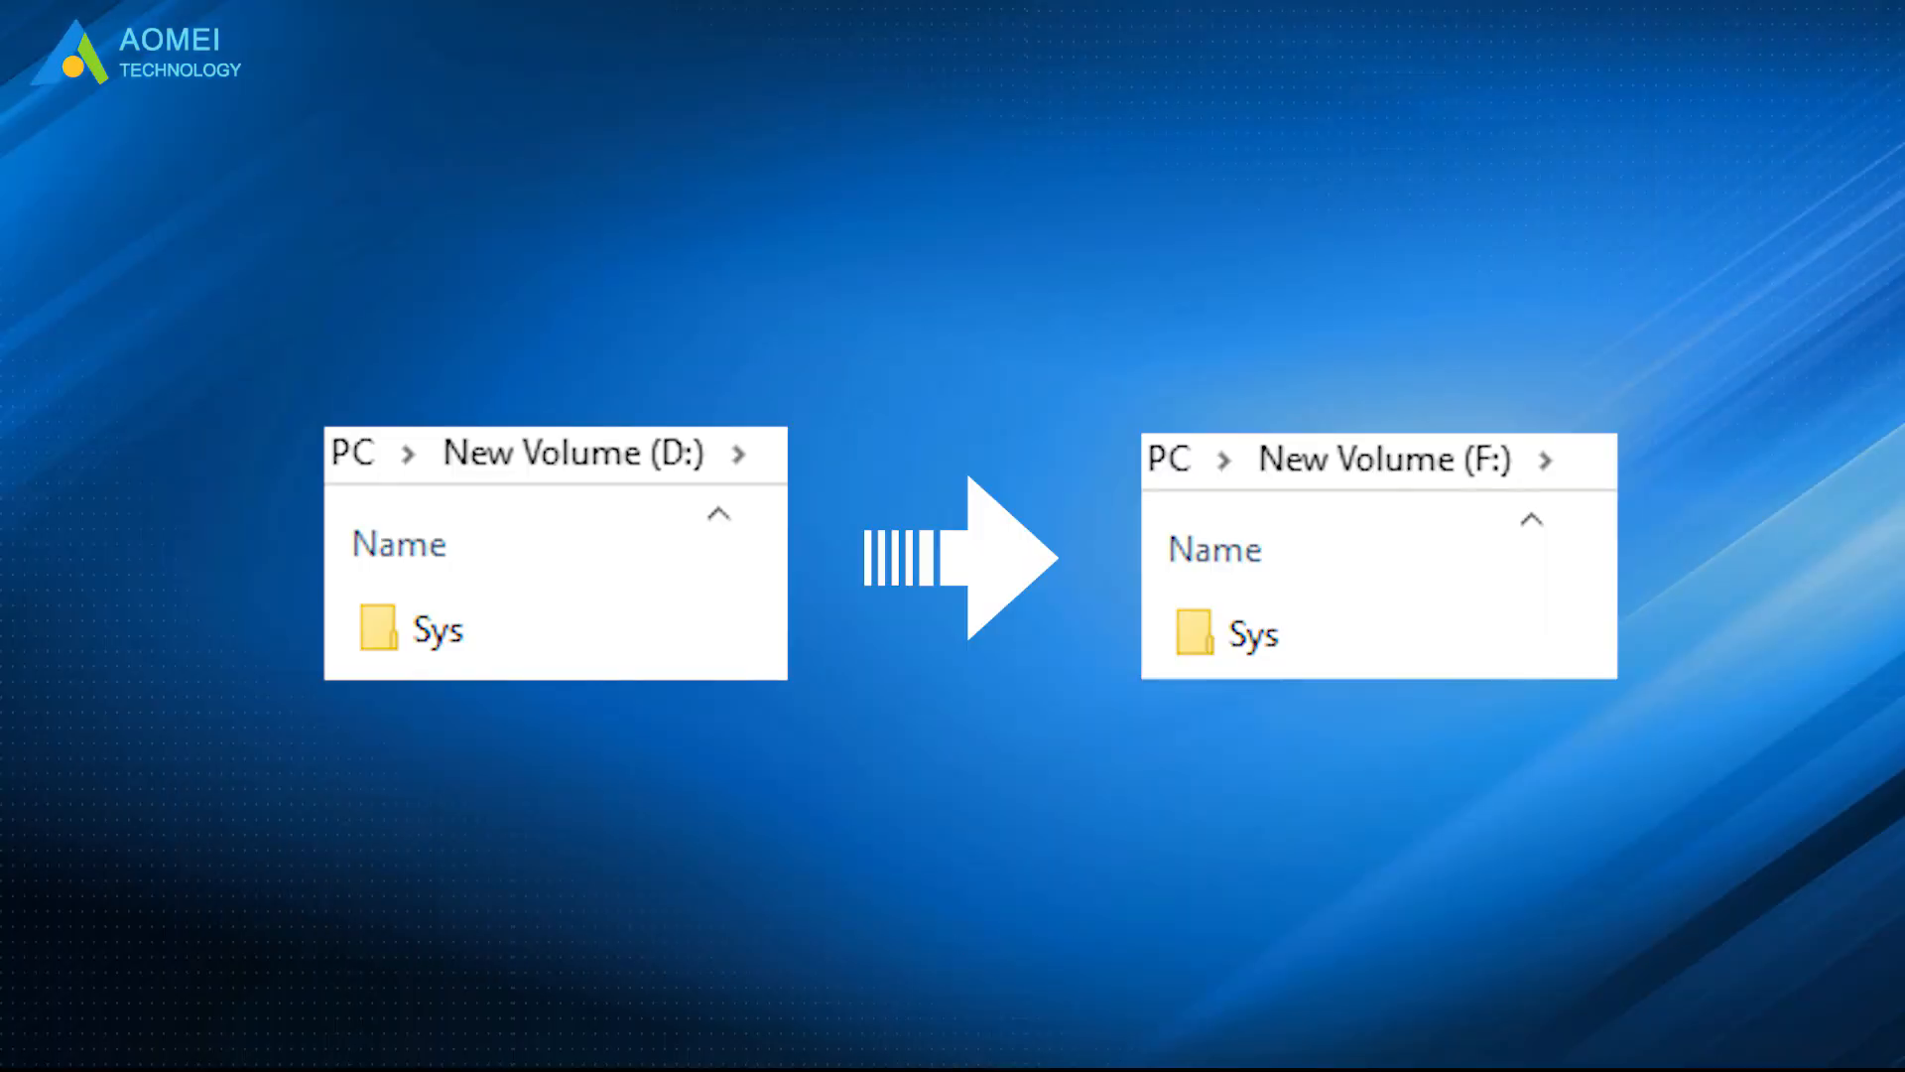